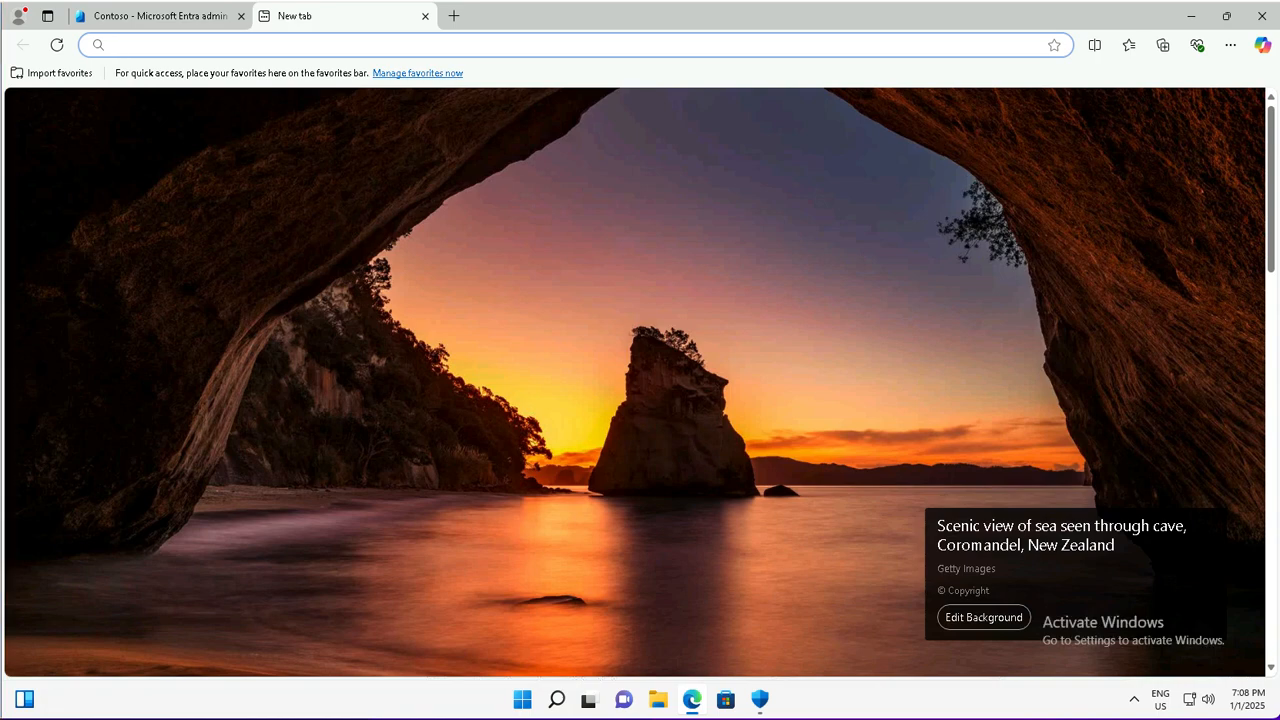
{"action": "type", "text": "https://intune.microso"}
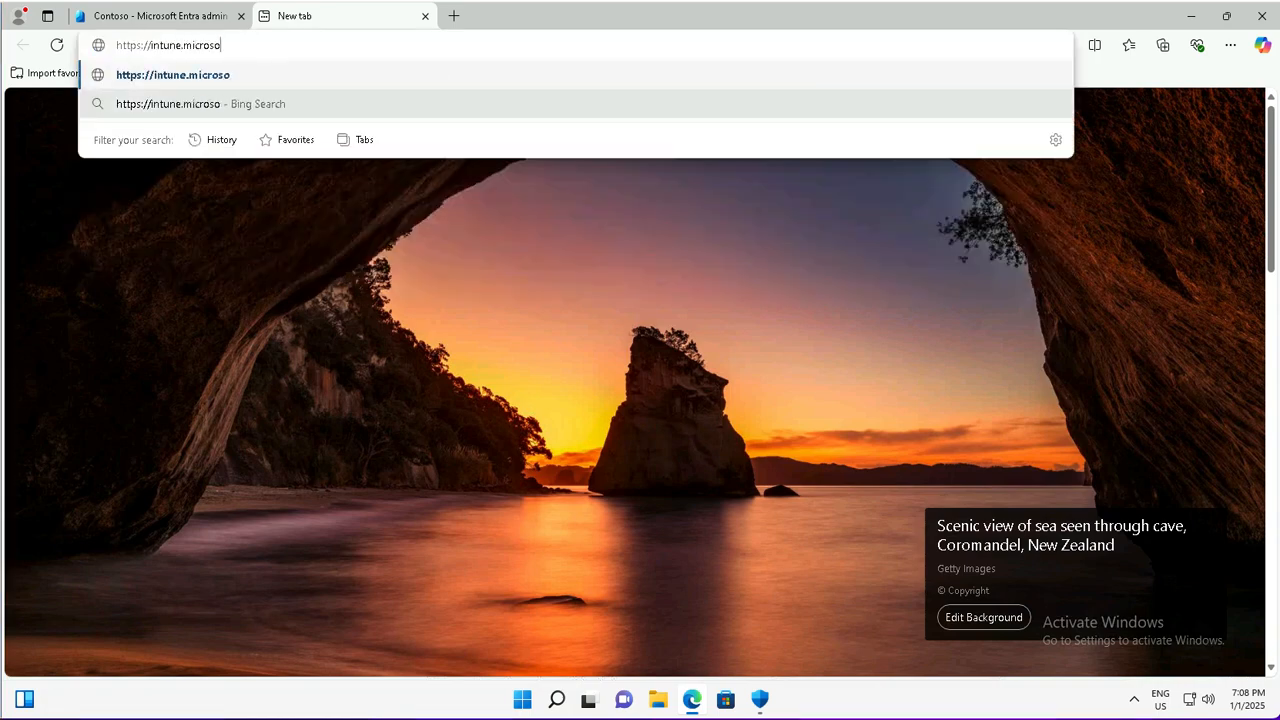
{"action": "mouse_move", "coordinate": [156, 16]}
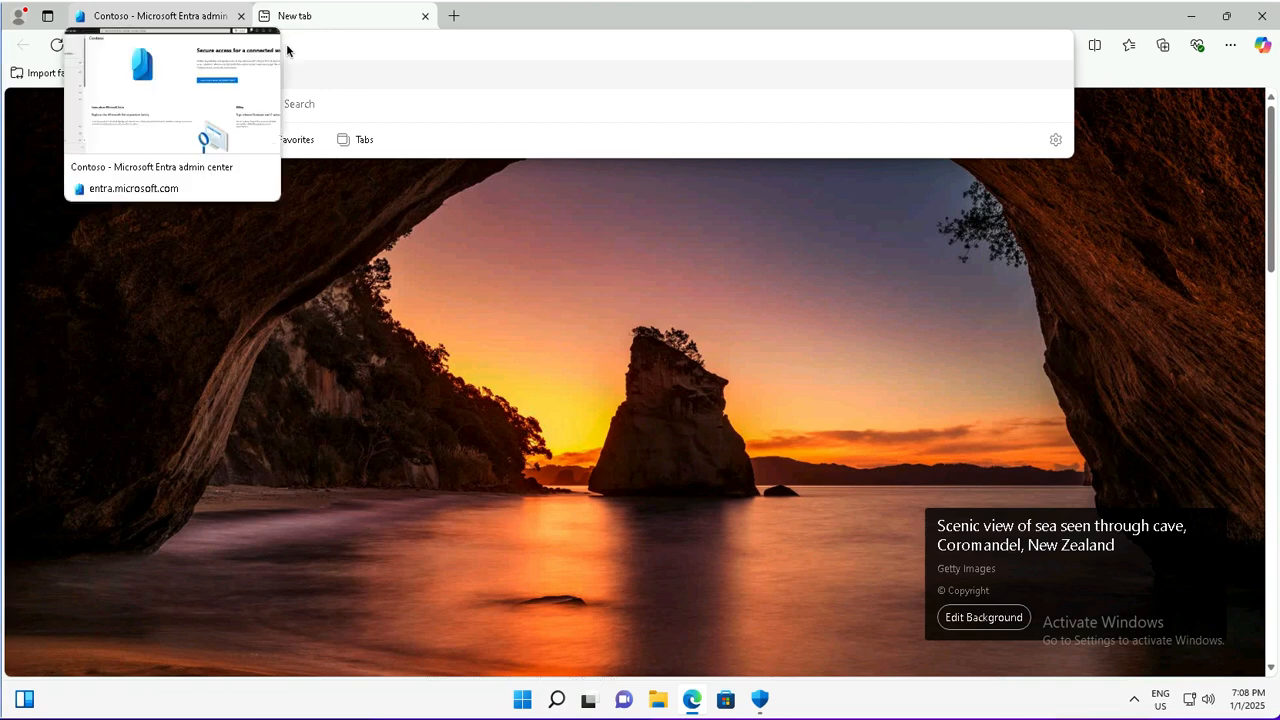
{"action": "type", "text": "https://intune.microsoft.com/#home"}
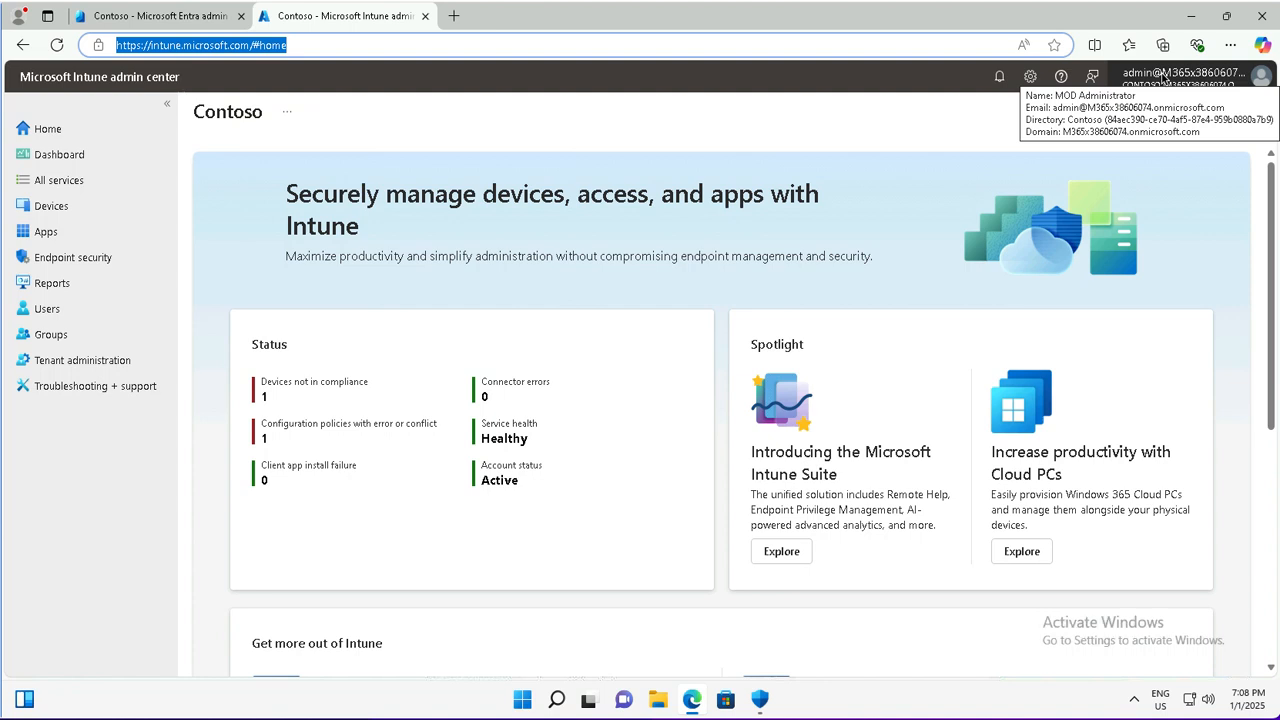
{"action": "mouse_move", "coordinate": [120, 144]}
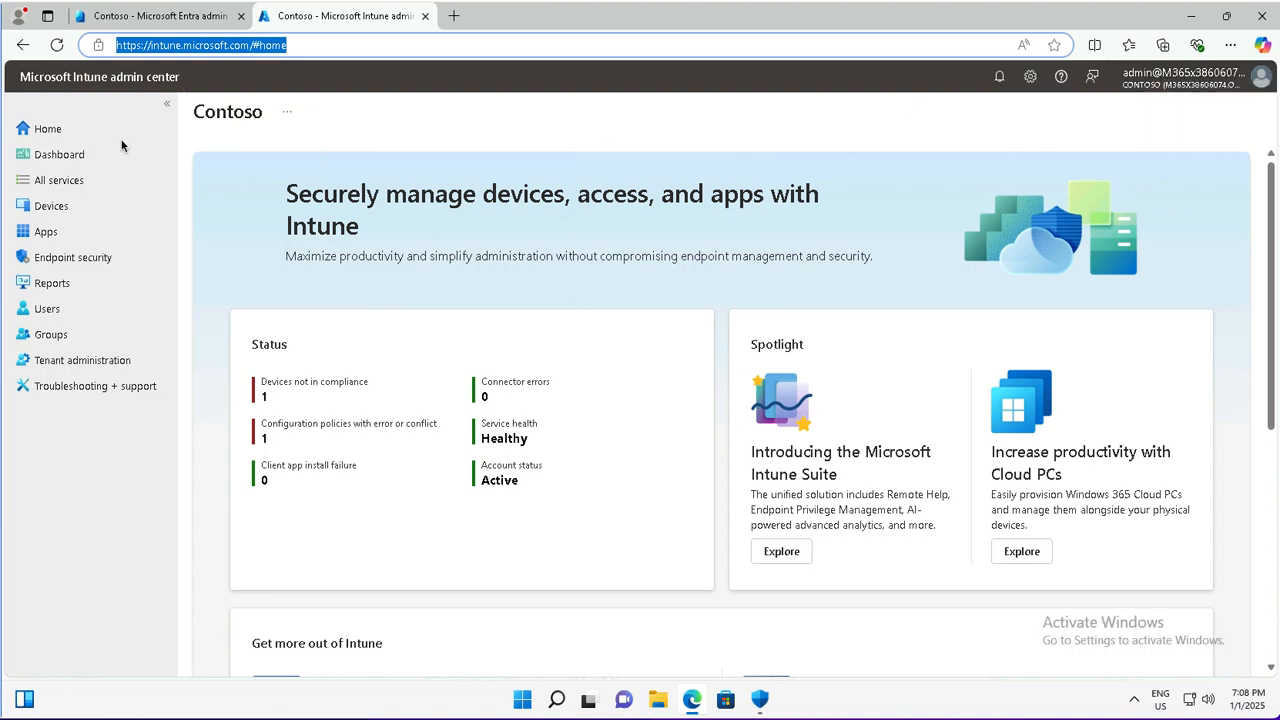
Go to Devices > Enrollment > Windows Autopilot Deployment profiles, listing Contoso profile1
{"action": "left_click", "coordinate": [52, 204]}
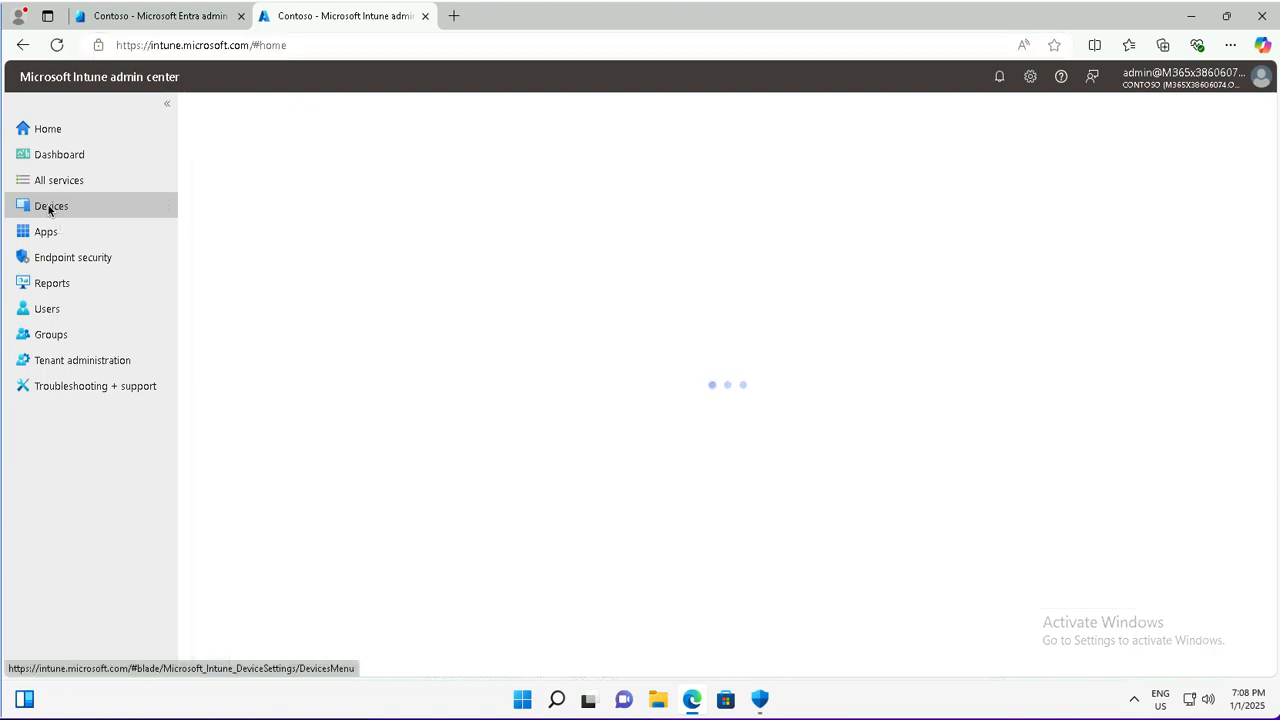
{"action": "left_click", "coordinate": [52, 204]}
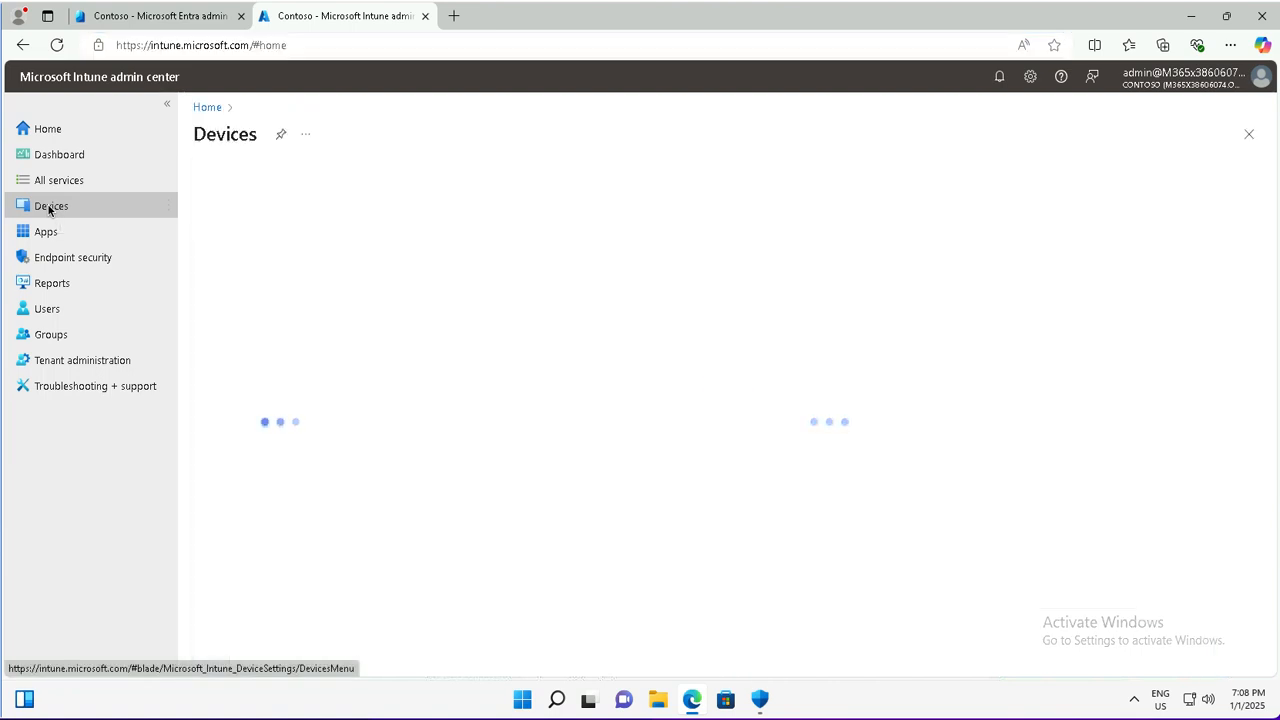
{"action": "left_click", "coordinate": [52, 206]}
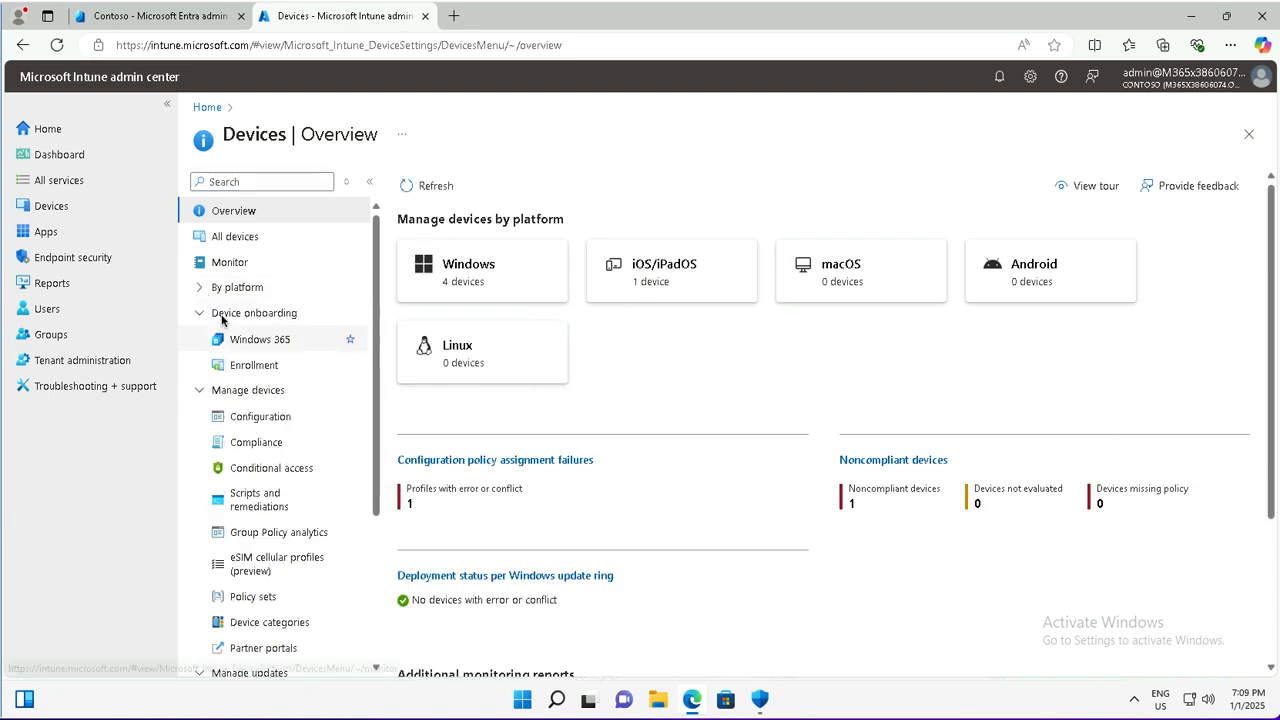
{"action": "left_click", "coordinate": [256, 364]}
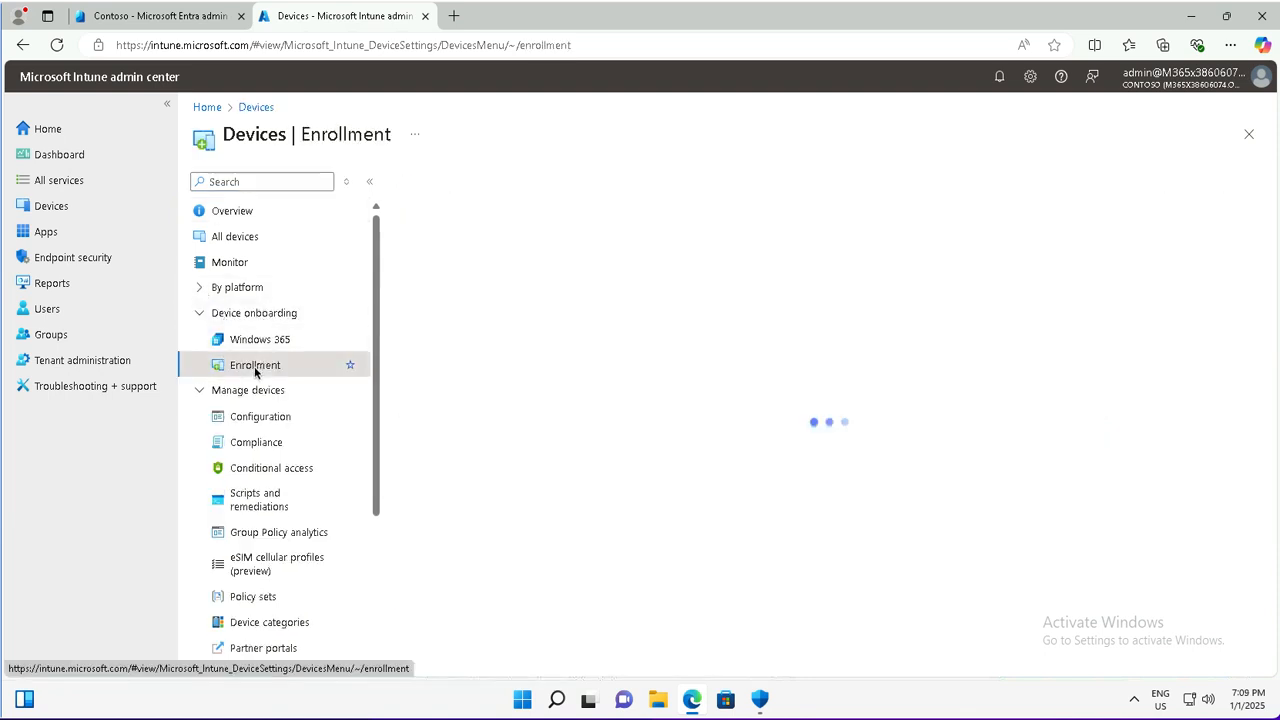
{"action": "left_click", "coordinate": [256, 364]}
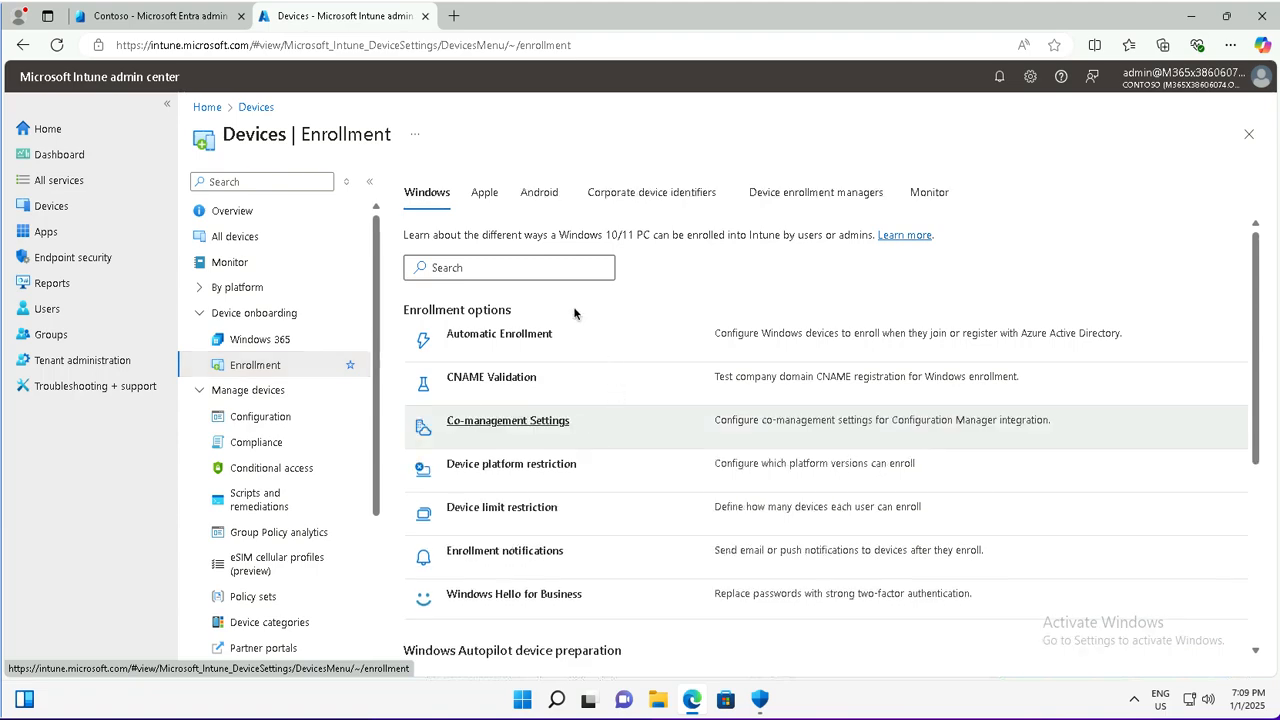
{"action": "mouse_move", "coordinate": [576, 428]}
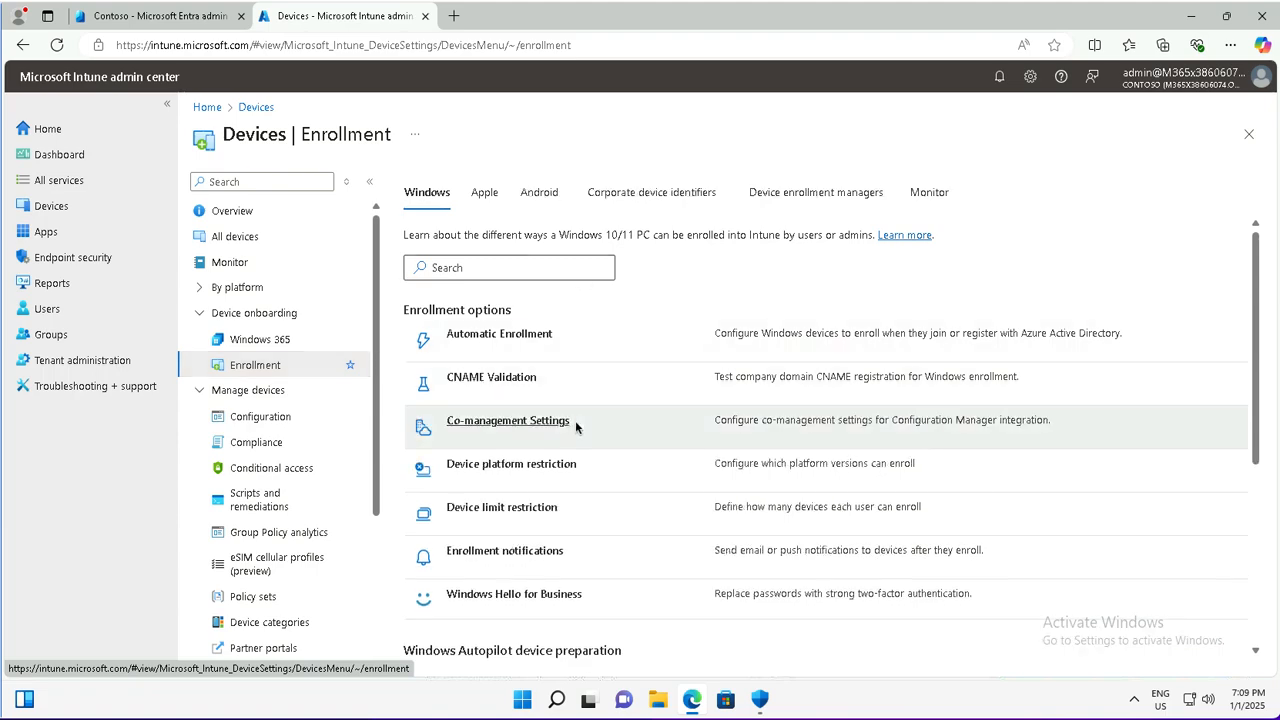
{"action": "scroll", "scroll_direction": "down", "scroll_amount": 3}
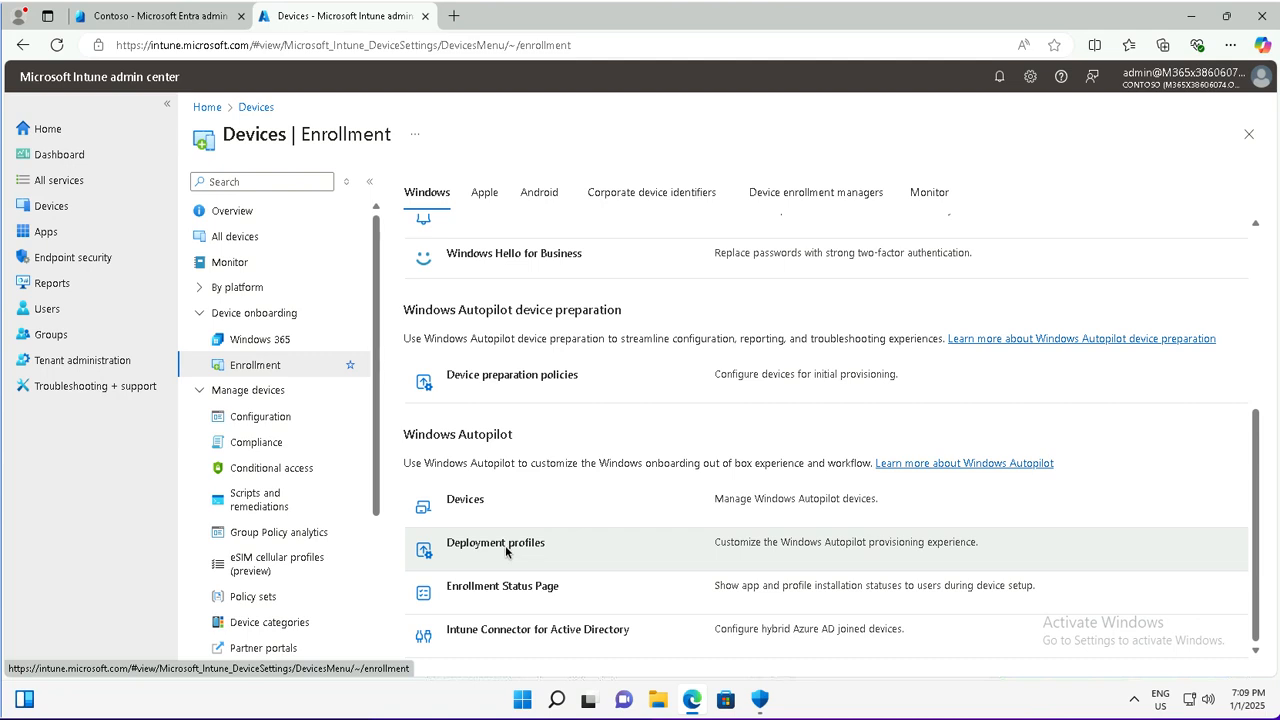
{"action": "left_click", "coordinate": [496, 542]}
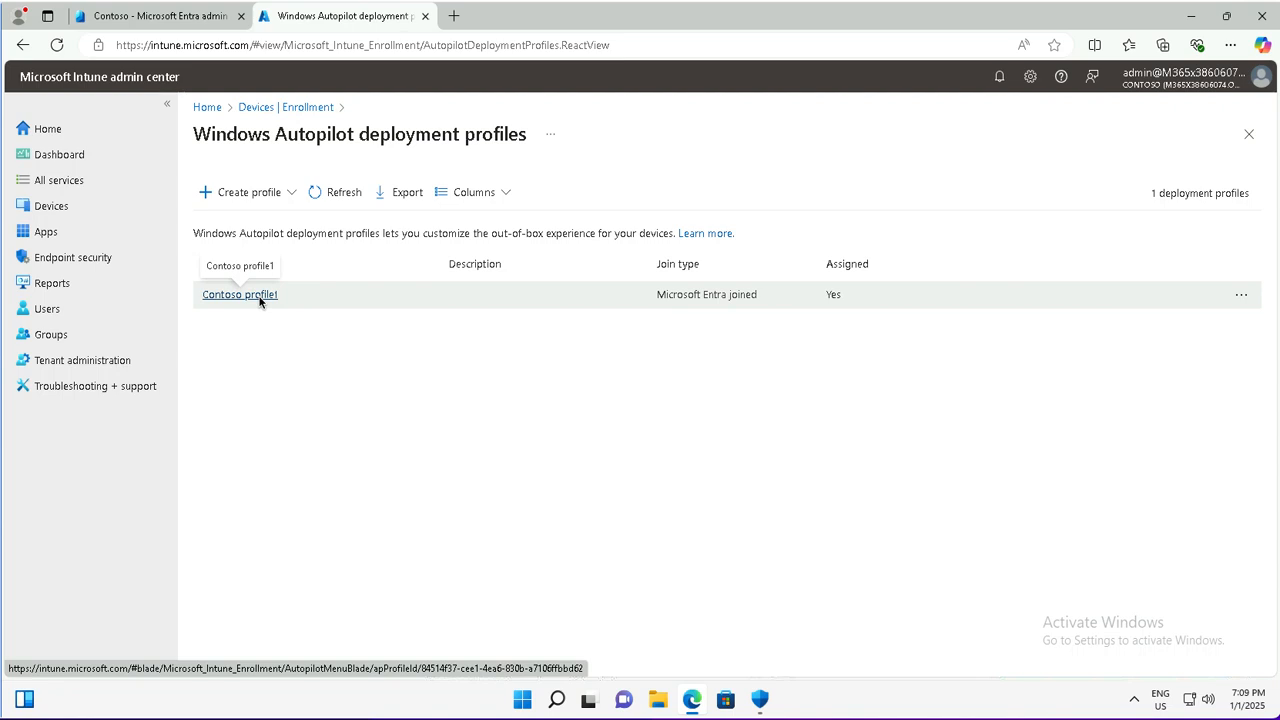
Open Contoso profile1's properties and edit its group assignments
{"action": "left_click", "coordinate": [240, 294]}
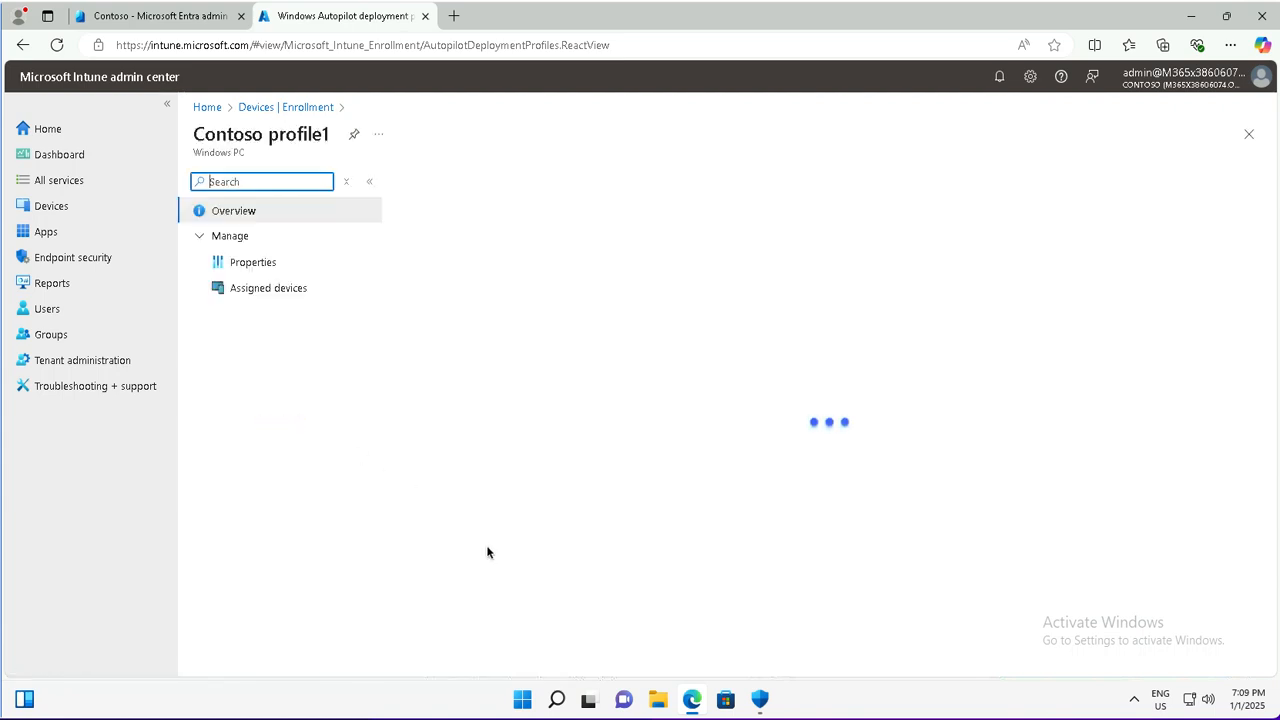
{"action": "left_click", "coordinate": [252, 260]}
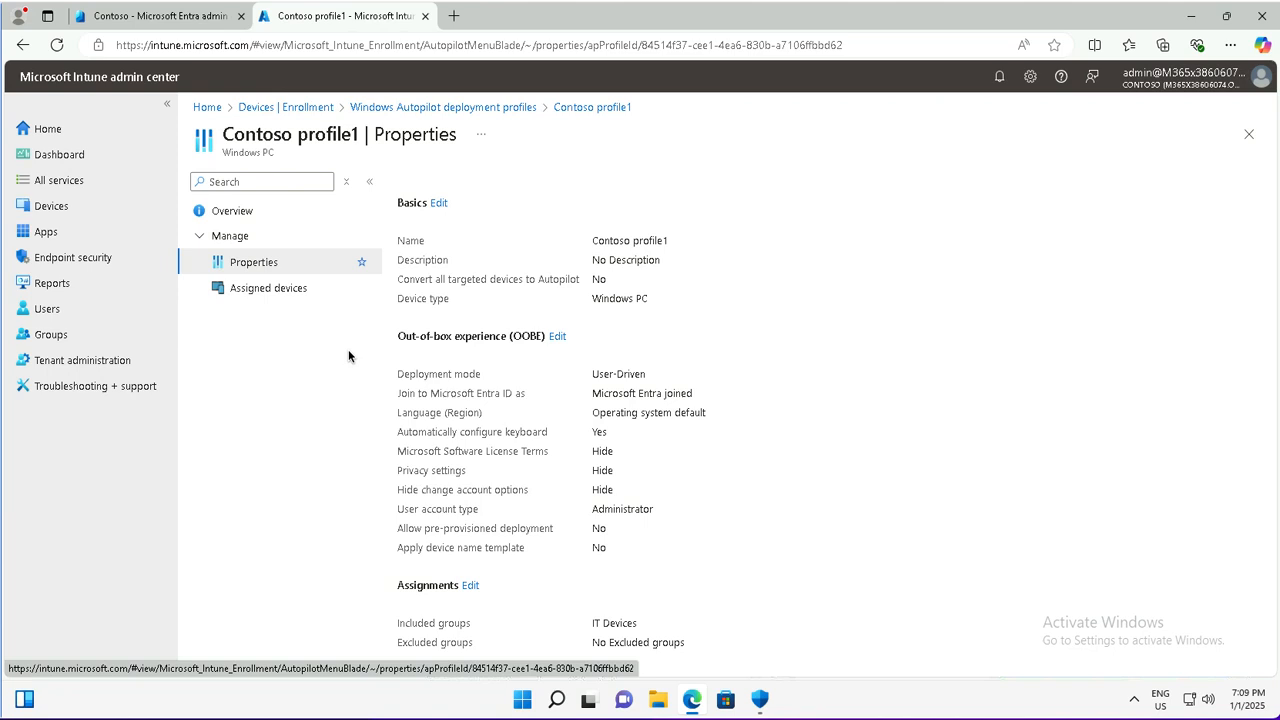
{"action": "mouse_move", "coordinate": [476, 350]}
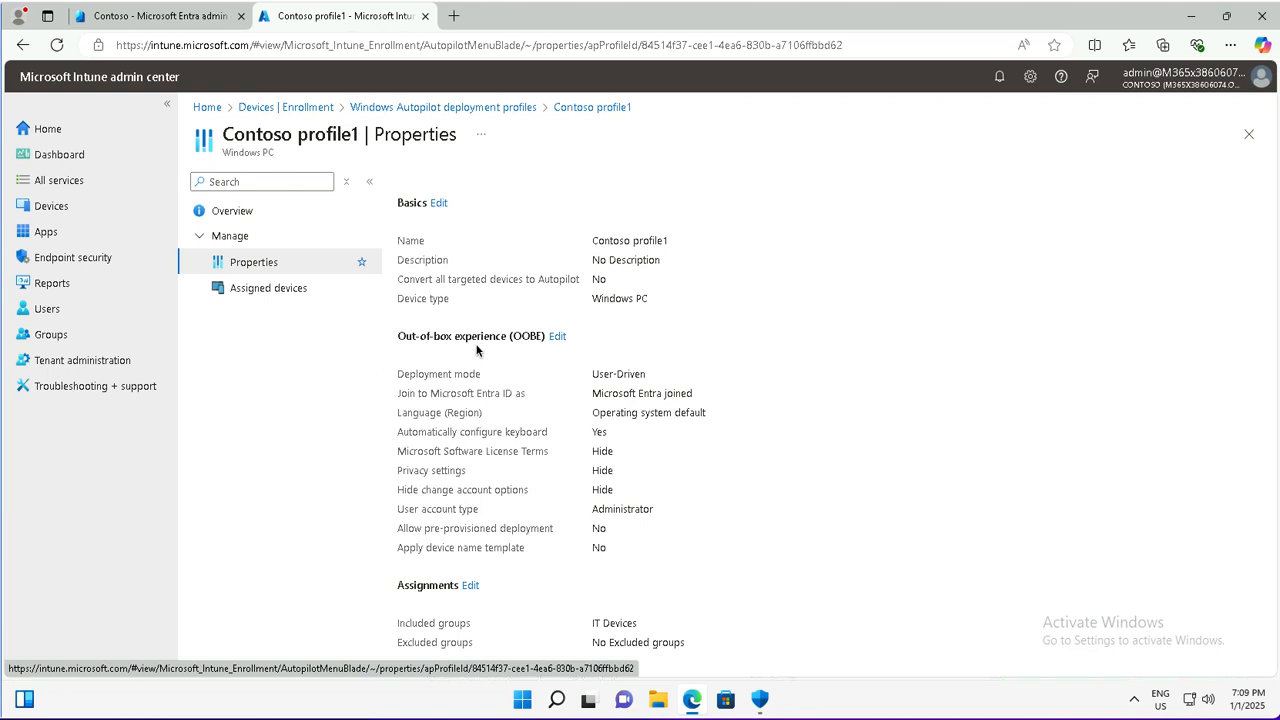
{"action": "mouse_move", "coordinate": [534, 612]}
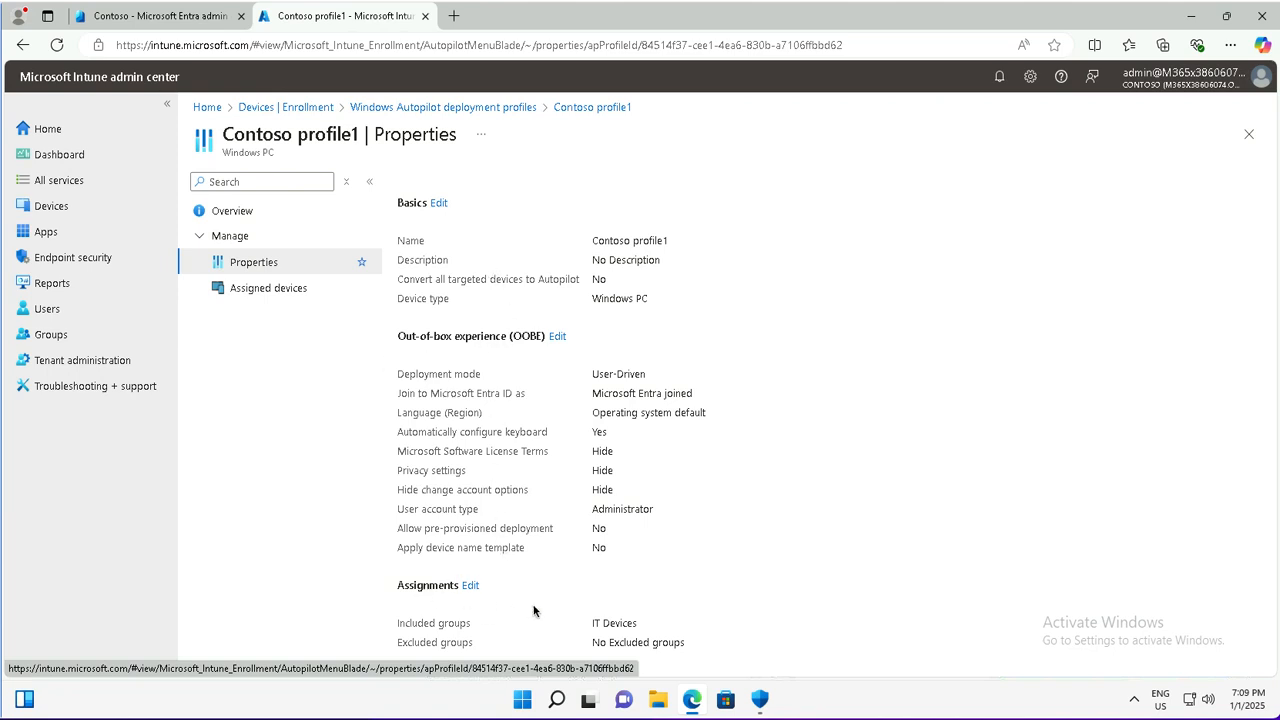
{"action": "mouse_move", "coordinate": [528, 630]}
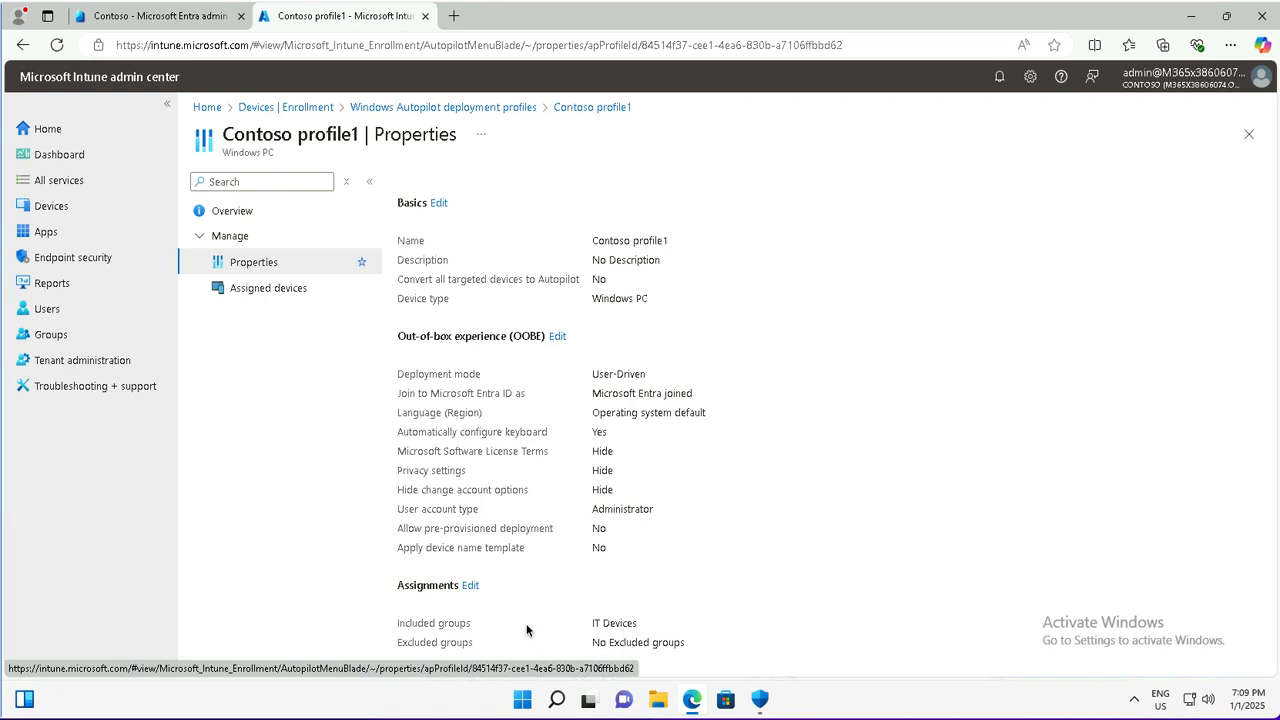
{"action": "left_click", "coordinate": [470, 584]}
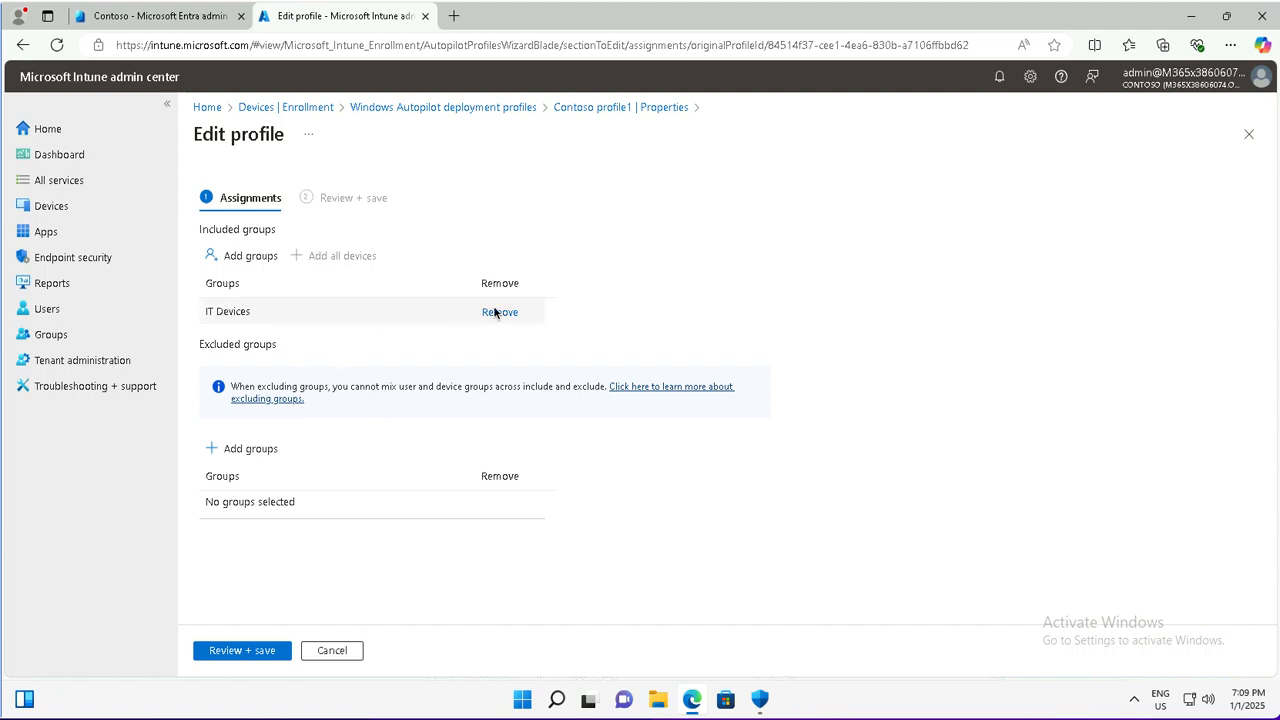
Remove the IT Devices group from the assignments and save the change
{"action": "left_click", "coordinate": [500, 312]}
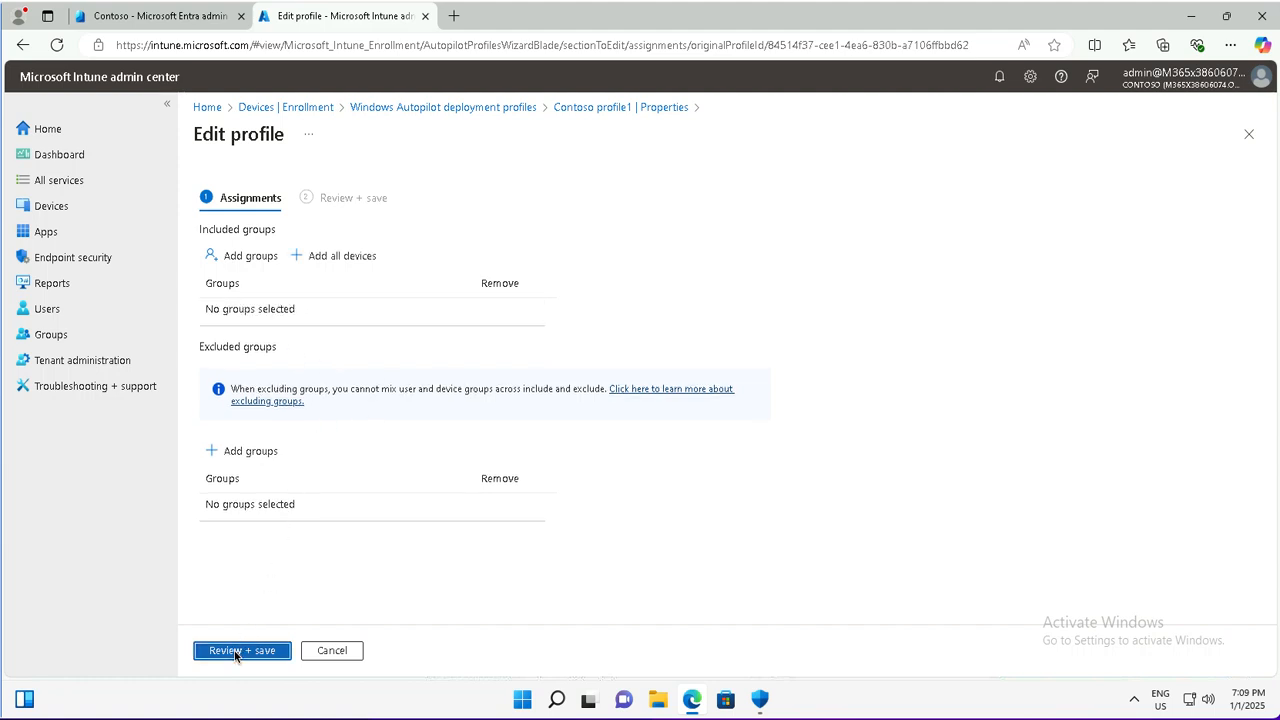
{"action": "left_click", "coordinate": [240, 650]}
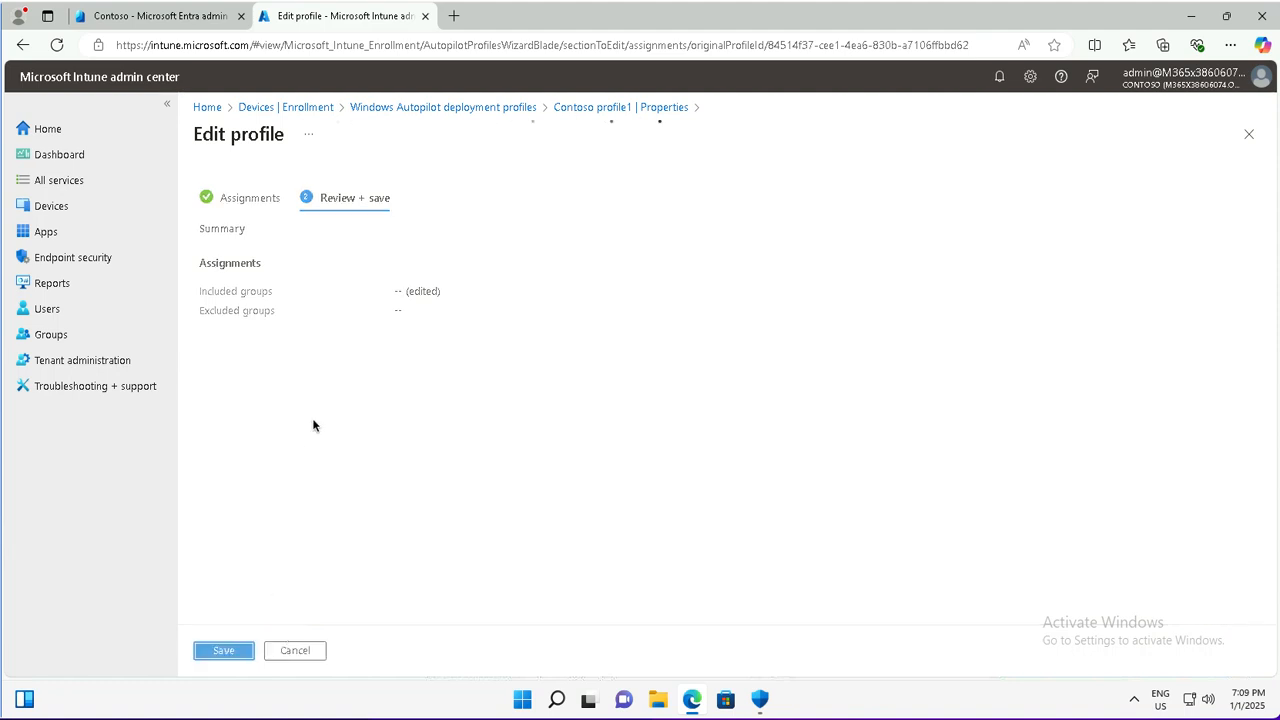
{"action": "left_click", "coordinate": [224, 650]}
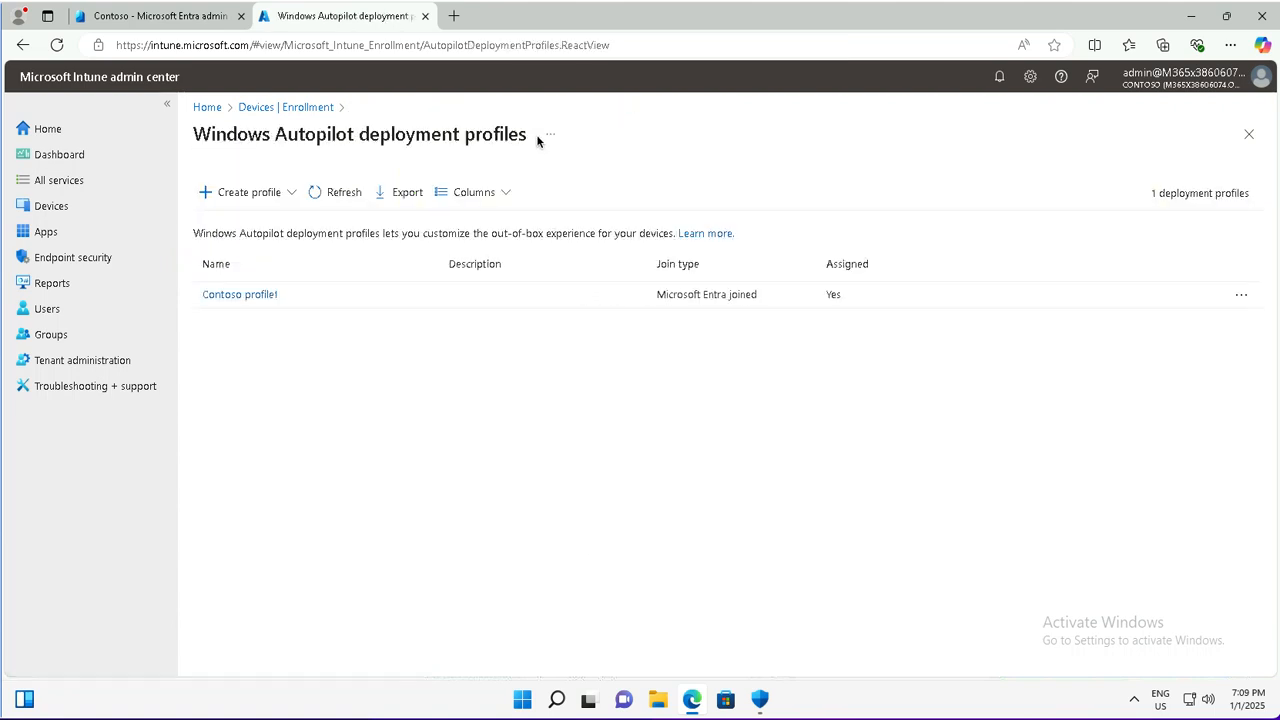
{"action": "mouse_move", "coordinate": [470, 144]}
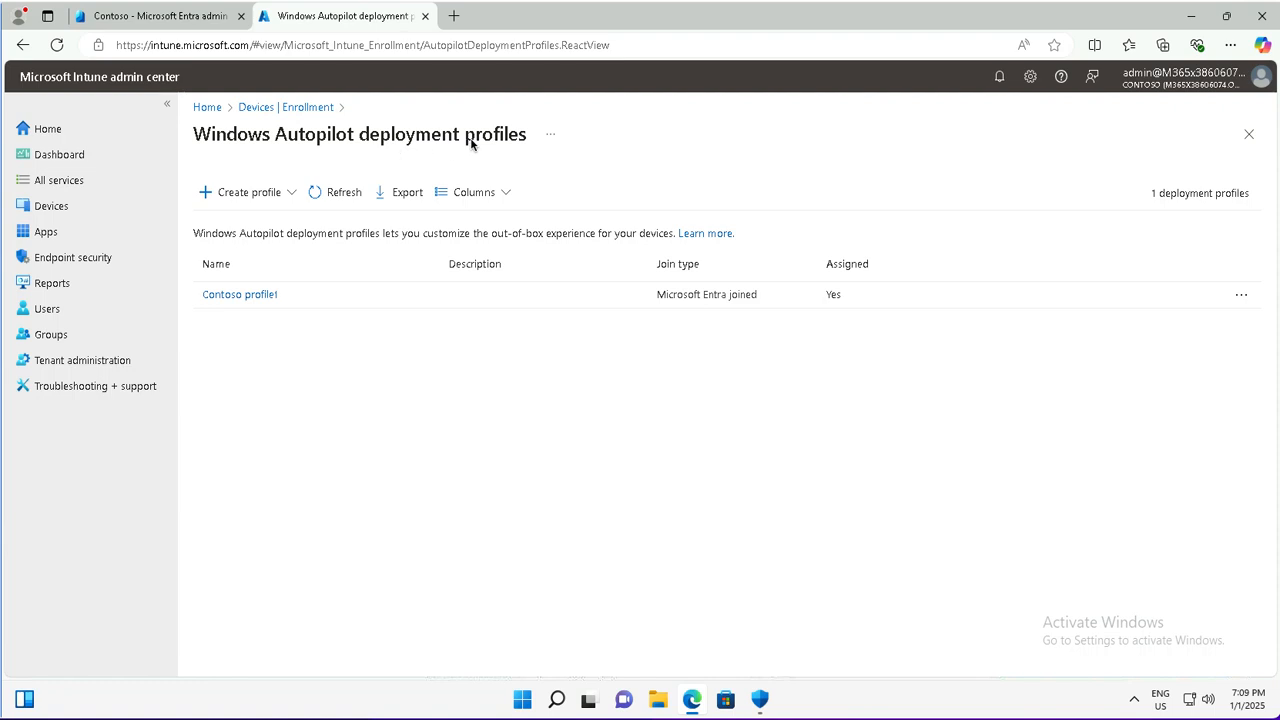
Create a new Windows PC Autopilot profile named 'Contoso profile 2'
{"action": "left_click", "coordinate": [248, 192]}
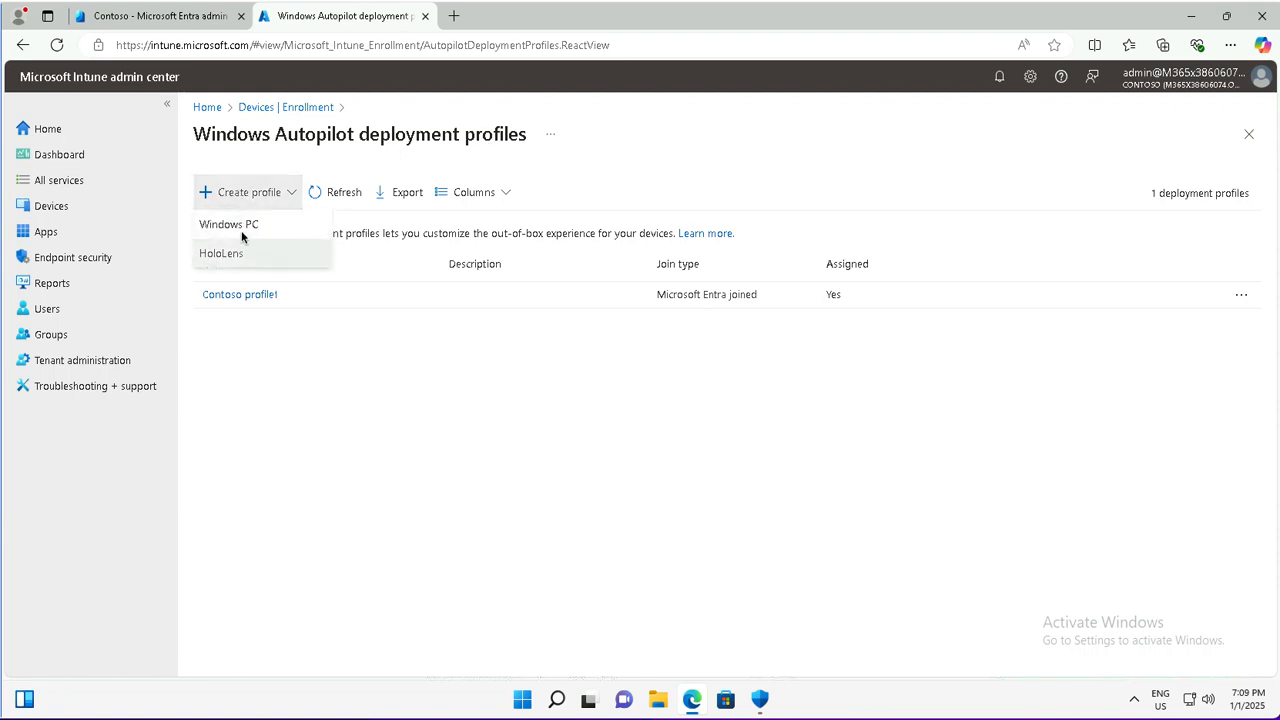
{"action": "left_click", "coordinate": [228, 224]}
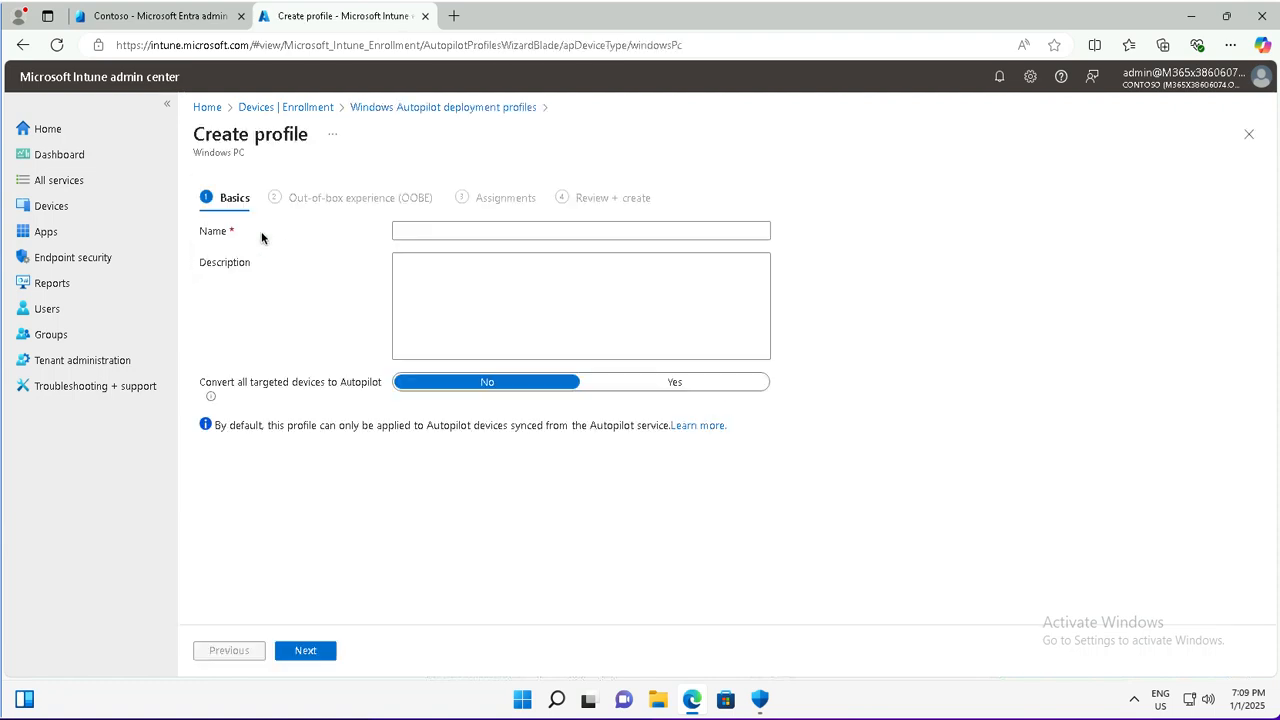
{"action": "left_click", "coordinate": [580, 230]}
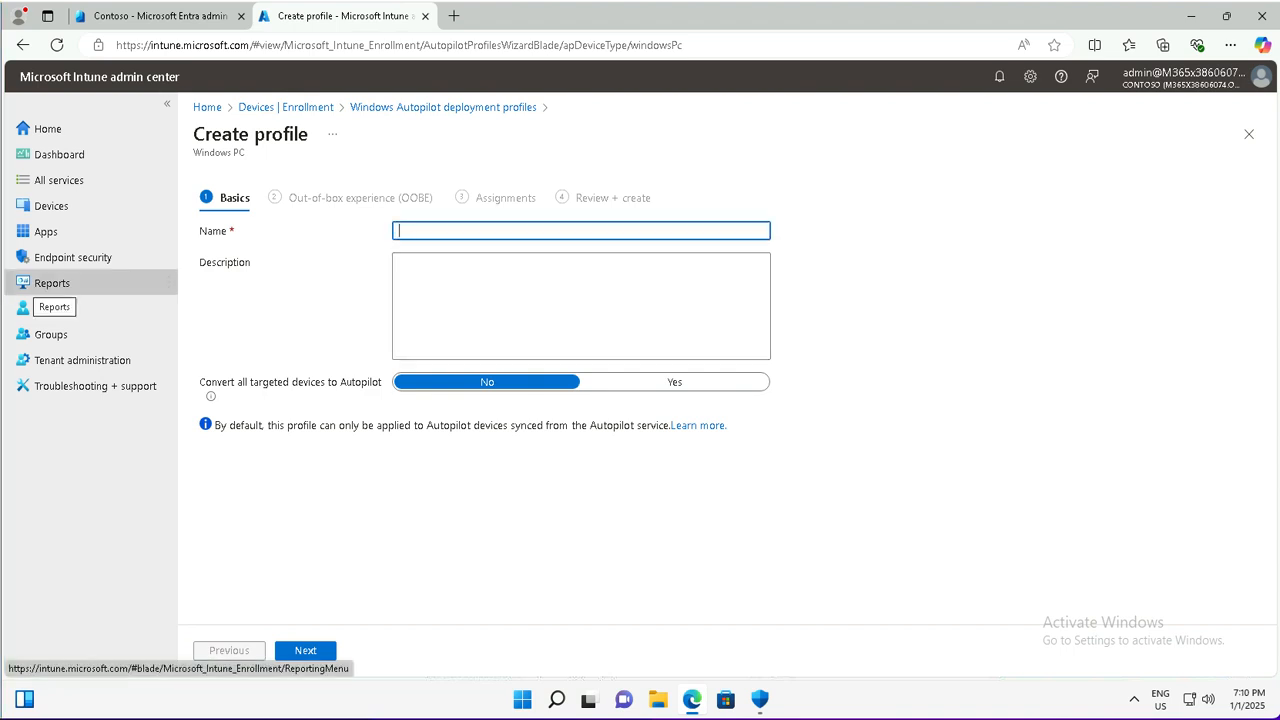
{"action": "type", "text": "Contoso profile 2"}
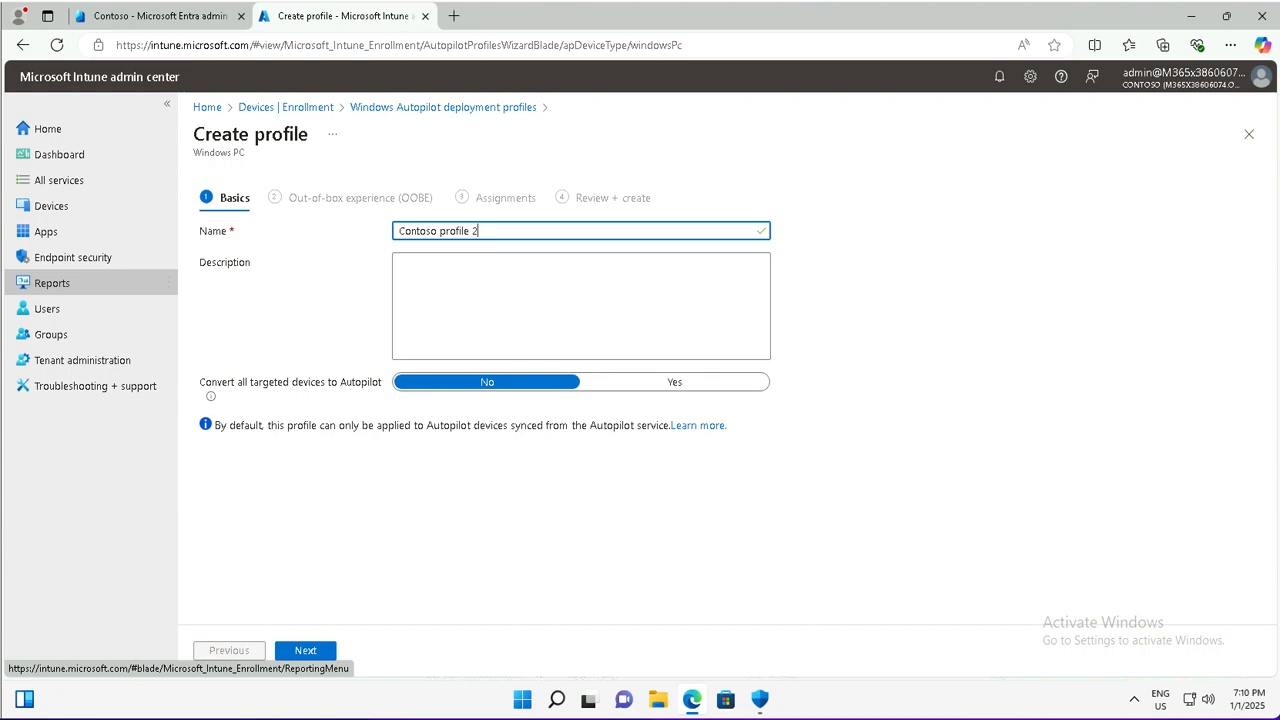
{"action": "mouse_move", "coordinate": [368, 364]}
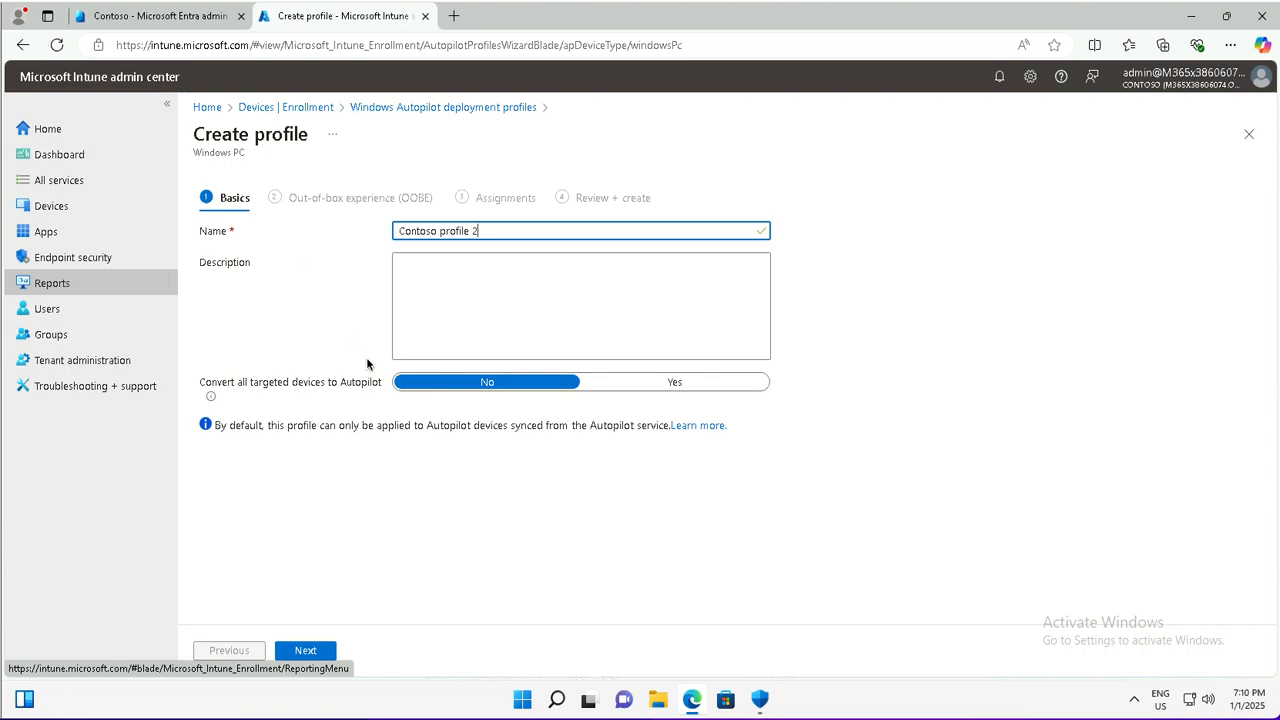
{"action": "mouse_move", "coordinate": [458, 396]}
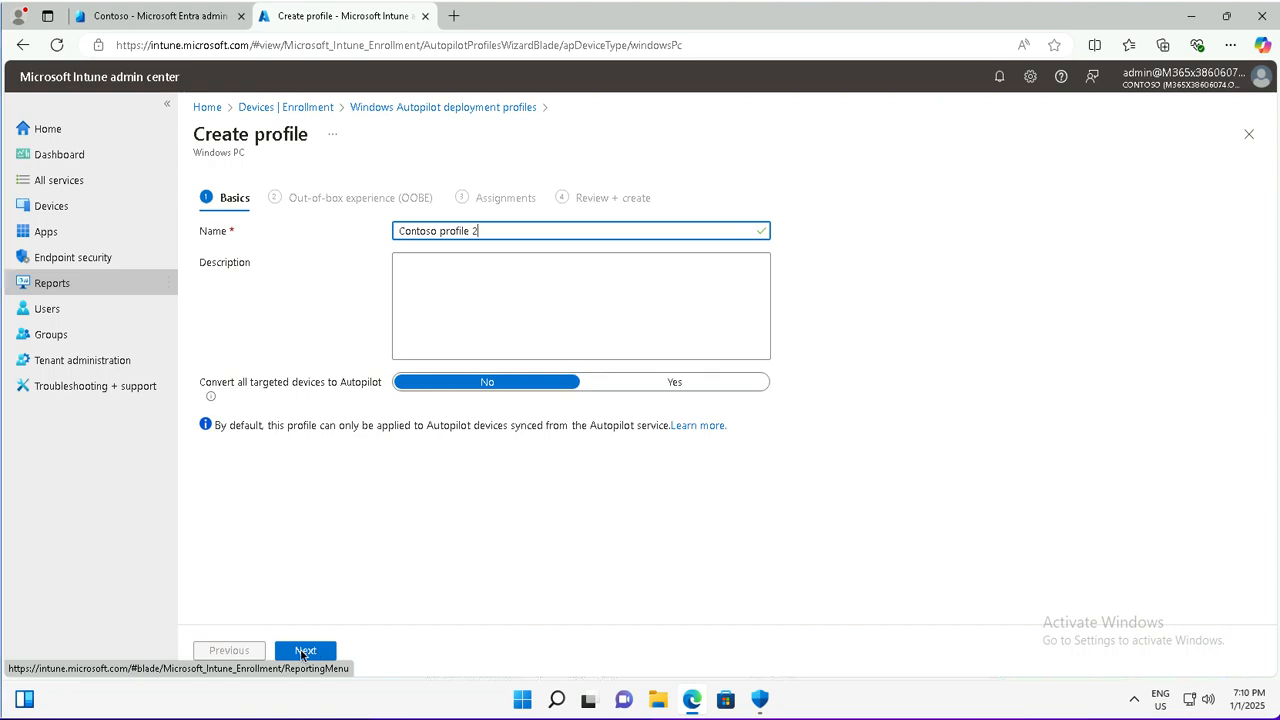
On the OOBE step, set the deployment mode to Self-Deploying
{"action": "left_click", "coordinate": [304, 650]}
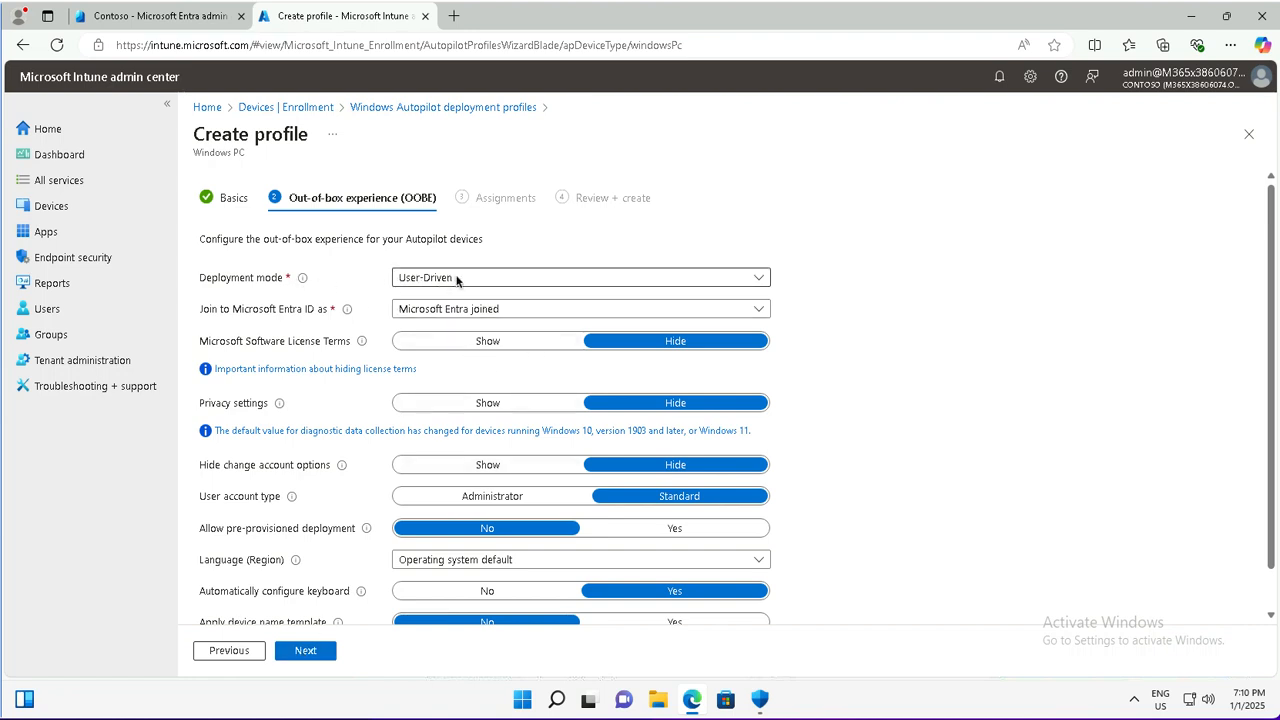
{"action": "left_click", "coordinate": [578, 276]}
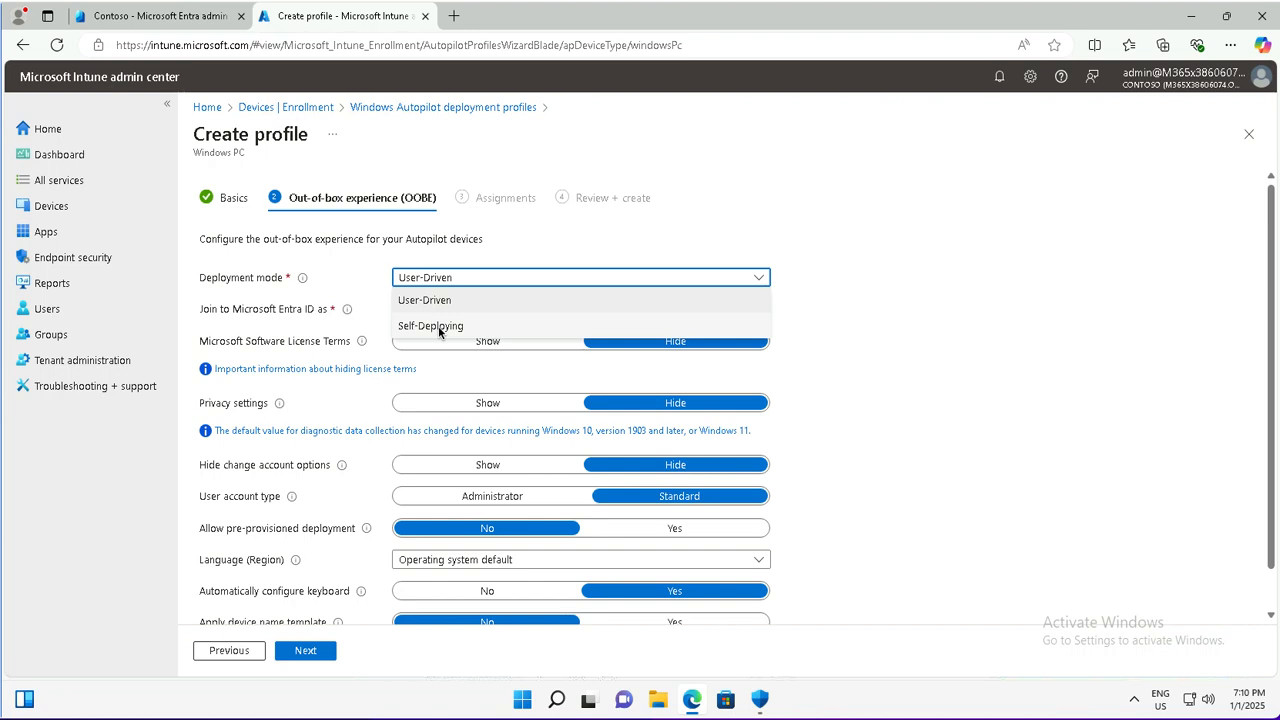
{"action": "left_click", "coordinate": [432, 324]}
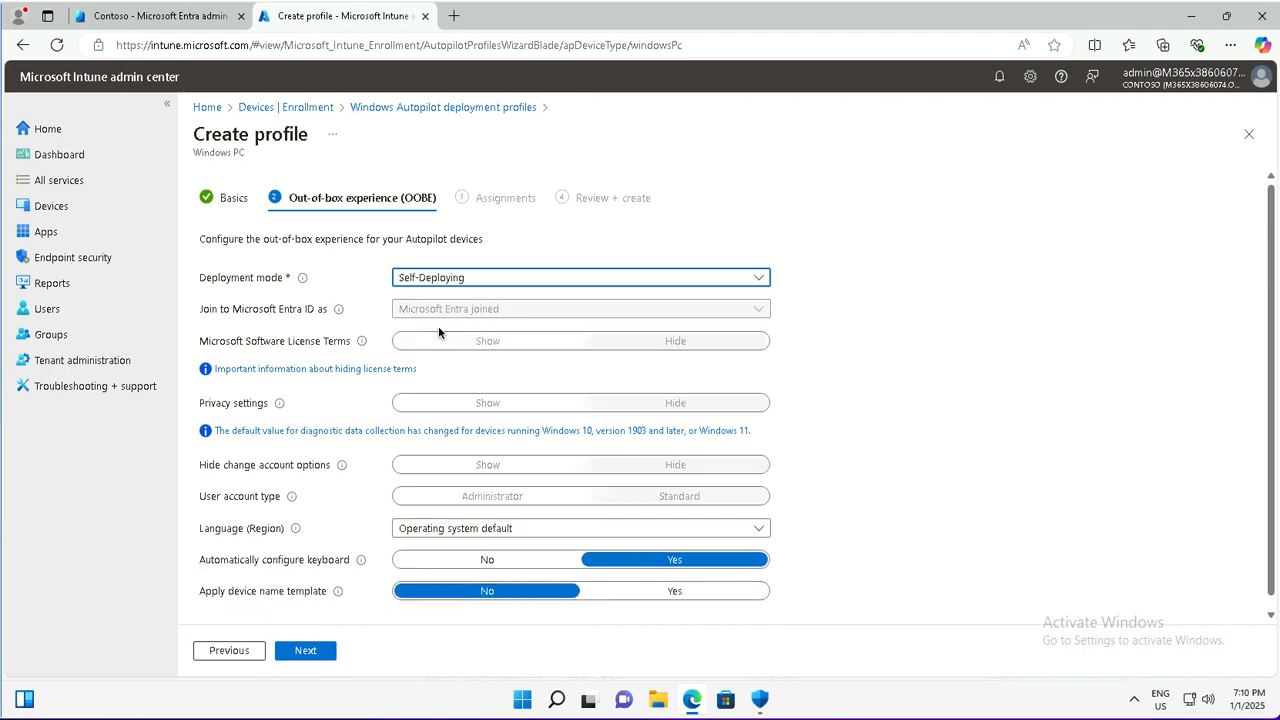
{"action": "mouse_move", "coordinate": [468, 276]}
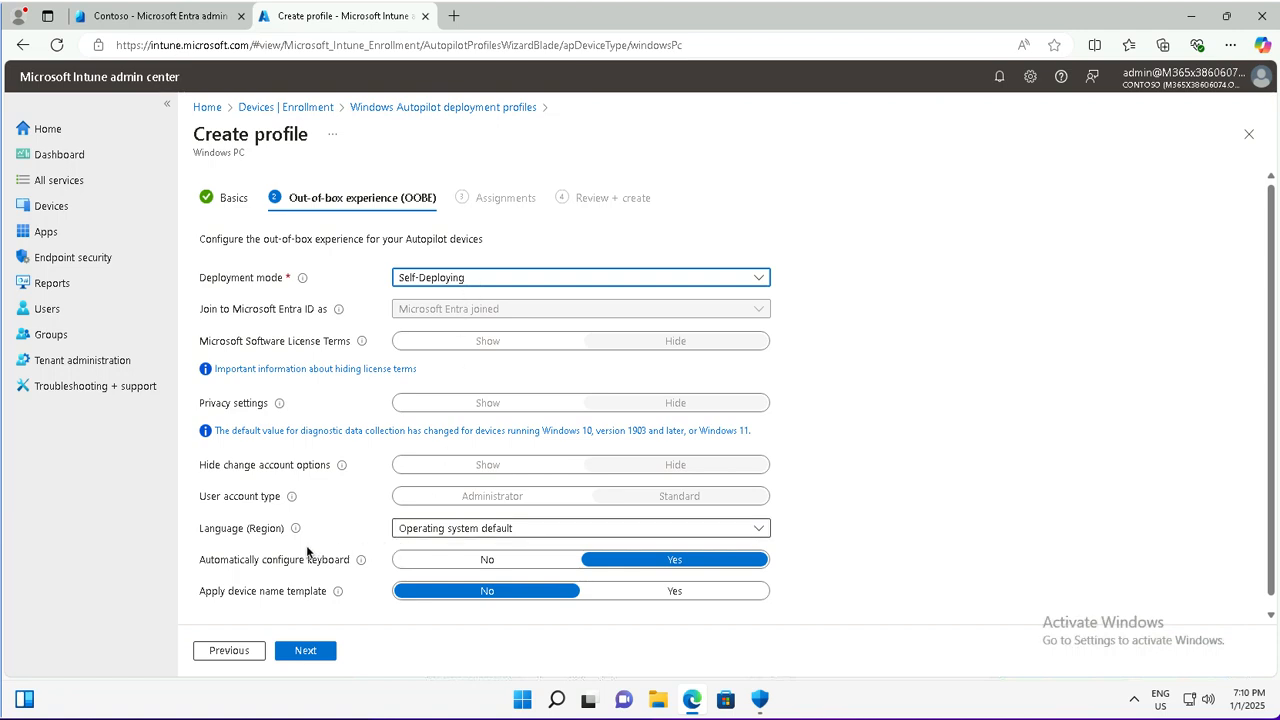
{"action": "mouse_move", "coordinate": [352, 530]}
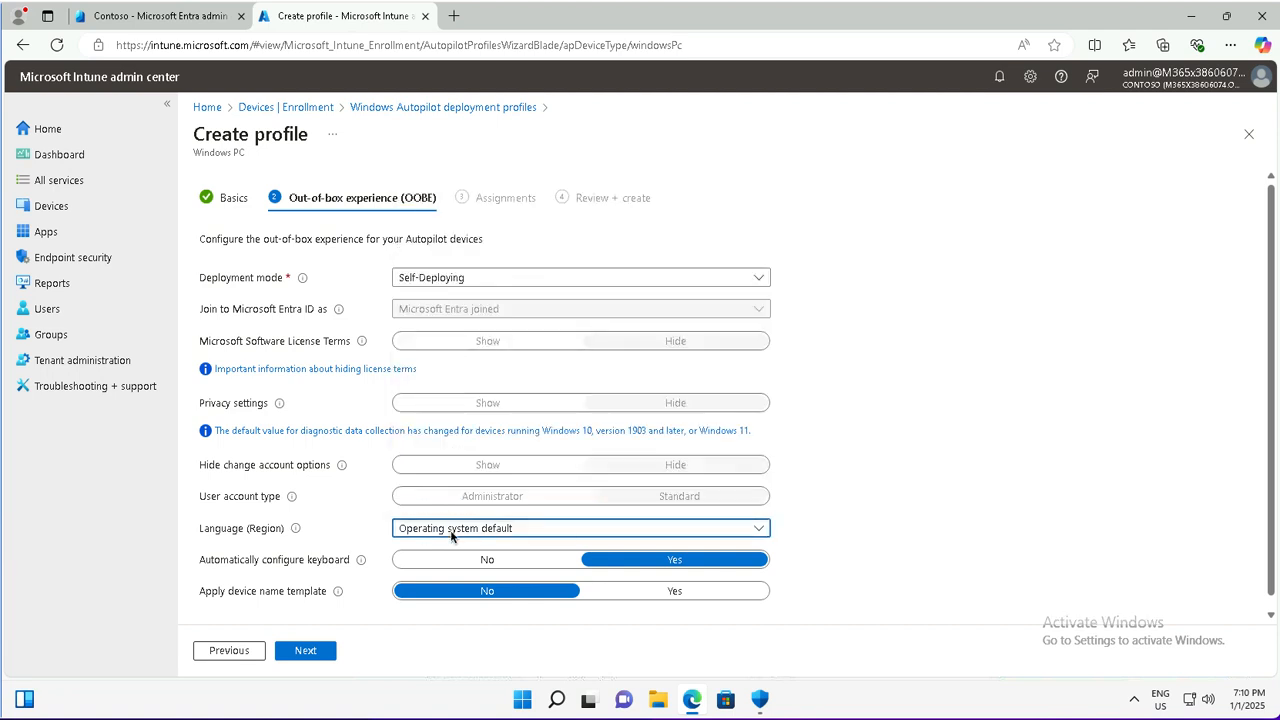
{"action": "mouse_move", "coordinate": [448, 568]}
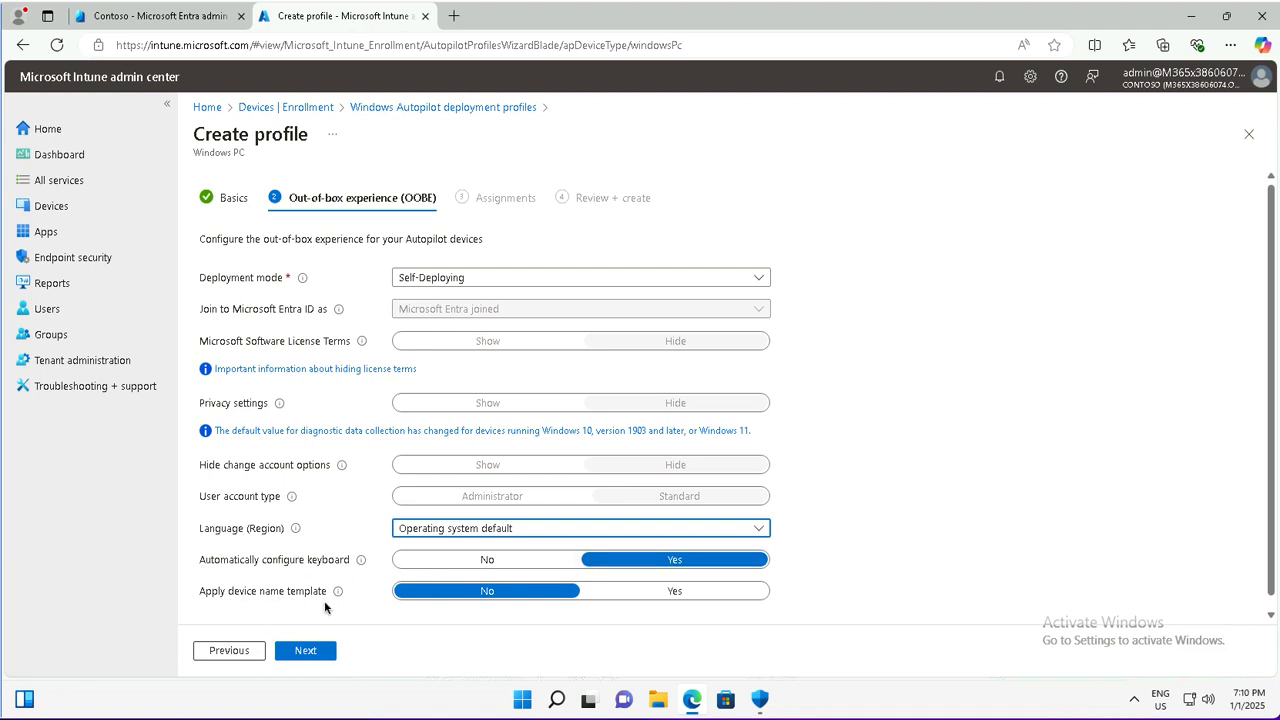
{"action": "mouse_move", "coordinate": [648, 600]}
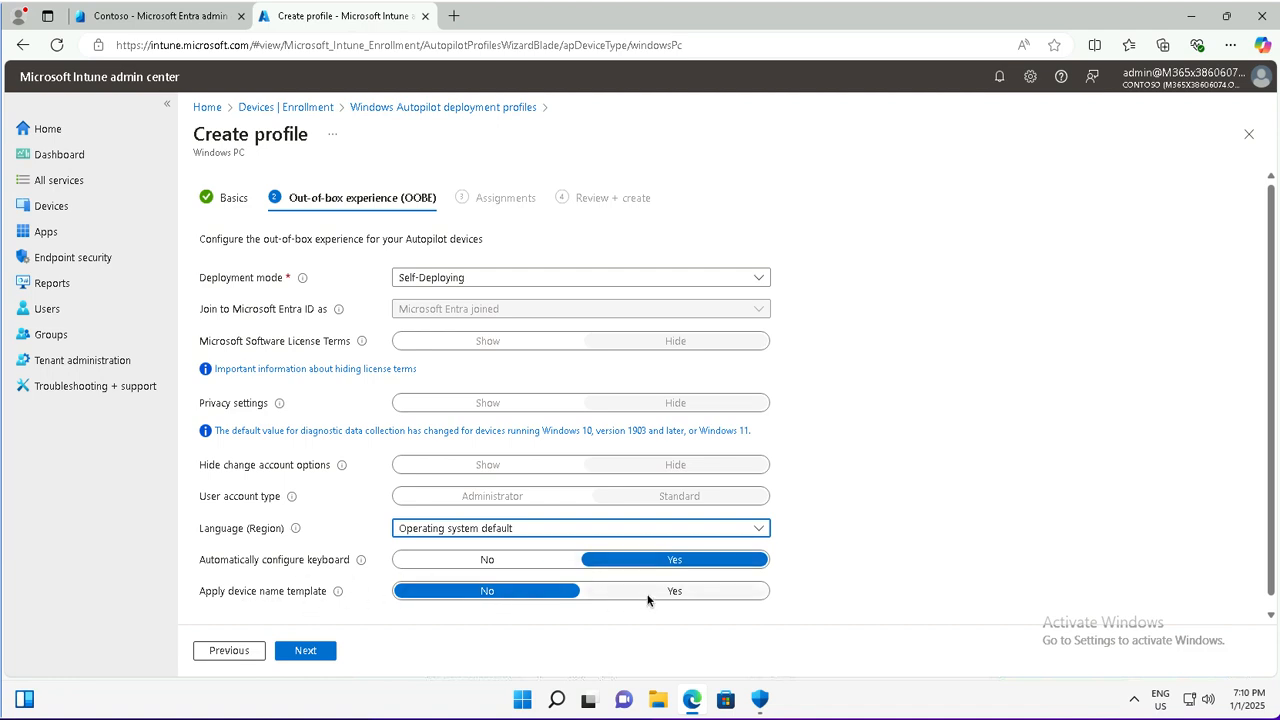
Enable the device name template and enter Contoso-%RAND:2%
{"action": "left_click", "coordinate": [674, 592]}
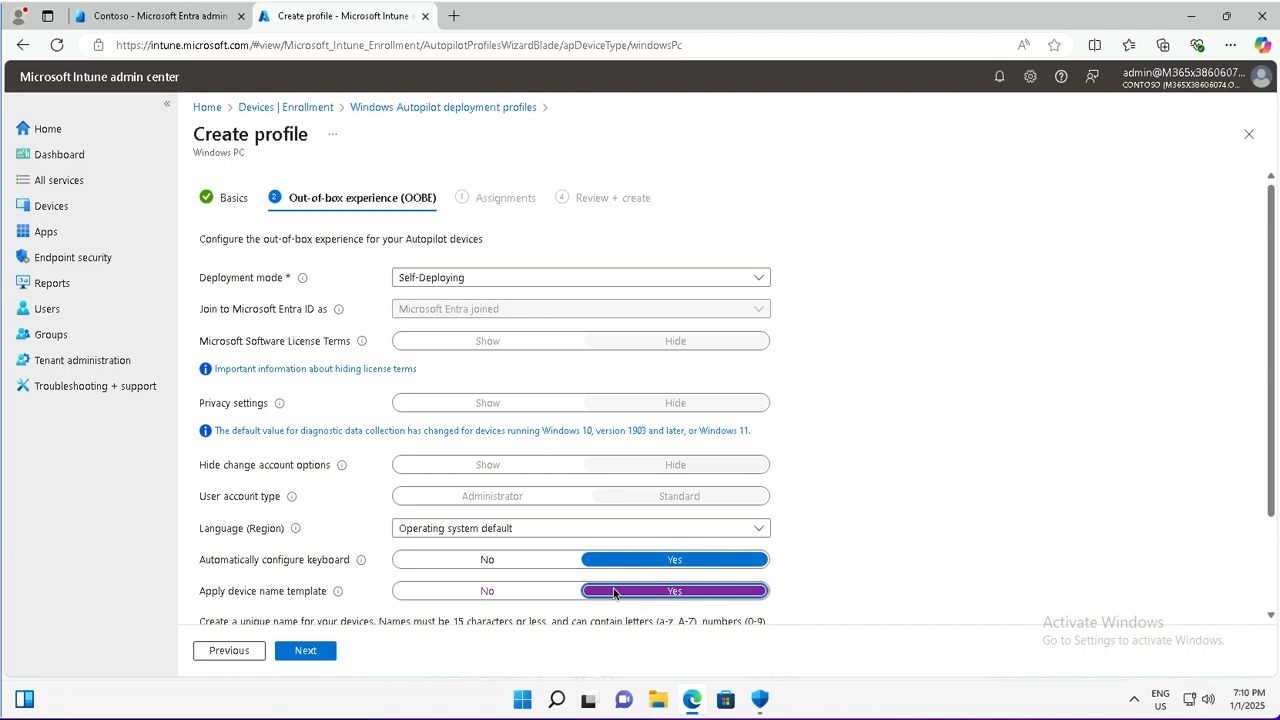
{"action": "scroll", "scroll_direction": "down", "scroll_amount": 3}
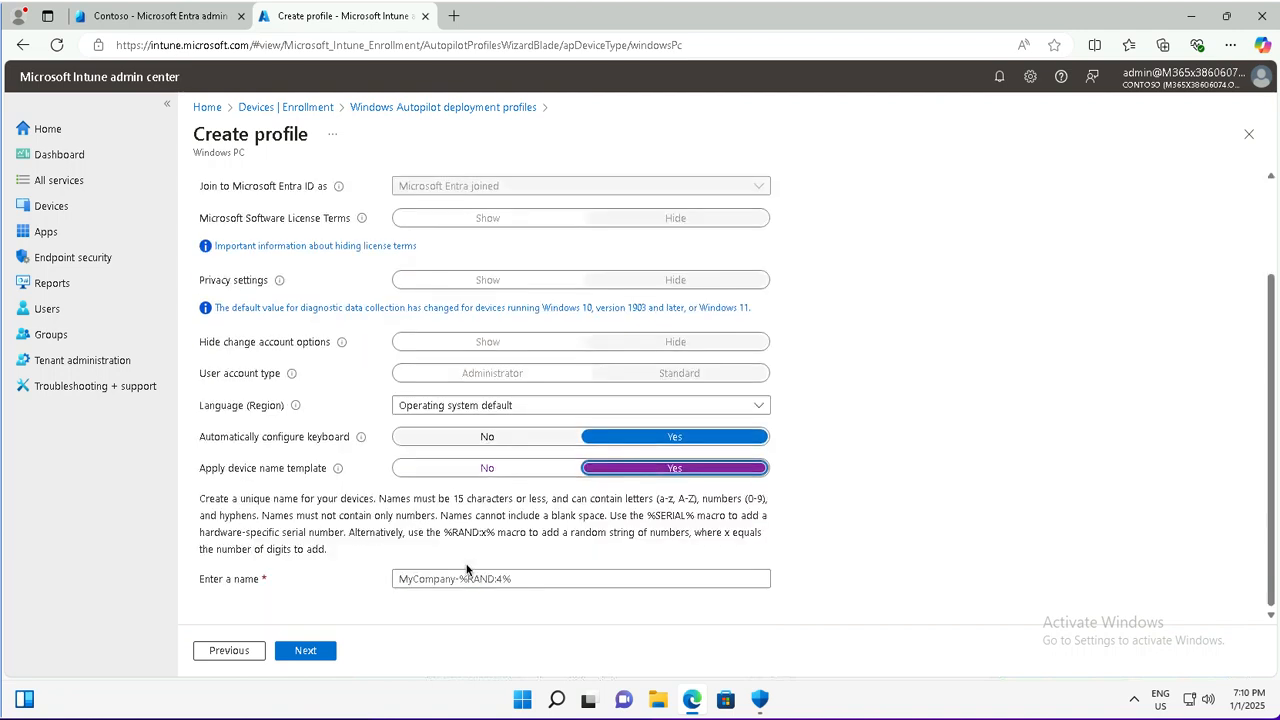
{"action": "left_click", "coordinate": [580, 578]}
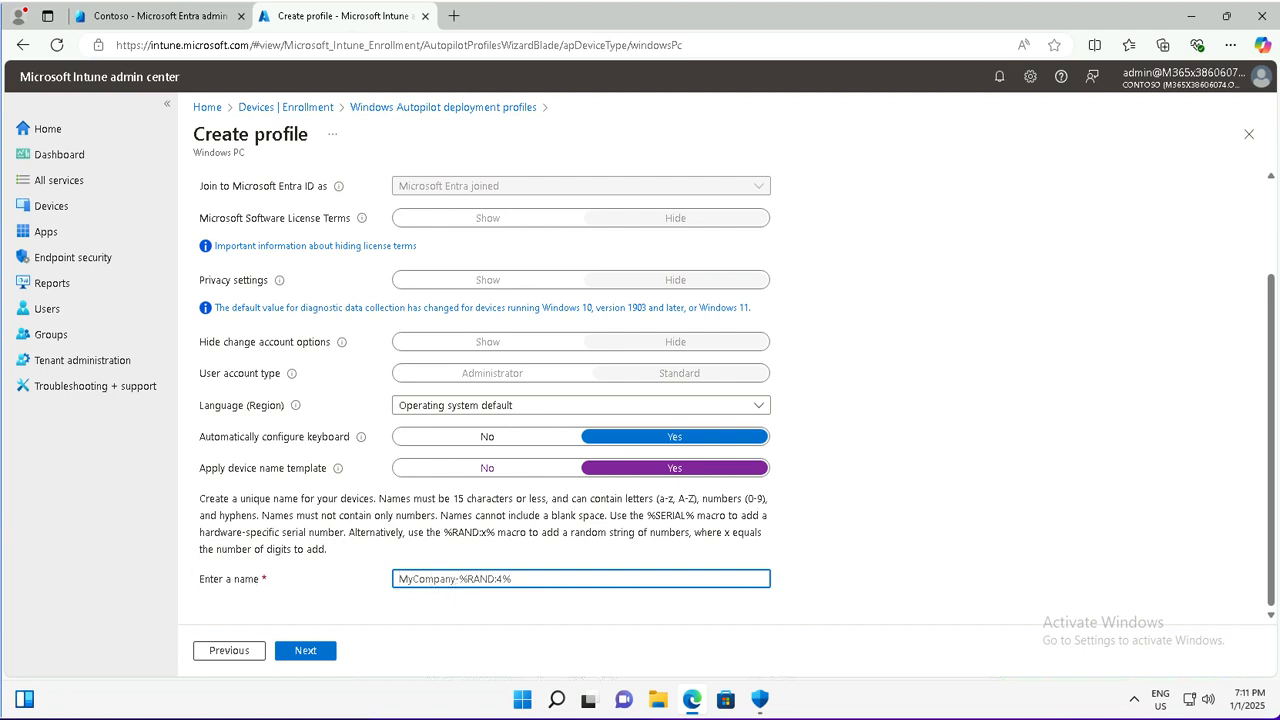
{"action": "type", "text": "Contoso-%RAND:2%"}
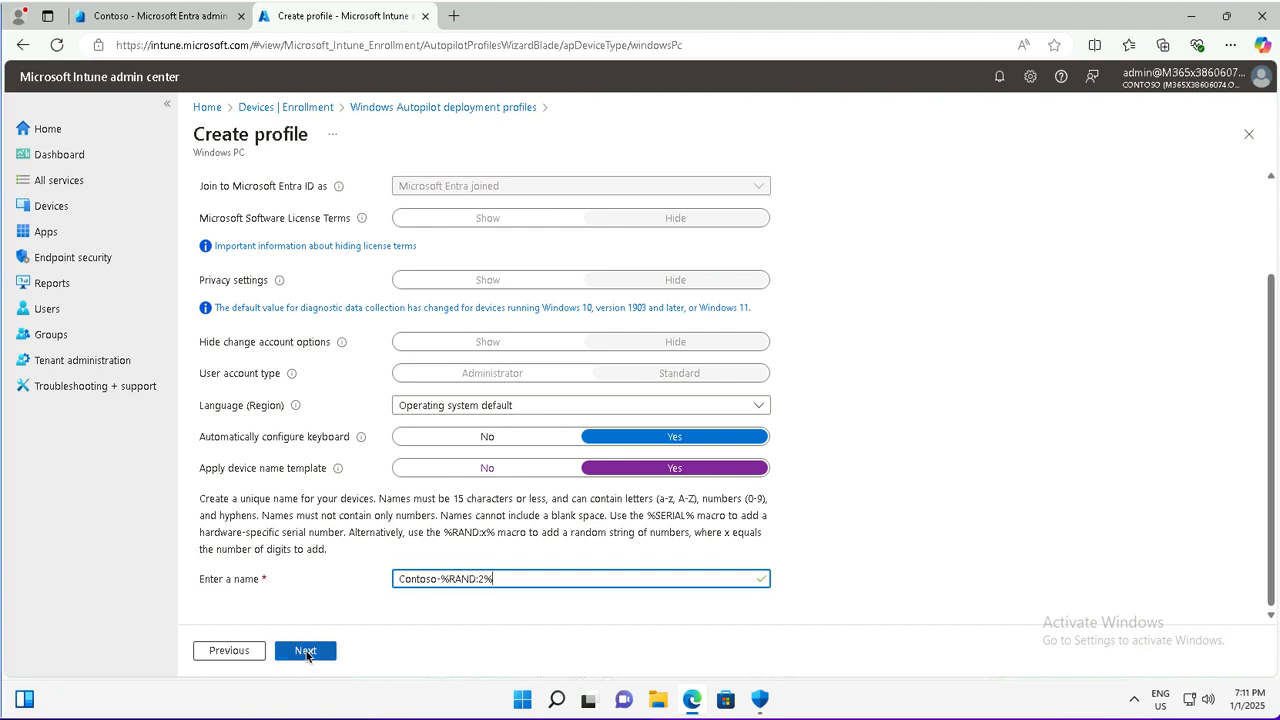
On the Assignments step, add the IT Devices group as an included group
{"action": "left_click", "coordinate": [304, 650]}
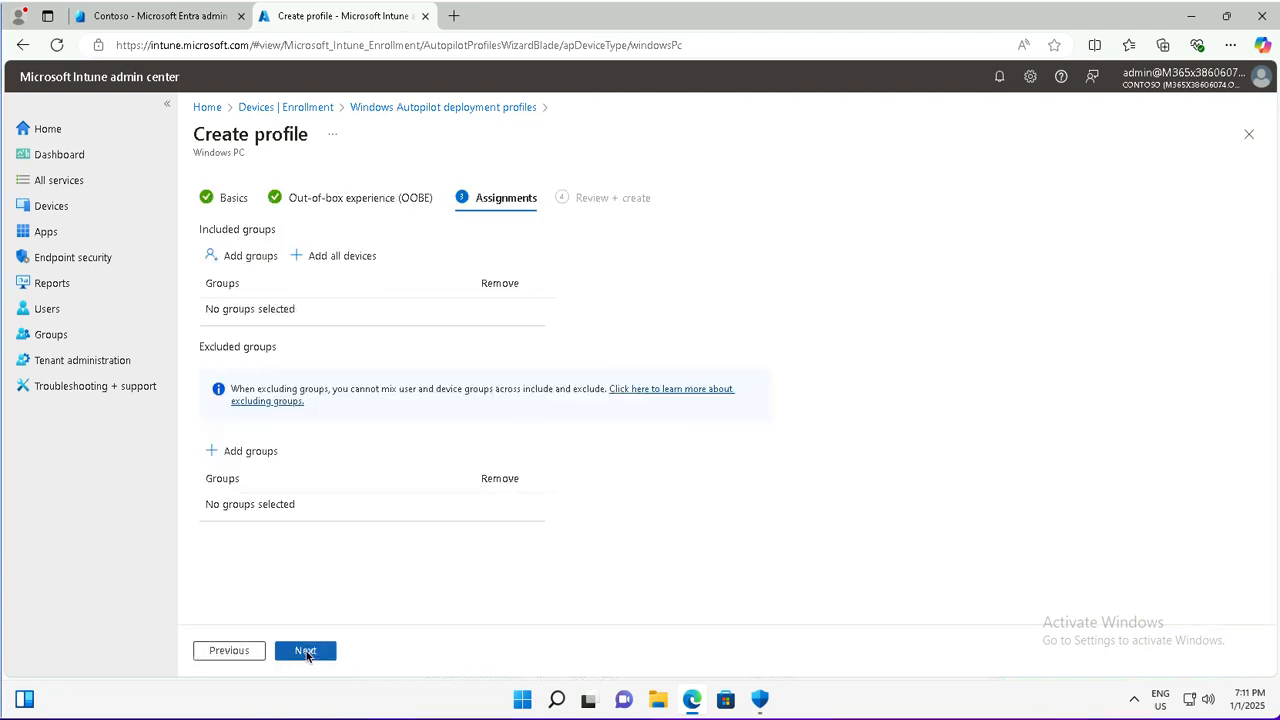
{"action": "mouse_move", "coordinate": [464, 256]}
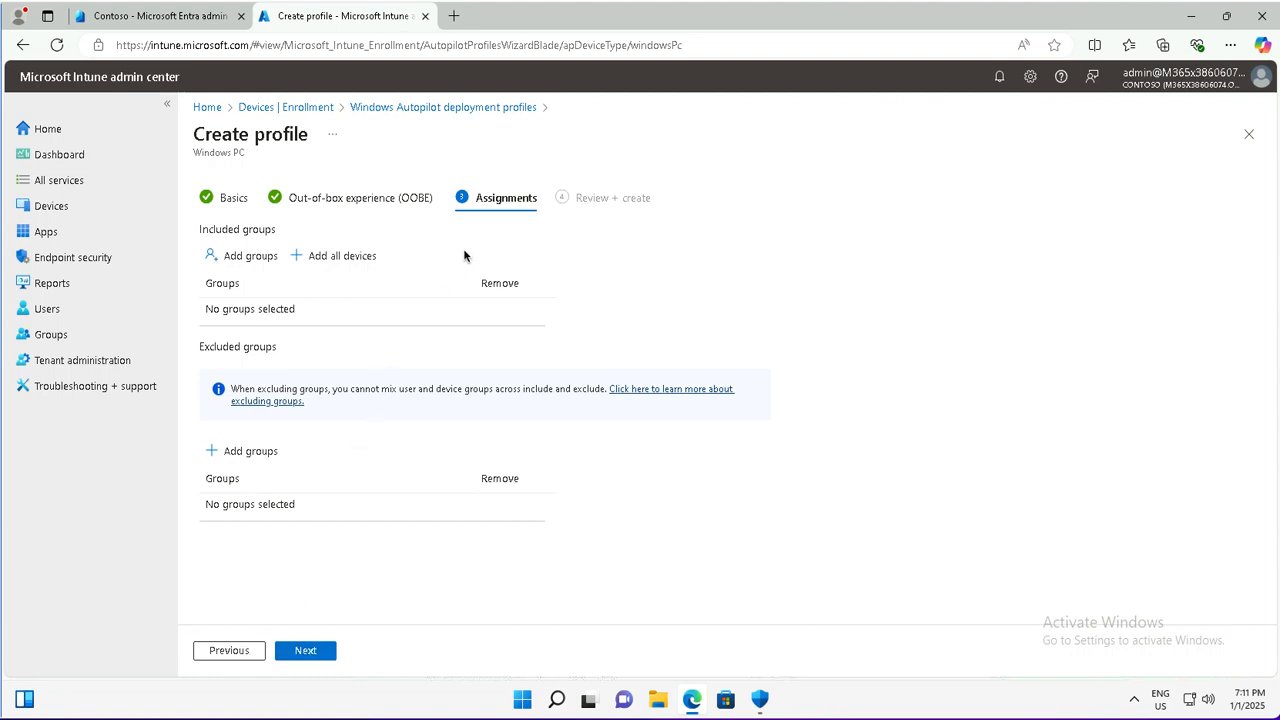
{"action": "left_click", "coordinate": [250, 256]}
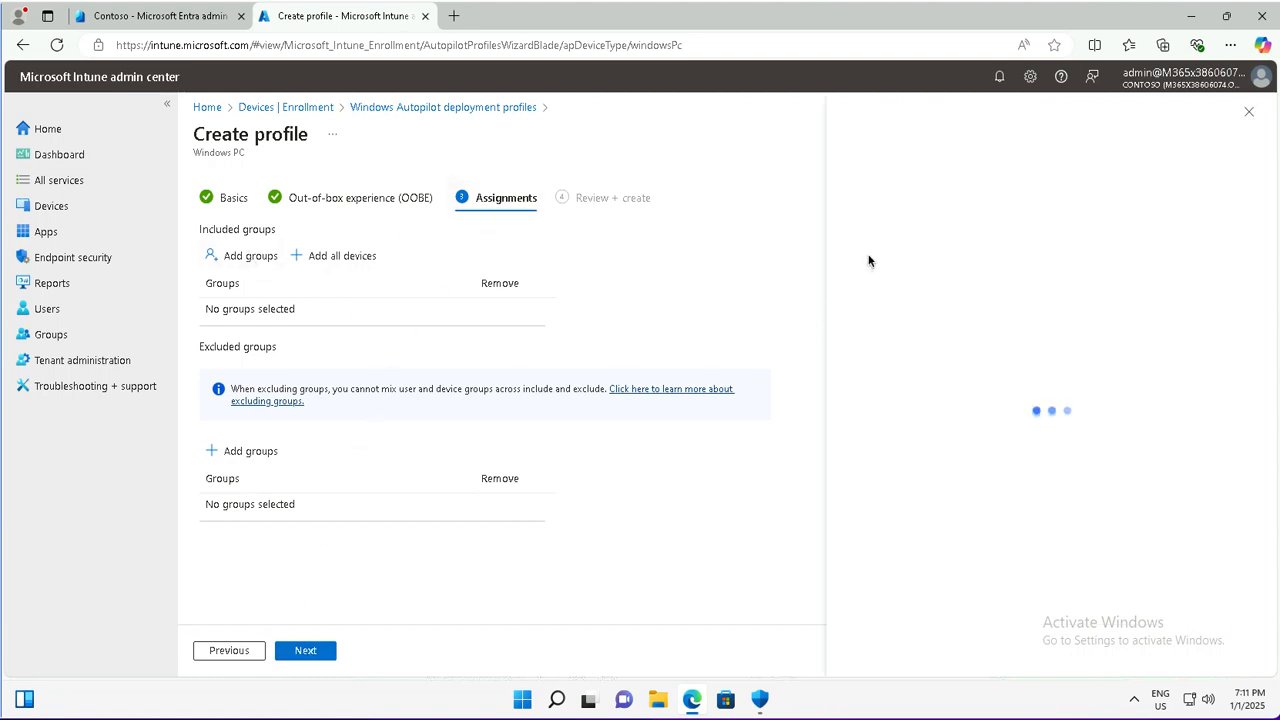
{"action": "left_click", "coordinate": [248, 256]}
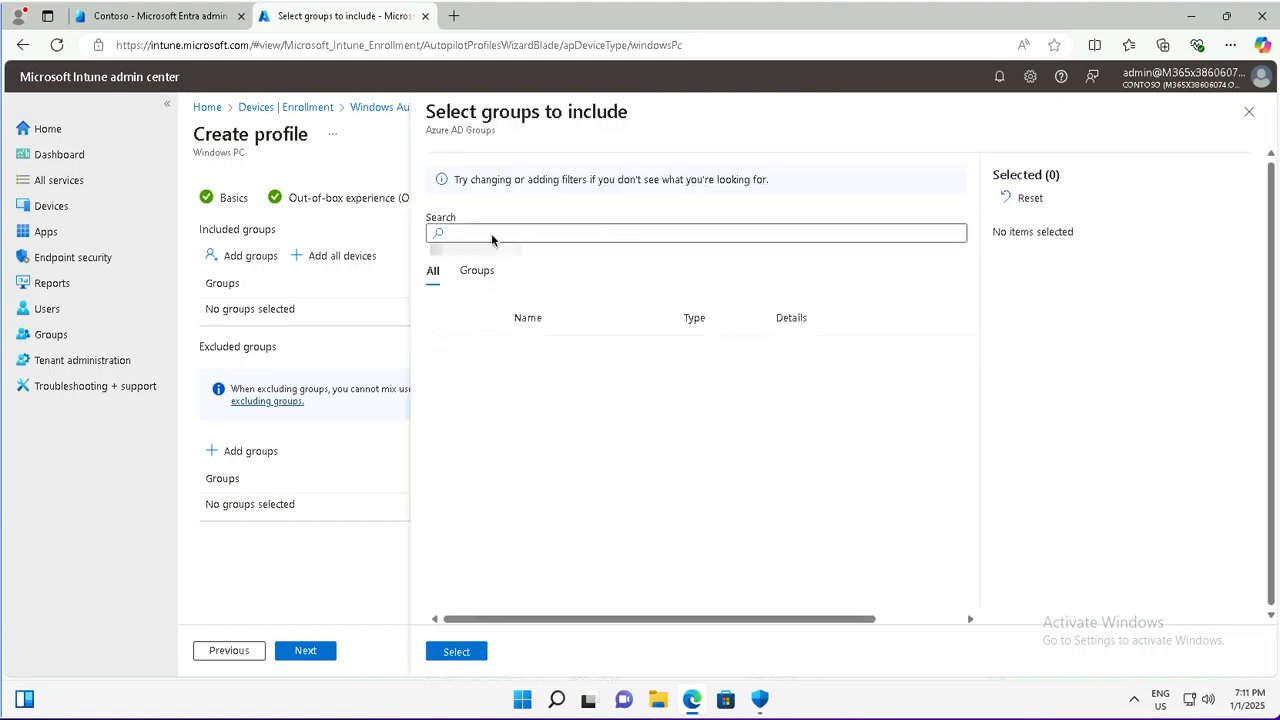
{"action": "left_click", "coordinate": [696, 232]}
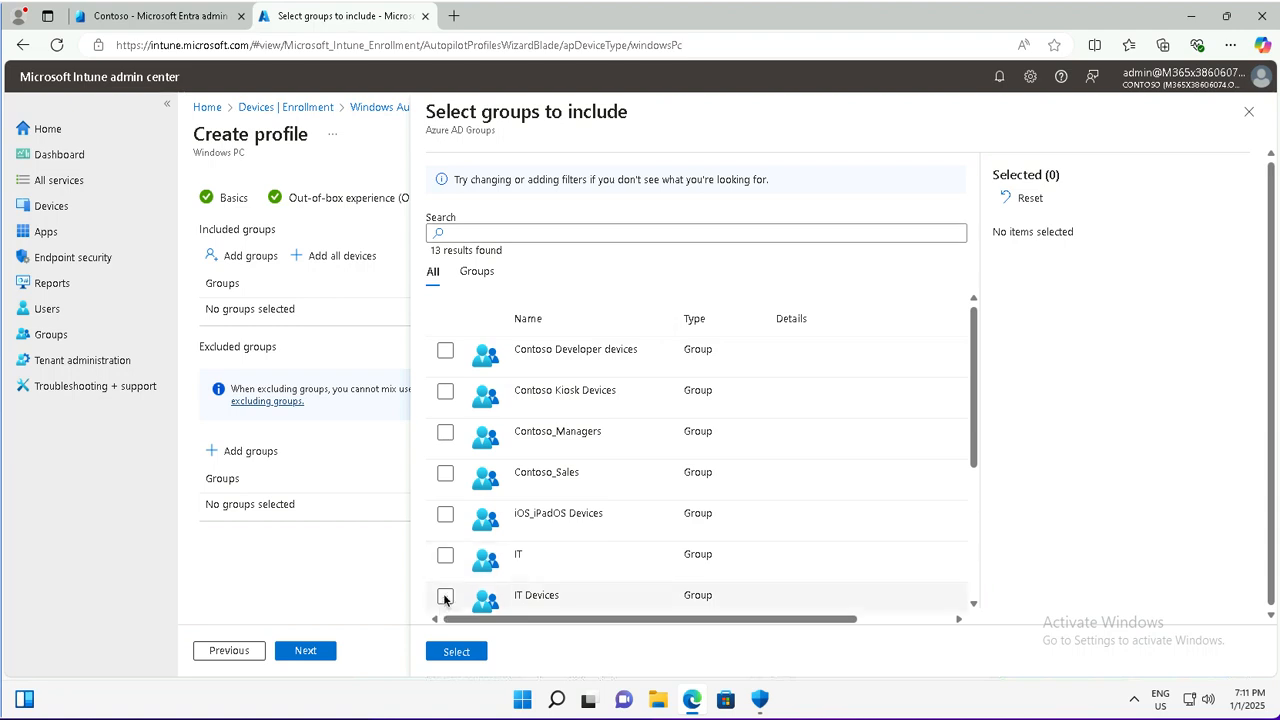
{"action": "left_click", "coordinate": [444, 596]}
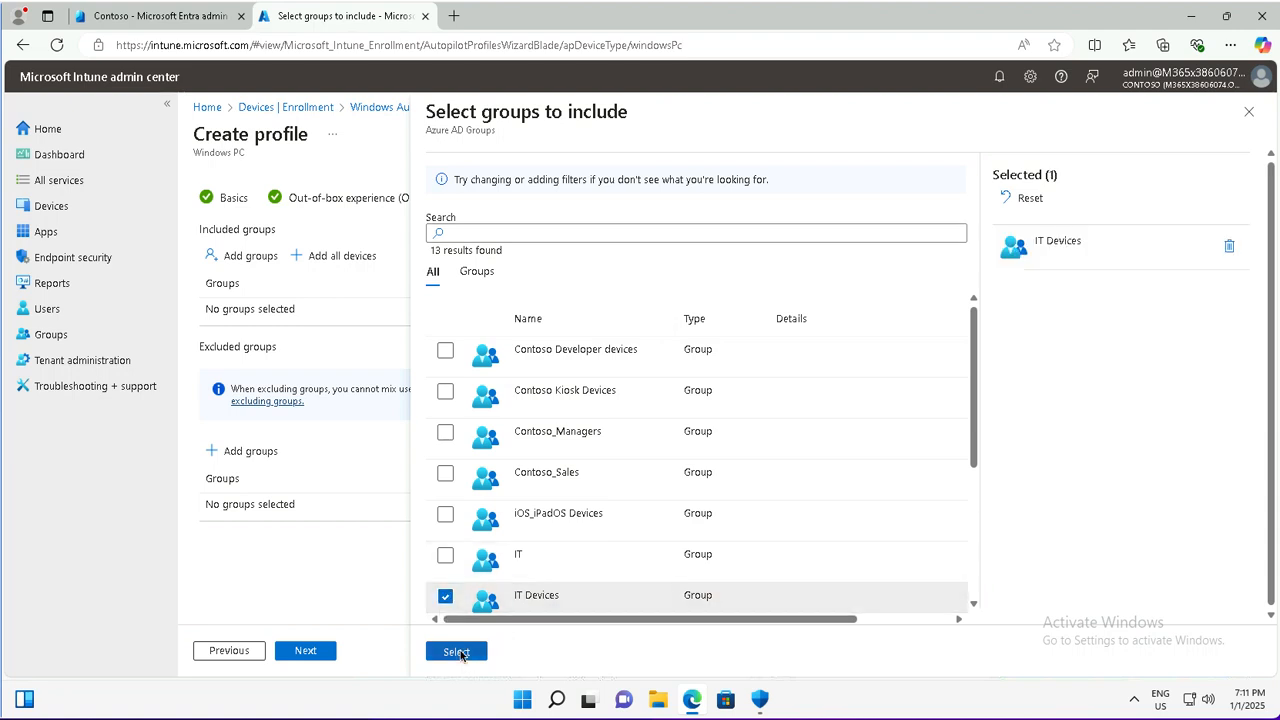
{"action": "left_click", "coordinate": [456, 652]}
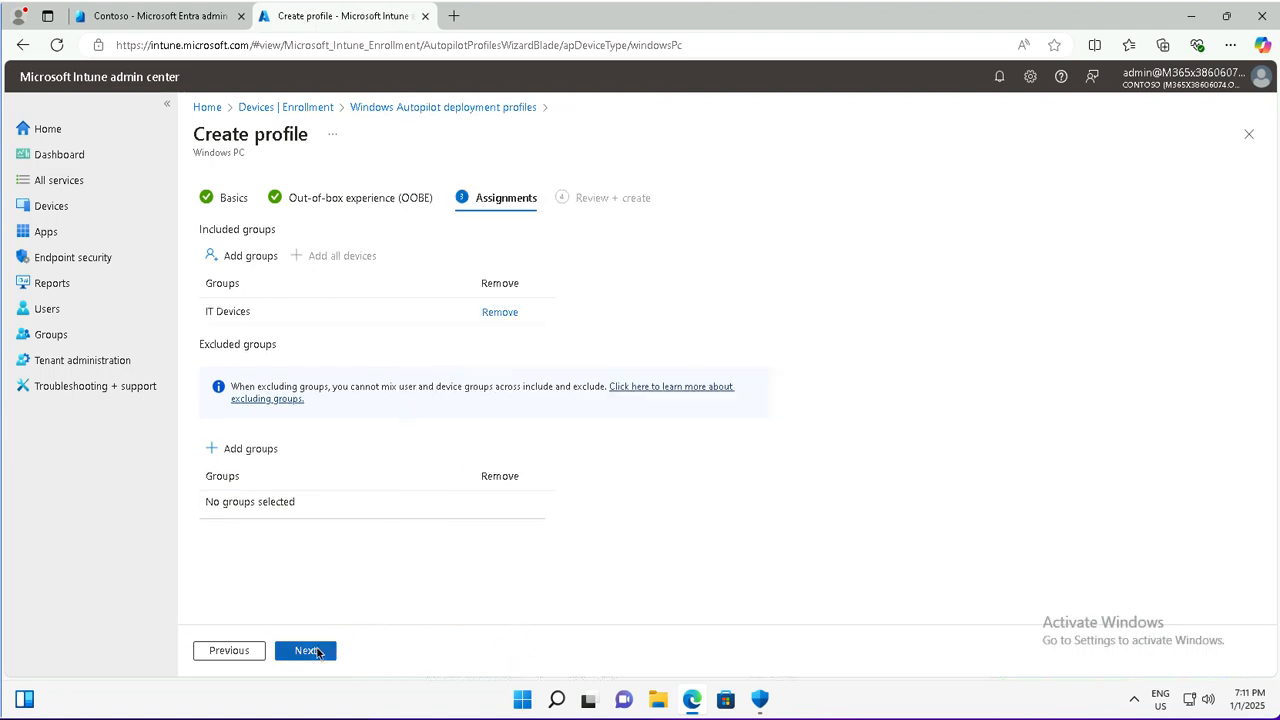
Review and create Contoso profile 2, returning to the deployment profiles list
{"action": "left_click", "coordinate": [304, 650]}
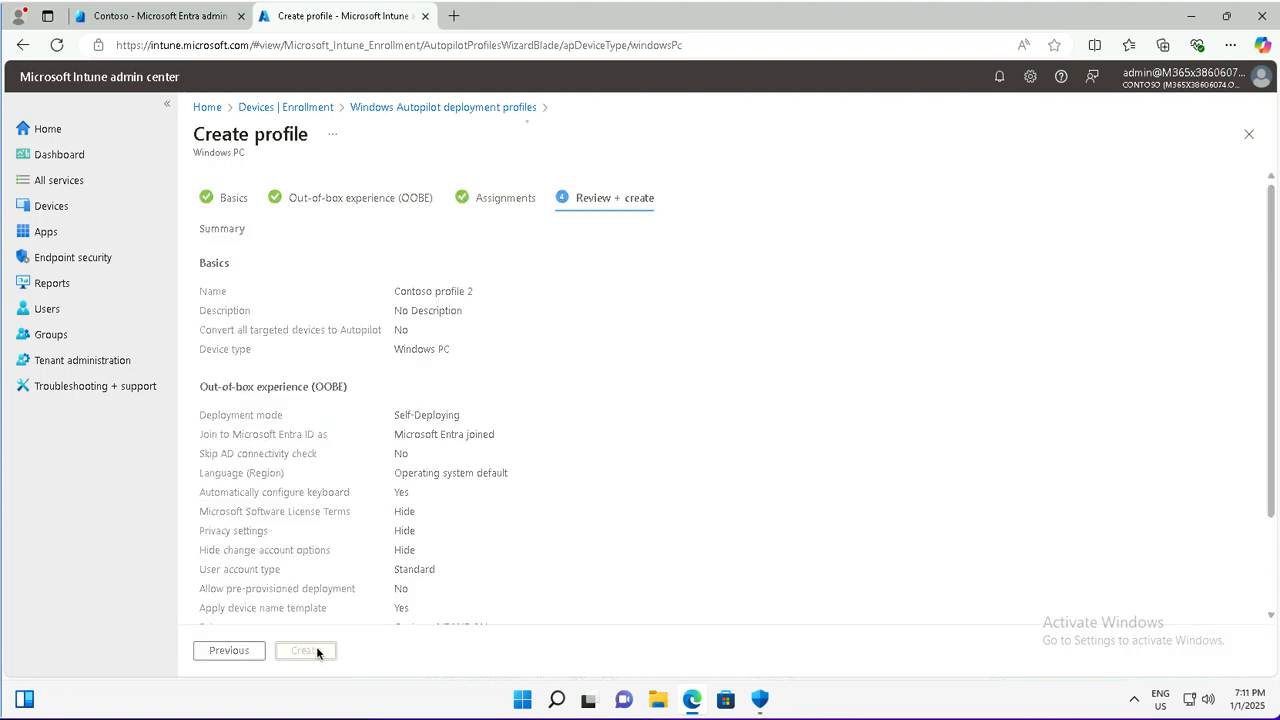
{"action": "left_click", "coordinate": [304, 650]}
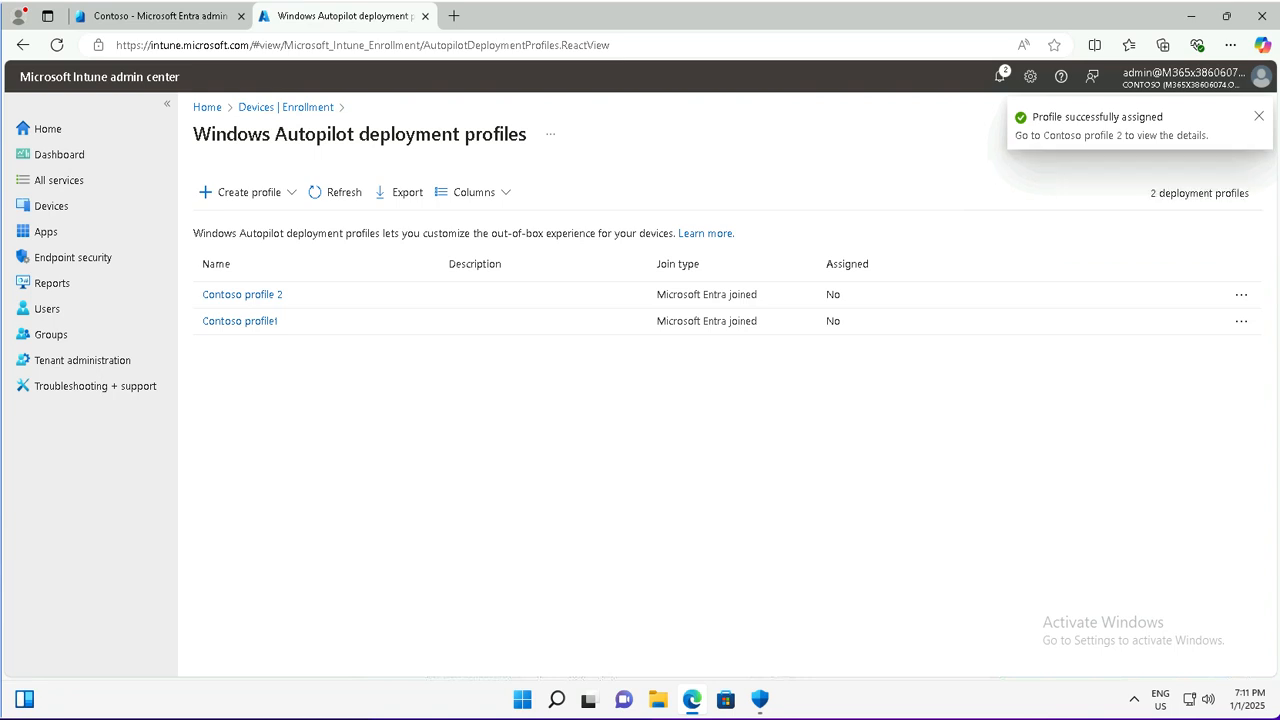
{"action": "left_click", "coordinate": [1258, 116]}
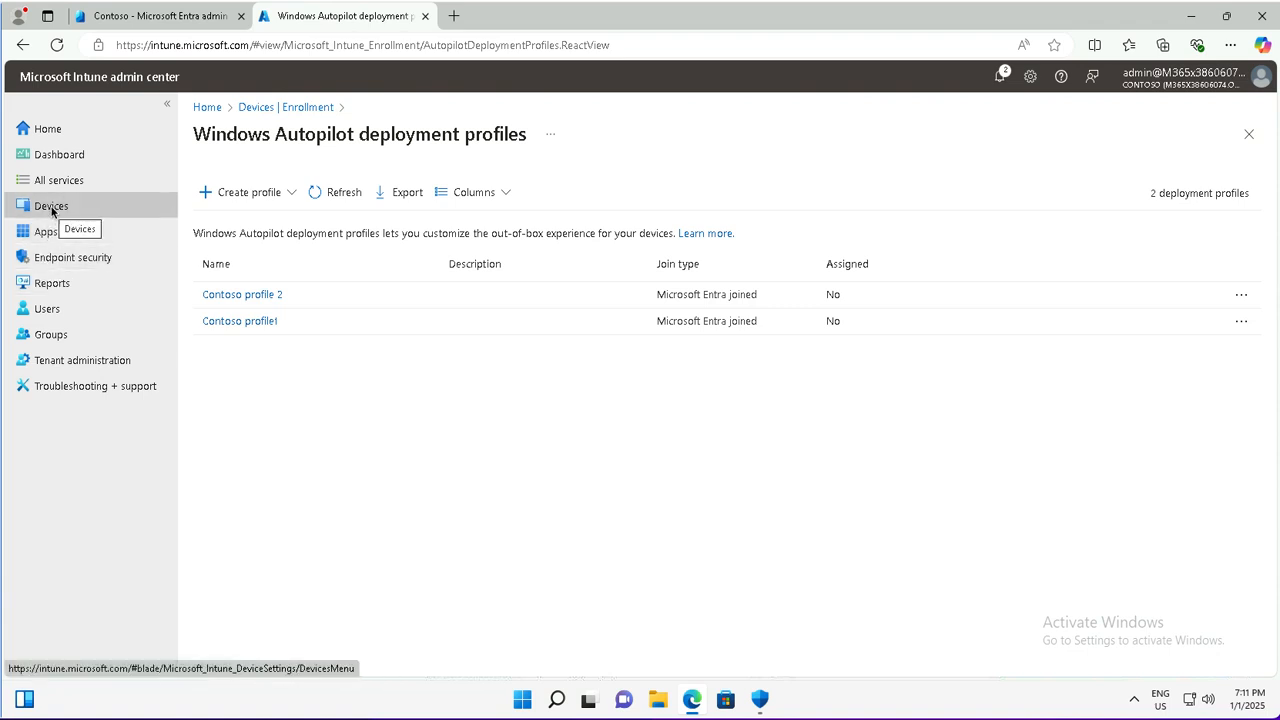
Open the DESKTOP-3IGUSC3 device's overview from Devices > Windows devices
{"action": "left_click", "coordinate": [52, 204]}
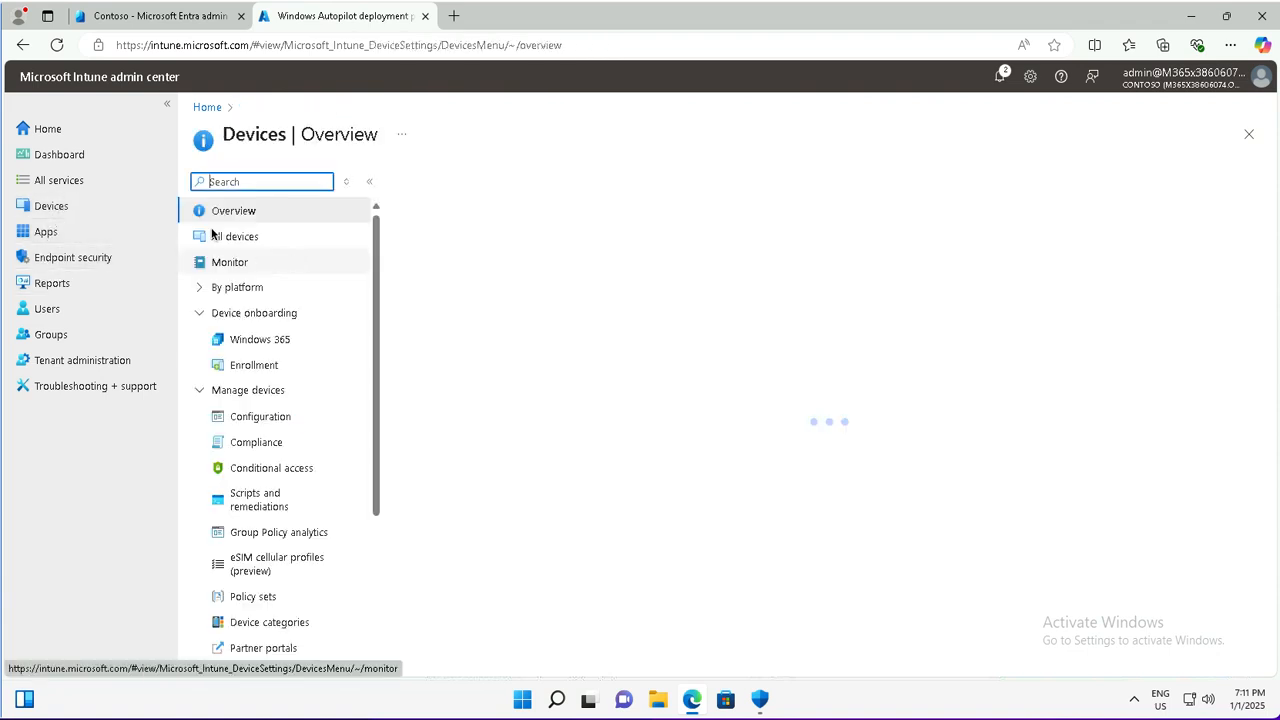
{"action": "left_click", "coordinate": [232, 210]}
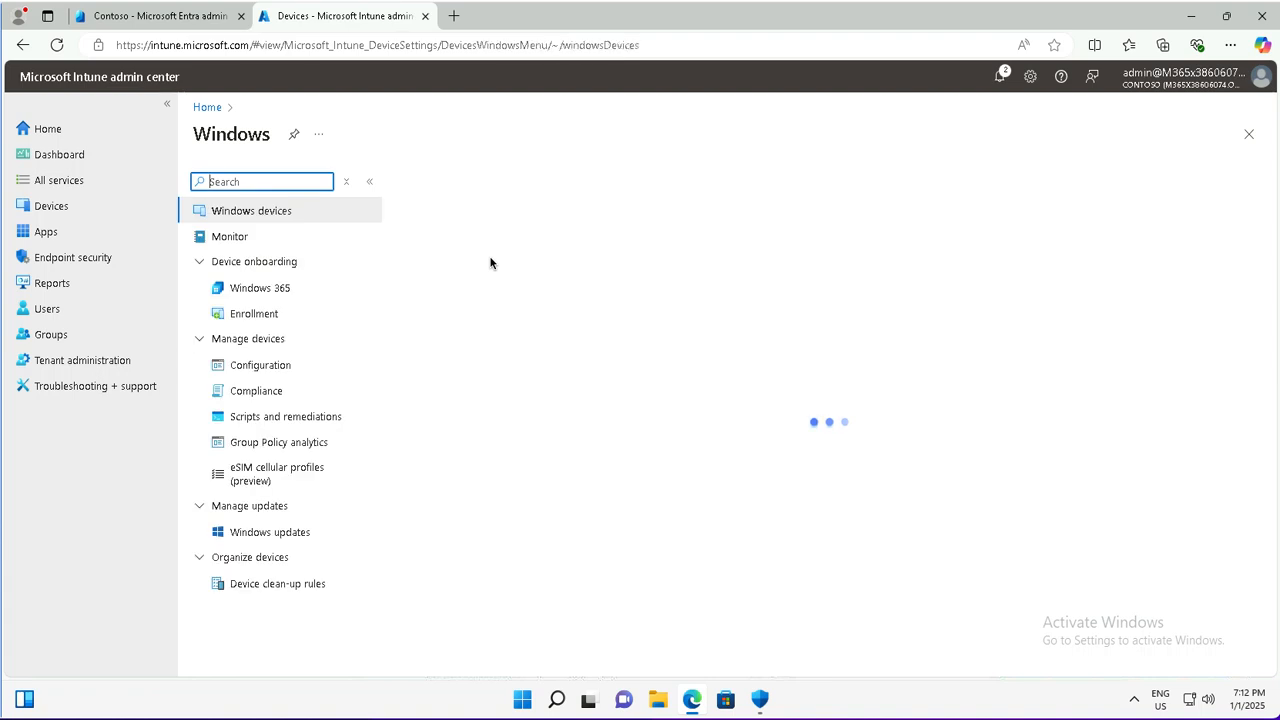
{"action": "left_click", "coordinate": [252, 210]}
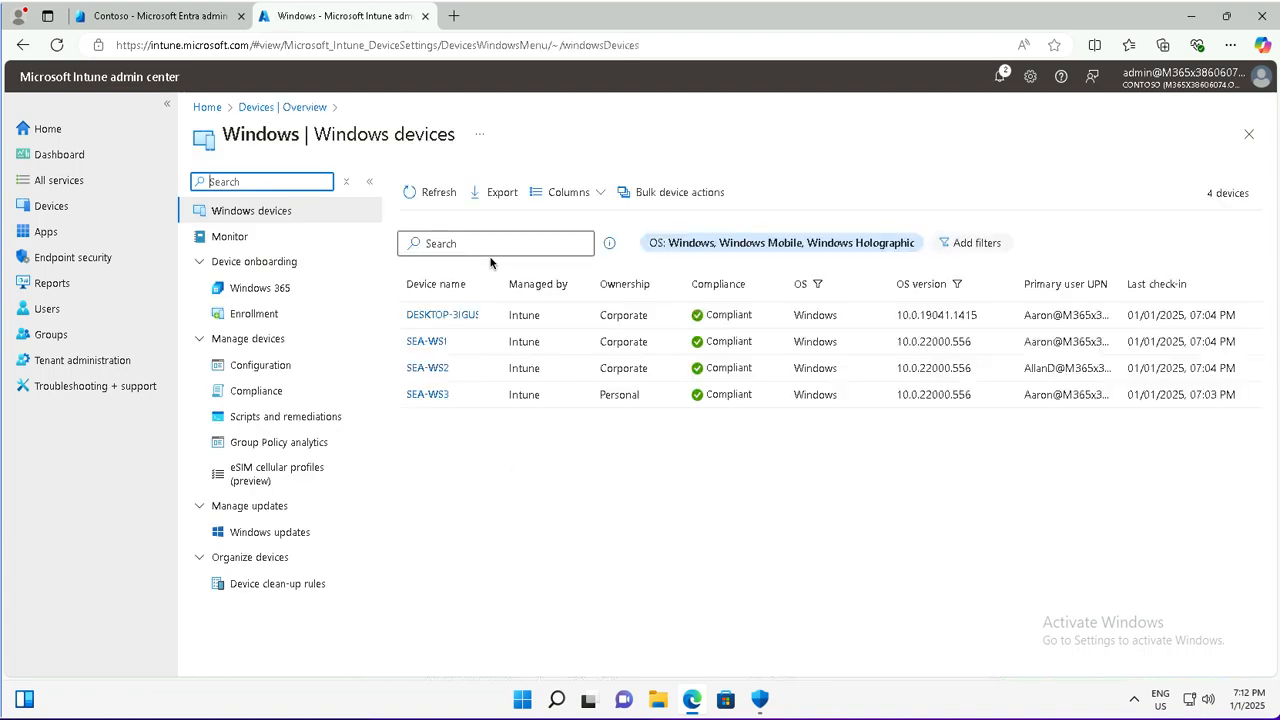
{"action": "left_click", "coordinate": [442, 314]}
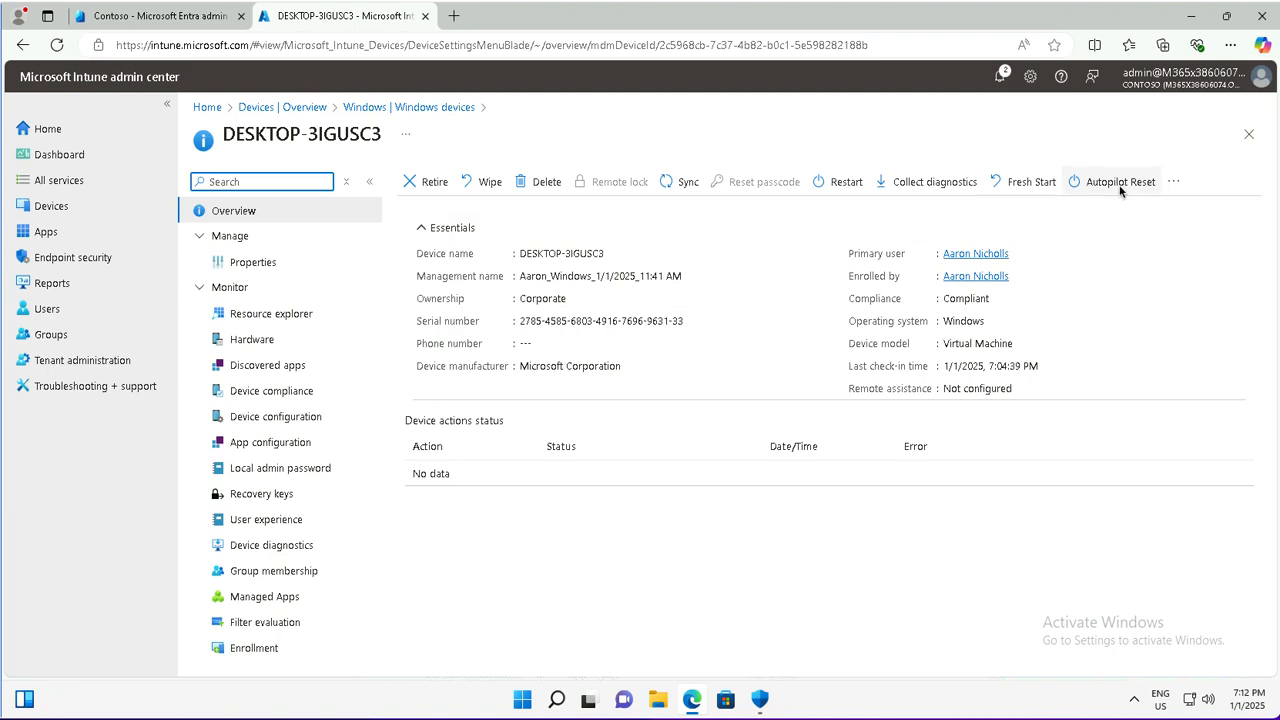
{"action": "mouse_move", "coordinate": [1120, 190]}
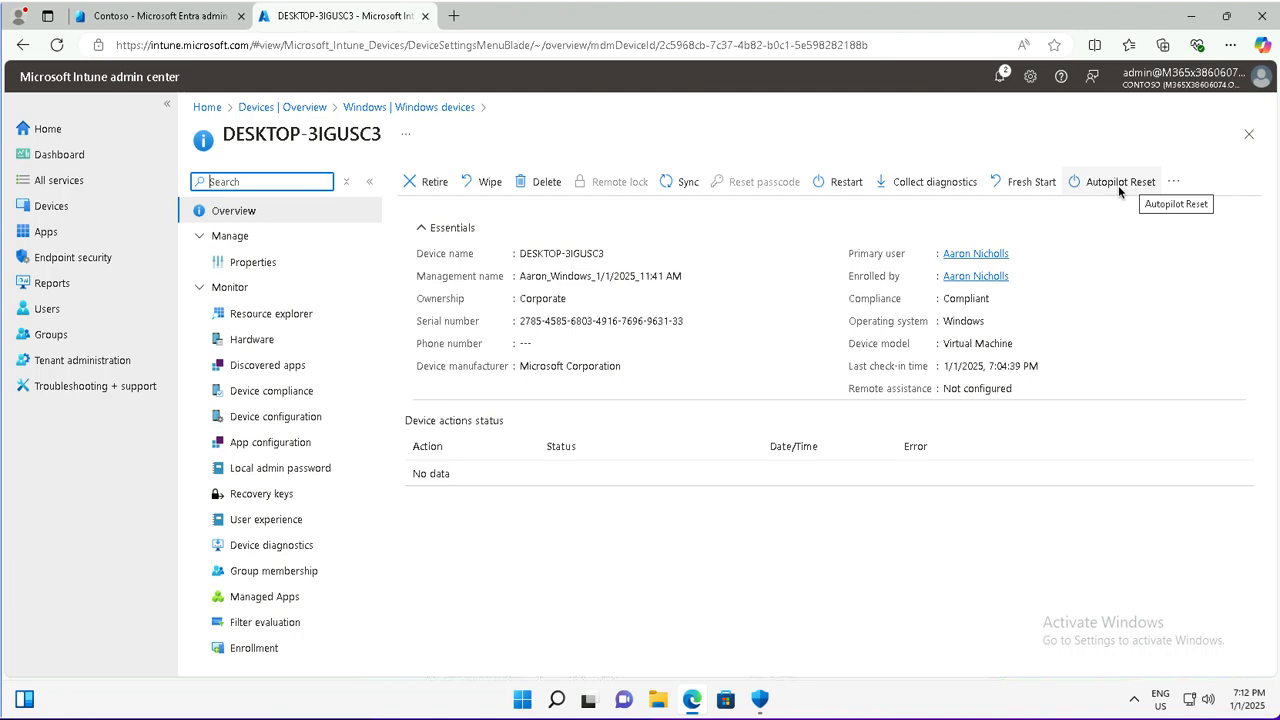
{"action": "mouse_move", "coordinate": [1172, 180]}
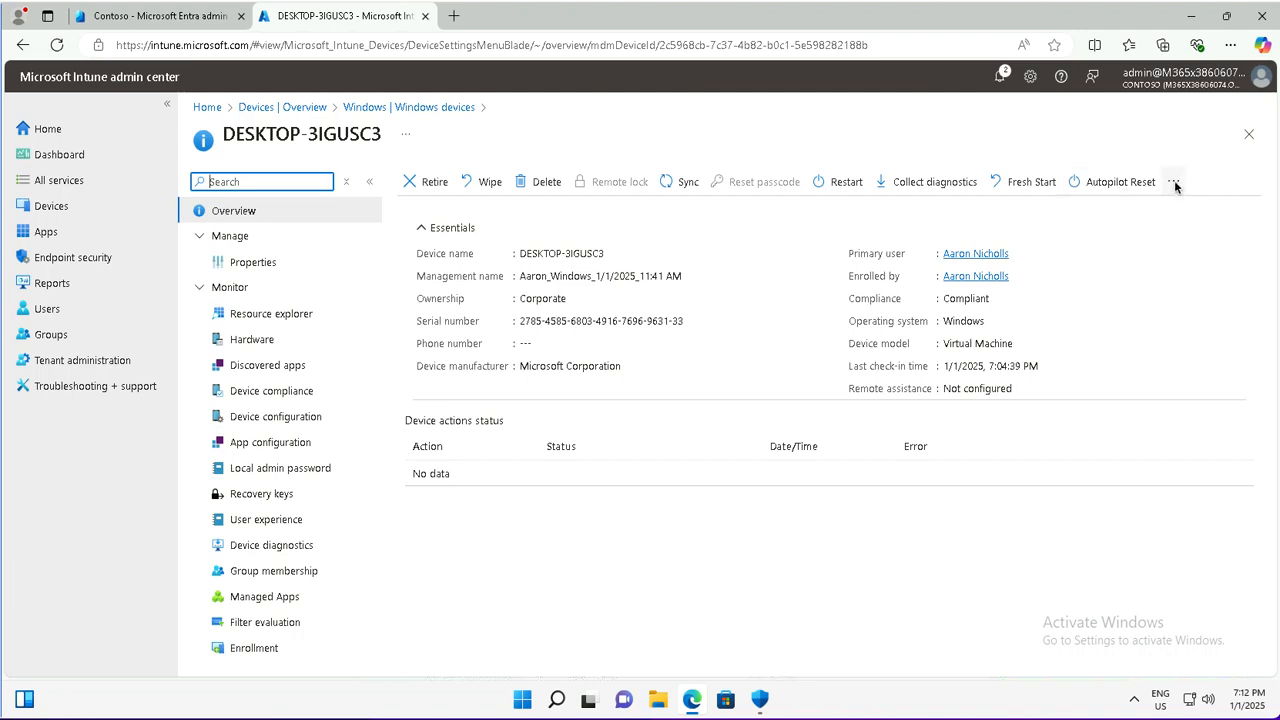
Trigger Autopilot Reset on the device and confirm with Yes so it shows as Pending
{"action": "left_click", "coordinate": [1174, 180]}
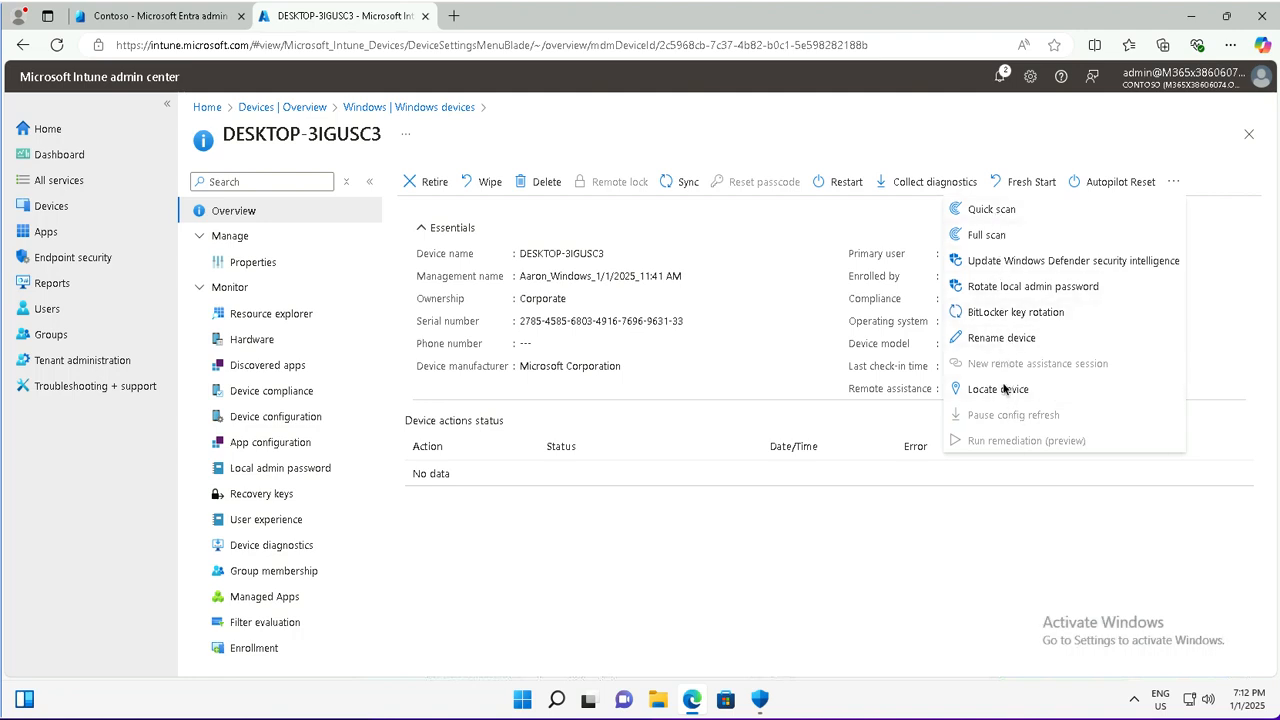
{"action": "left_click", "coordinate": [1172, 180]}
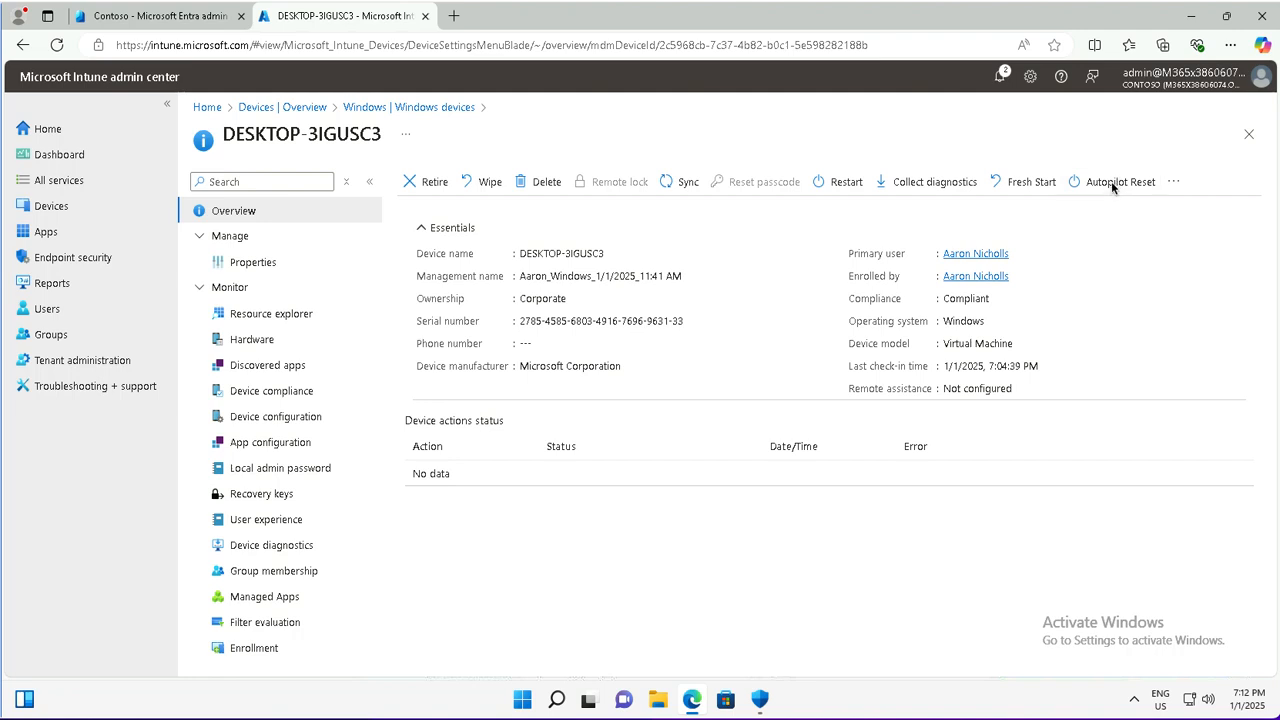
{"action": "left_click", "coordinate": [1120, 180]}
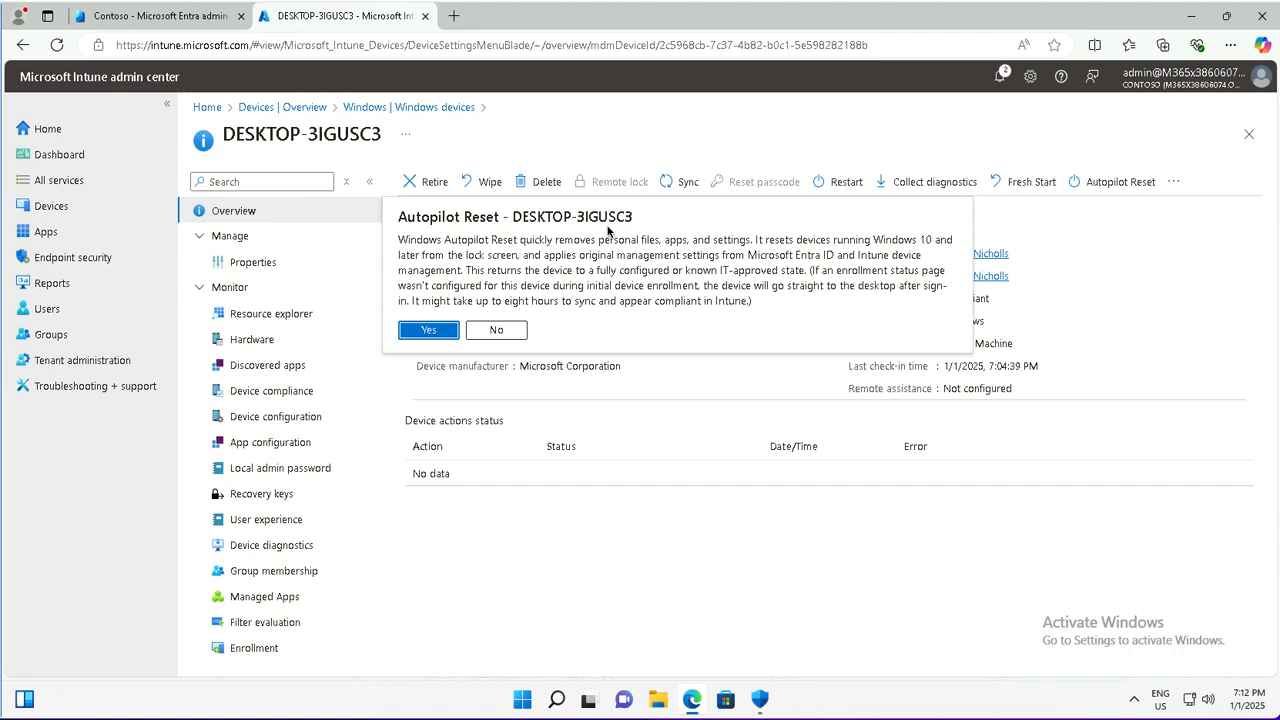
{"action": "mouse_move", "coordinate": [428, 260]}
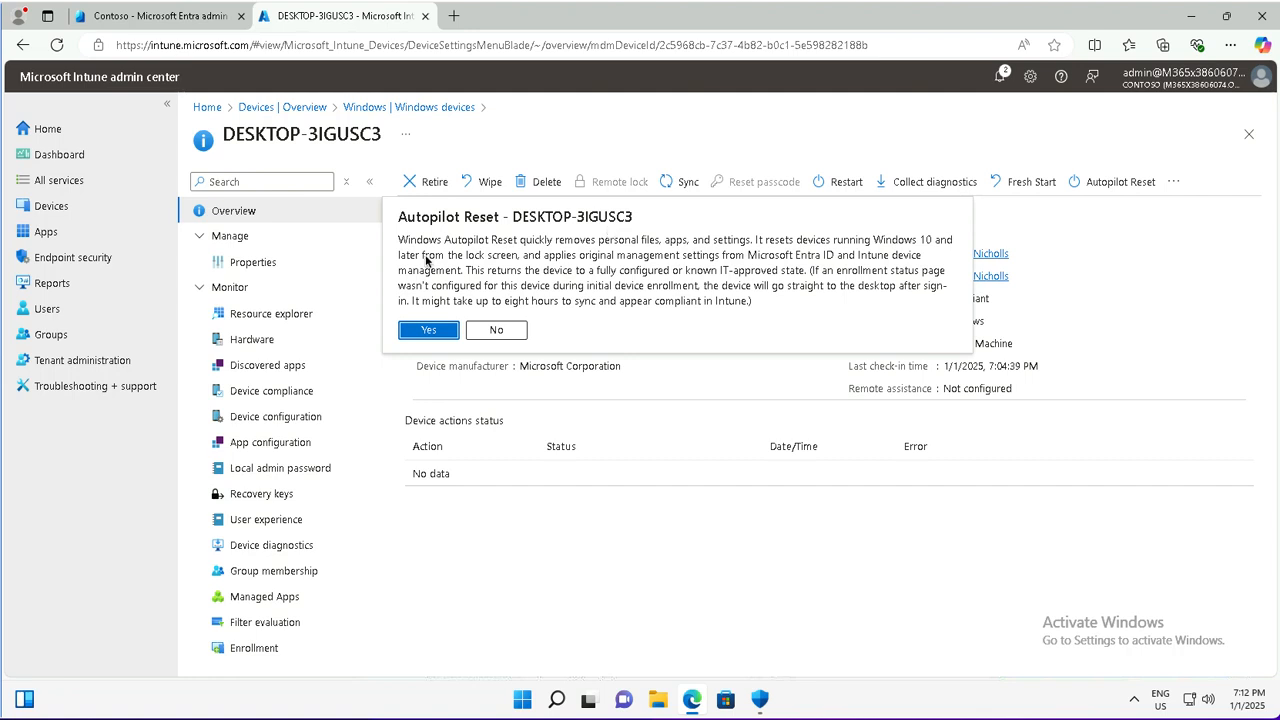
{"action": "mouse_move", "coordinate": [518, 252]}
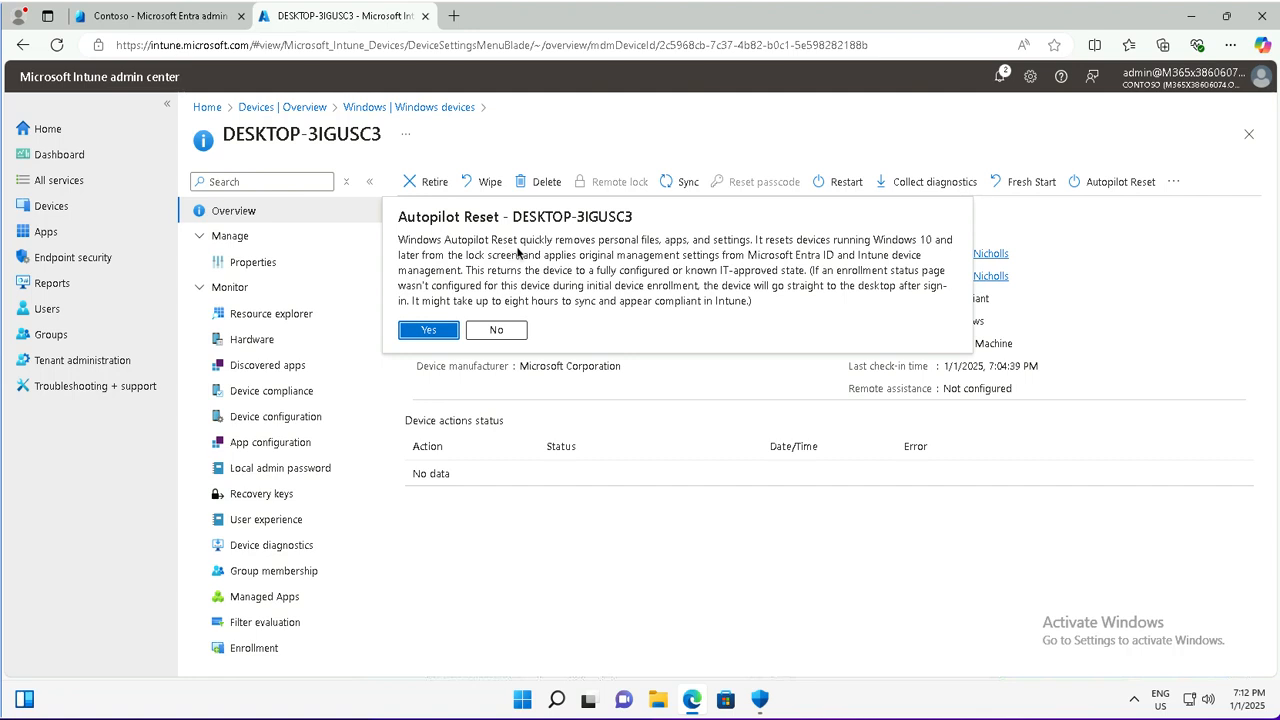
{"action": "mouse_move", "coordinate": [728, 248]}
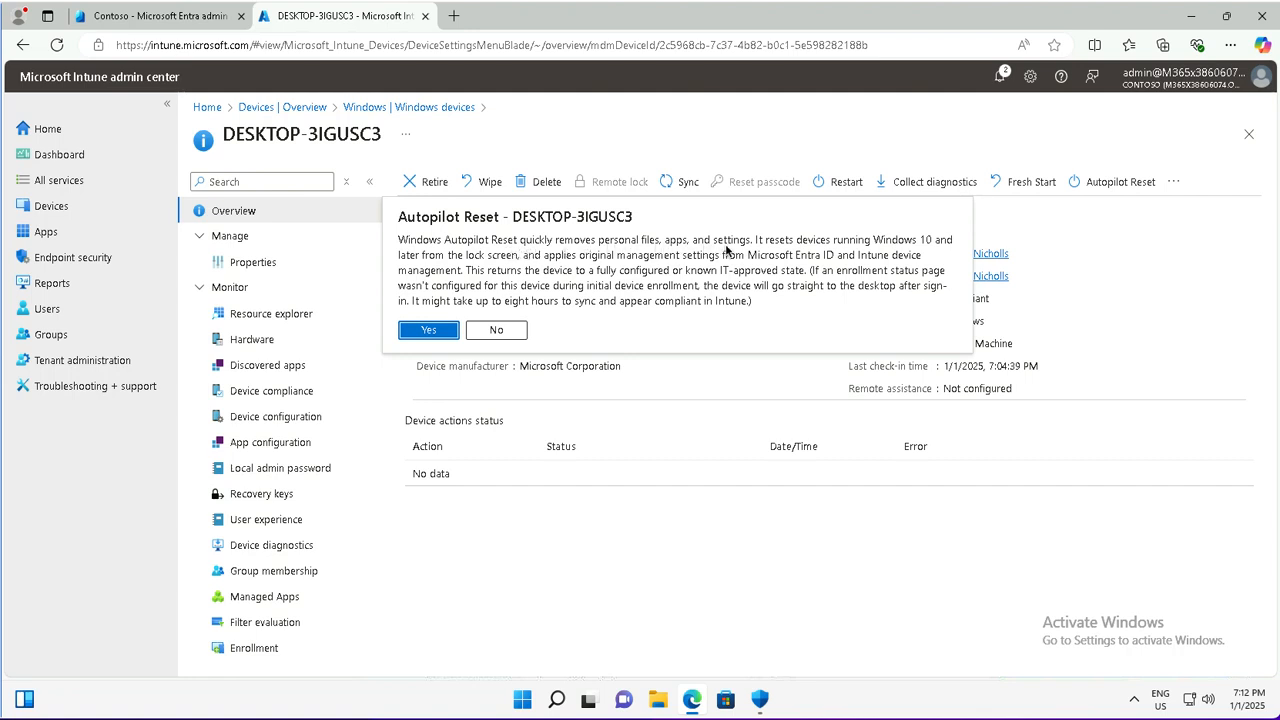
{"action": "mouse_move", "coordinate": [902, 254]}
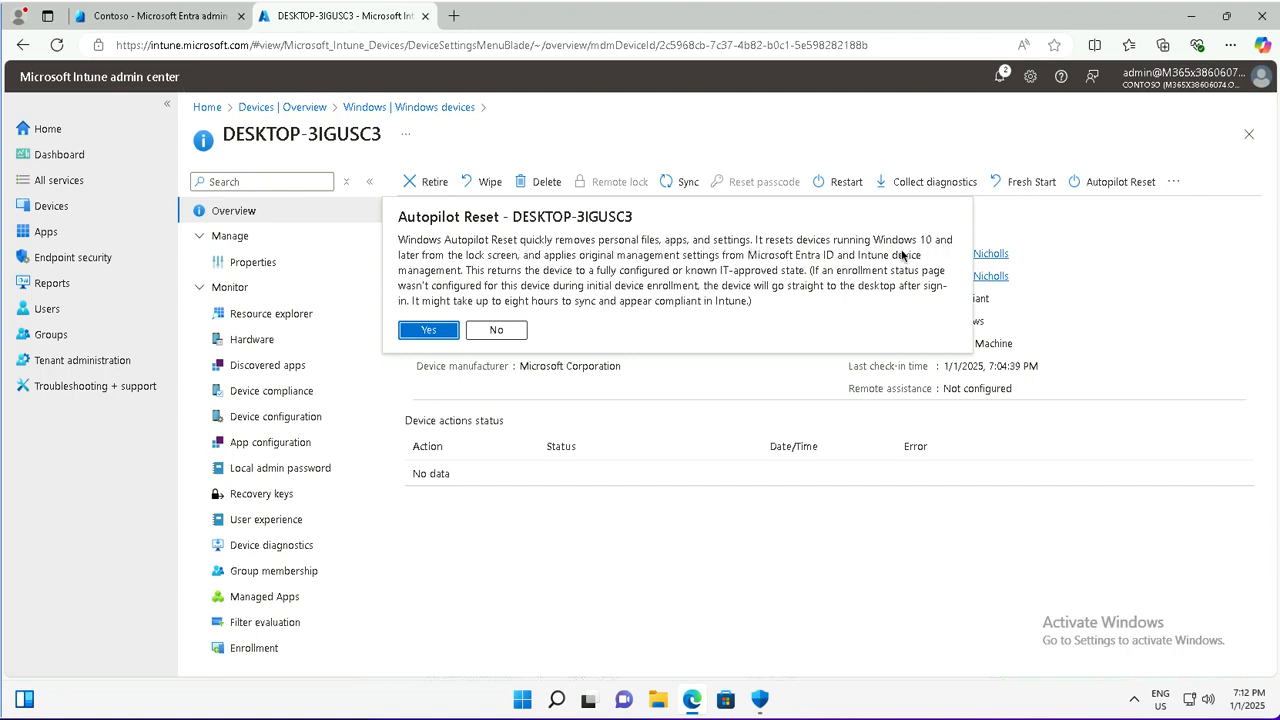
{"action": "mouse_move", "coordinate": [438, 262]}
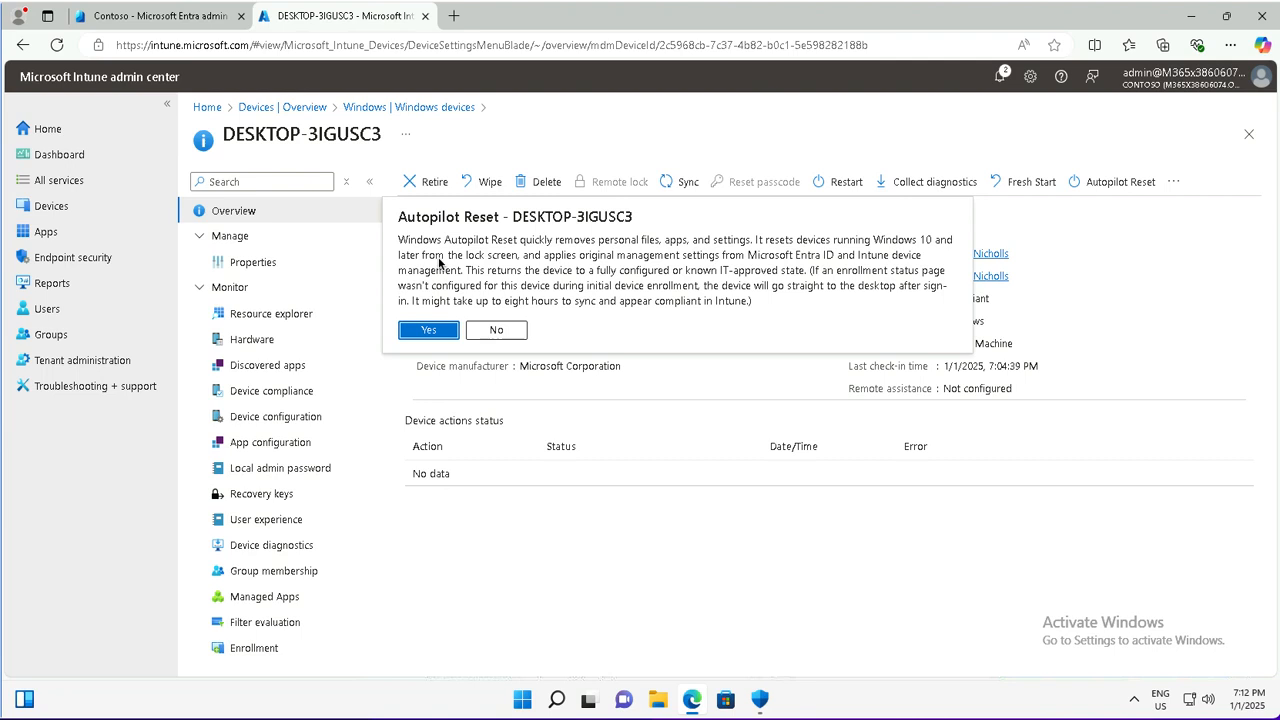
{"action": "mouse_move", "coordinate": [784, 262]}
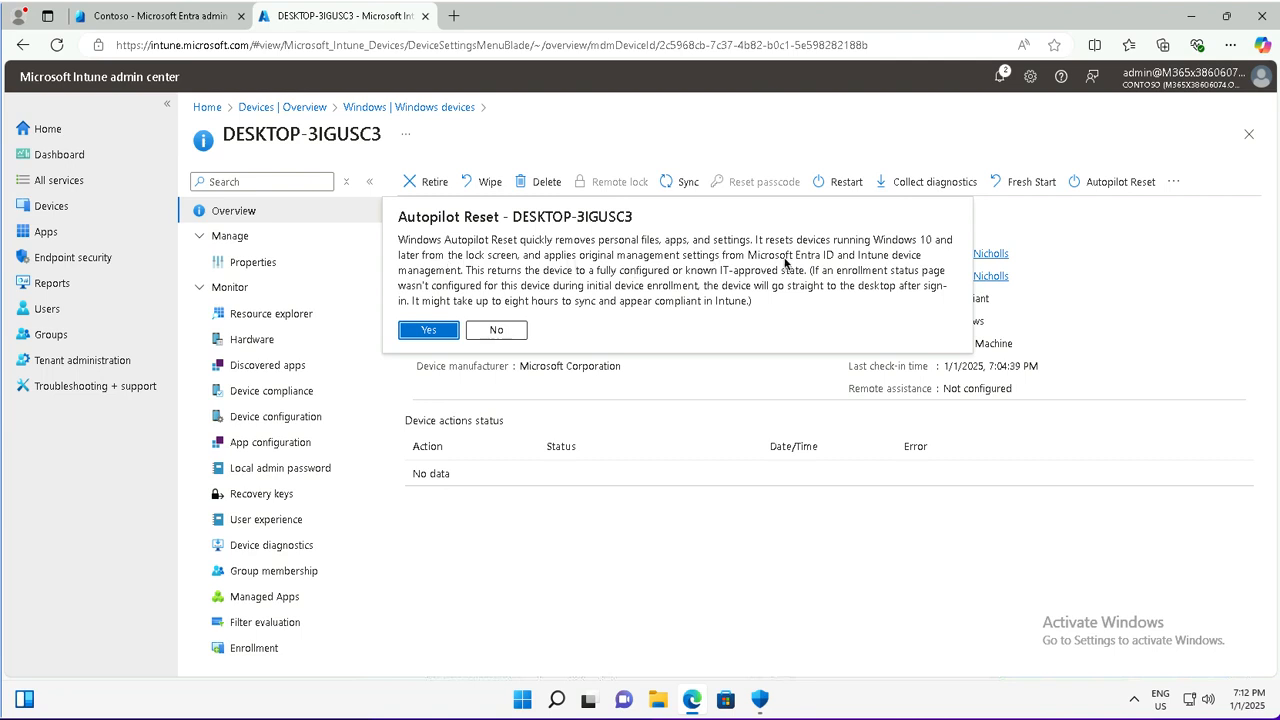
{"action": "mouse_move", "coordinate": [844, 268]}
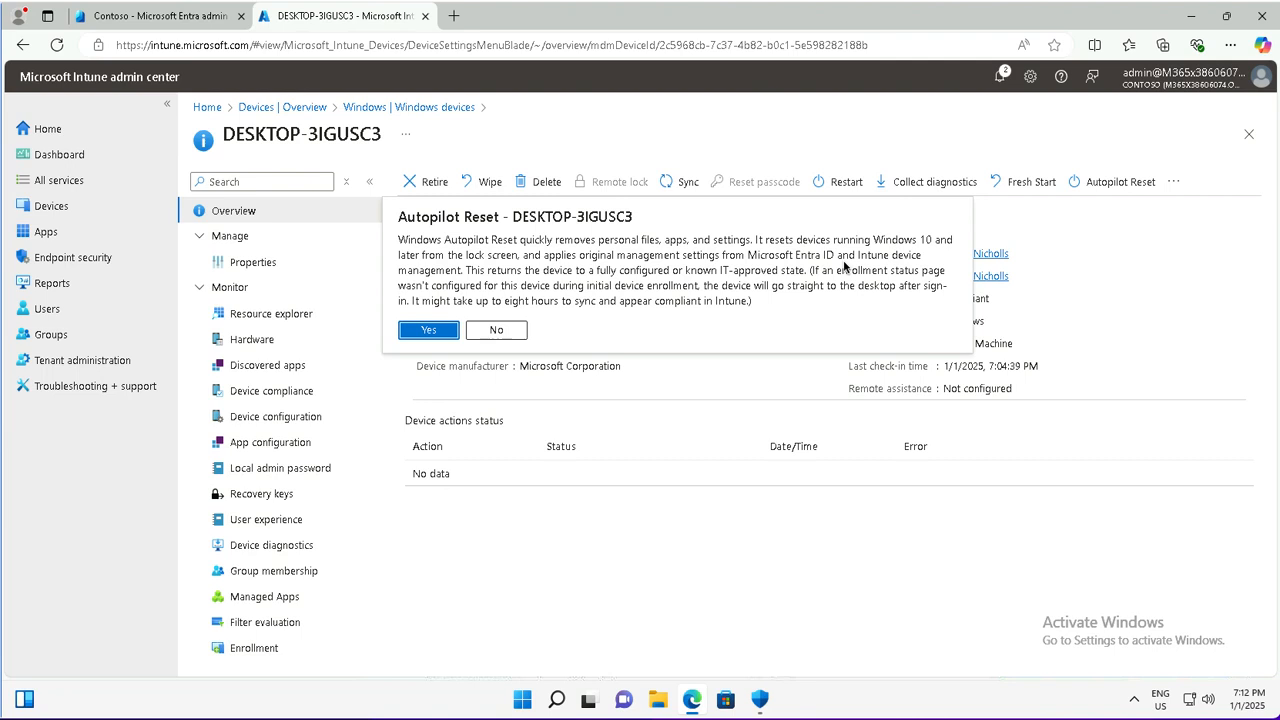
{"action": "mouse_move", "coordinate": [602, 290]}
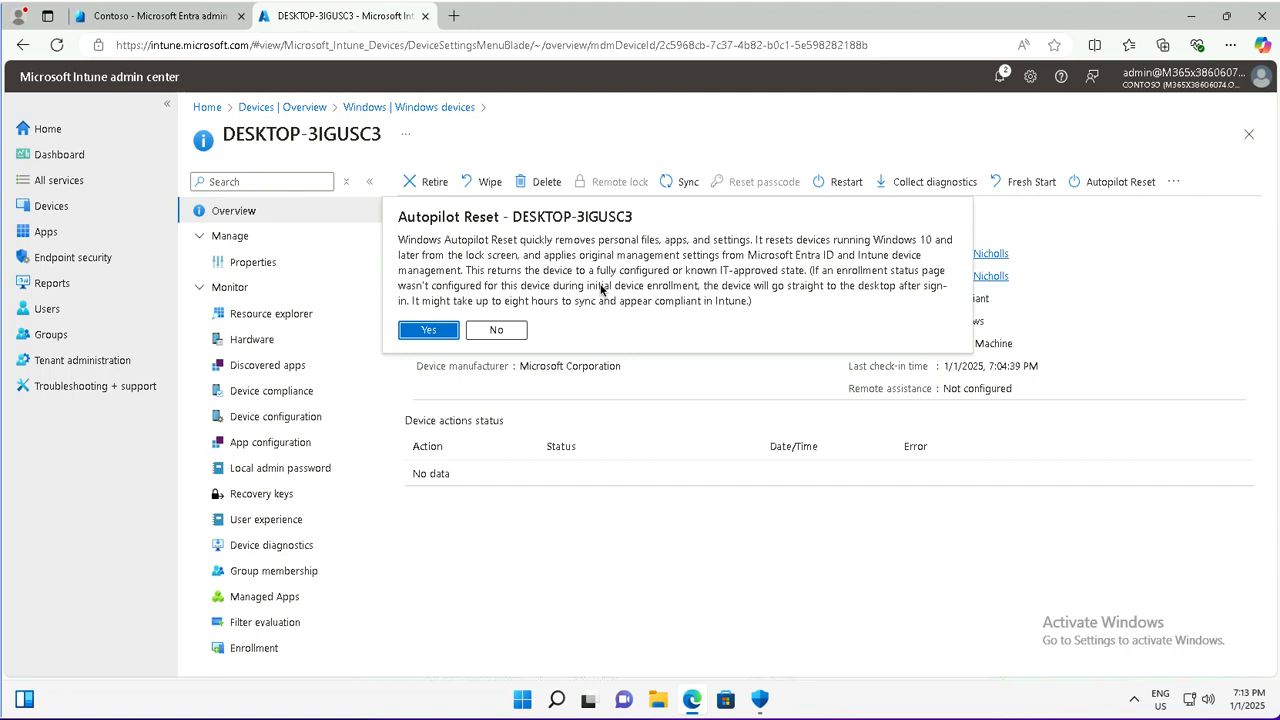
{"action": "mouse_move", "coordinate": [658, 316]}
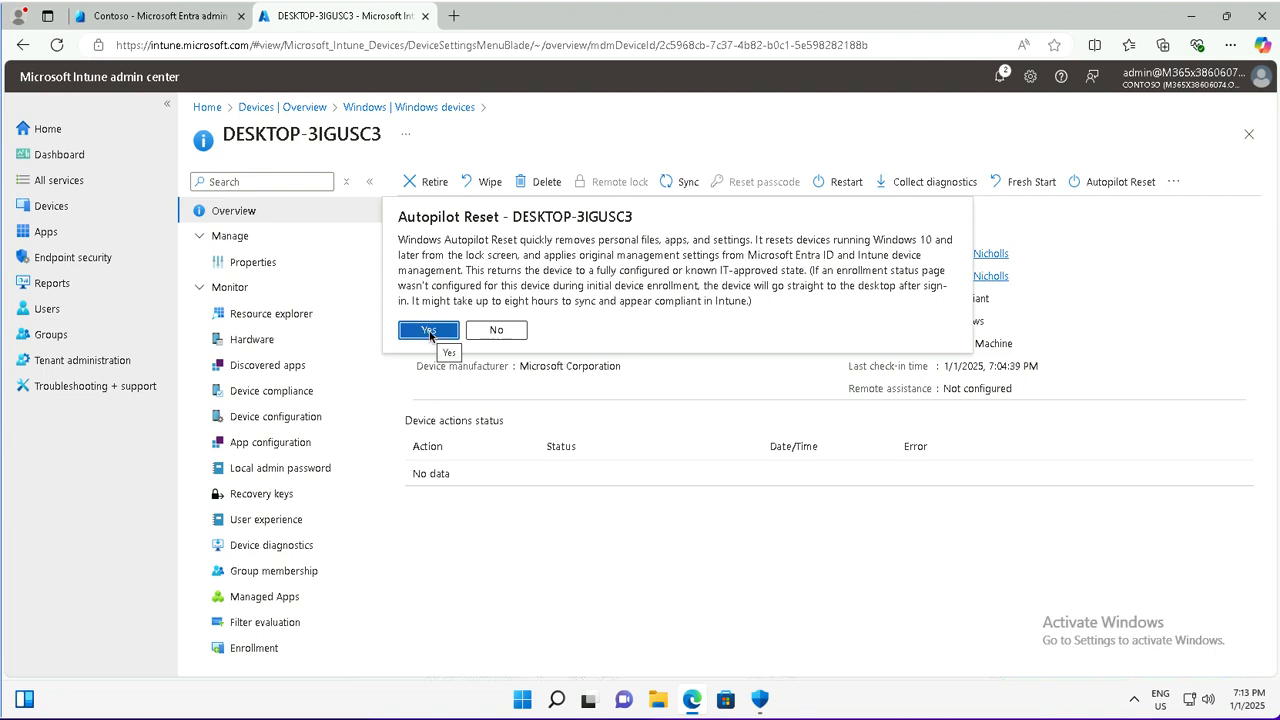
{"action": "left_click", "coordinate": [428, 330]}
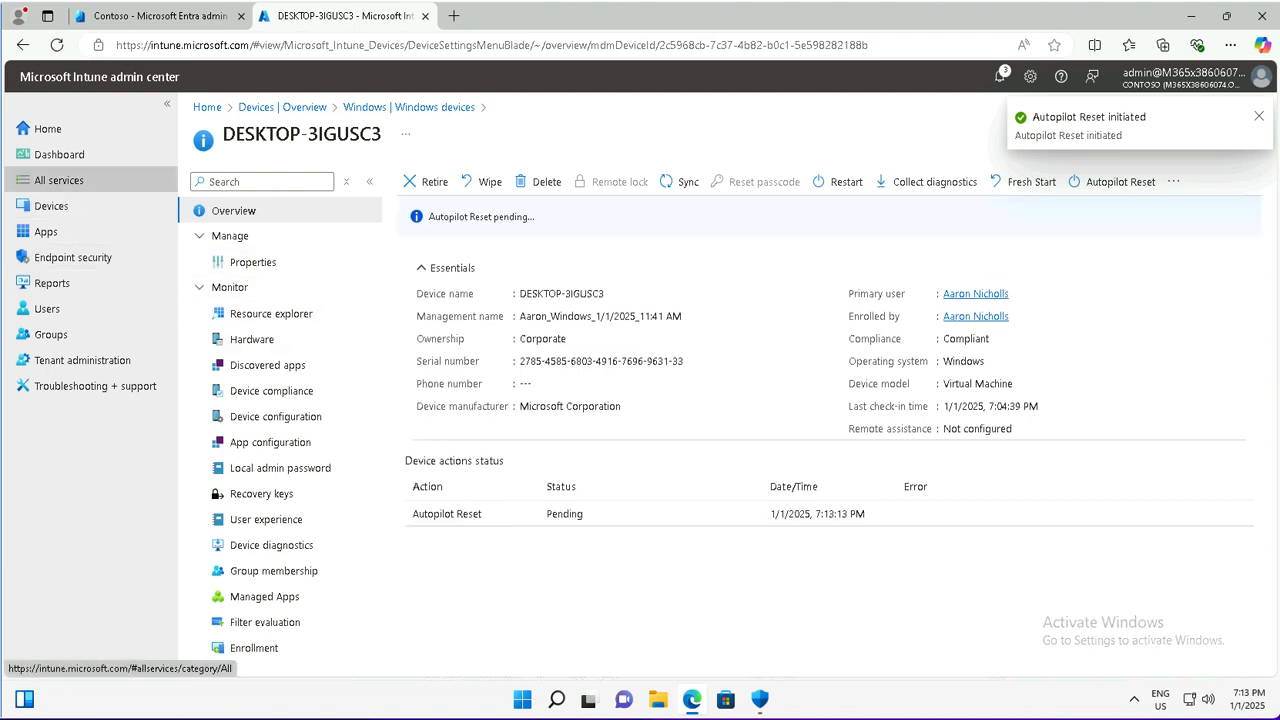
Switch to the virtual machine and restart Windows from the Start button's power menu
{"action": "left_click", "coordinate": [1260, 116]}
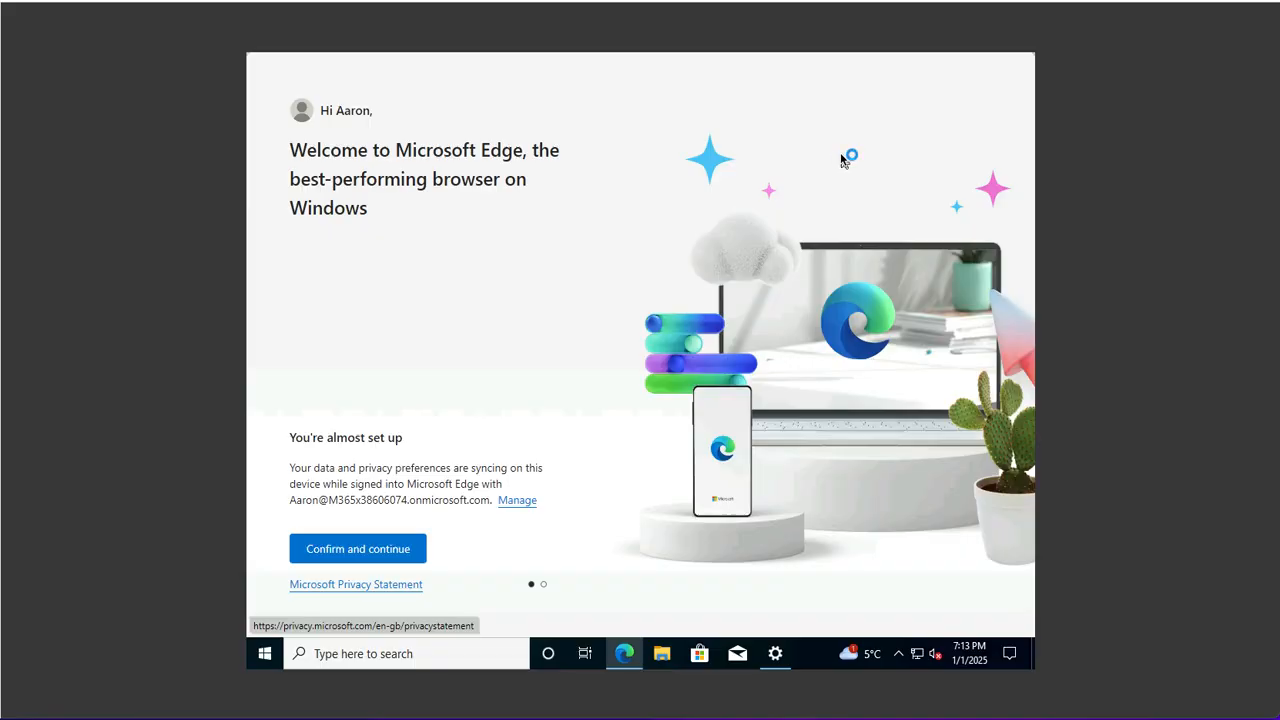
{"action": "mouse_move", "coordinate": [840, 164]}
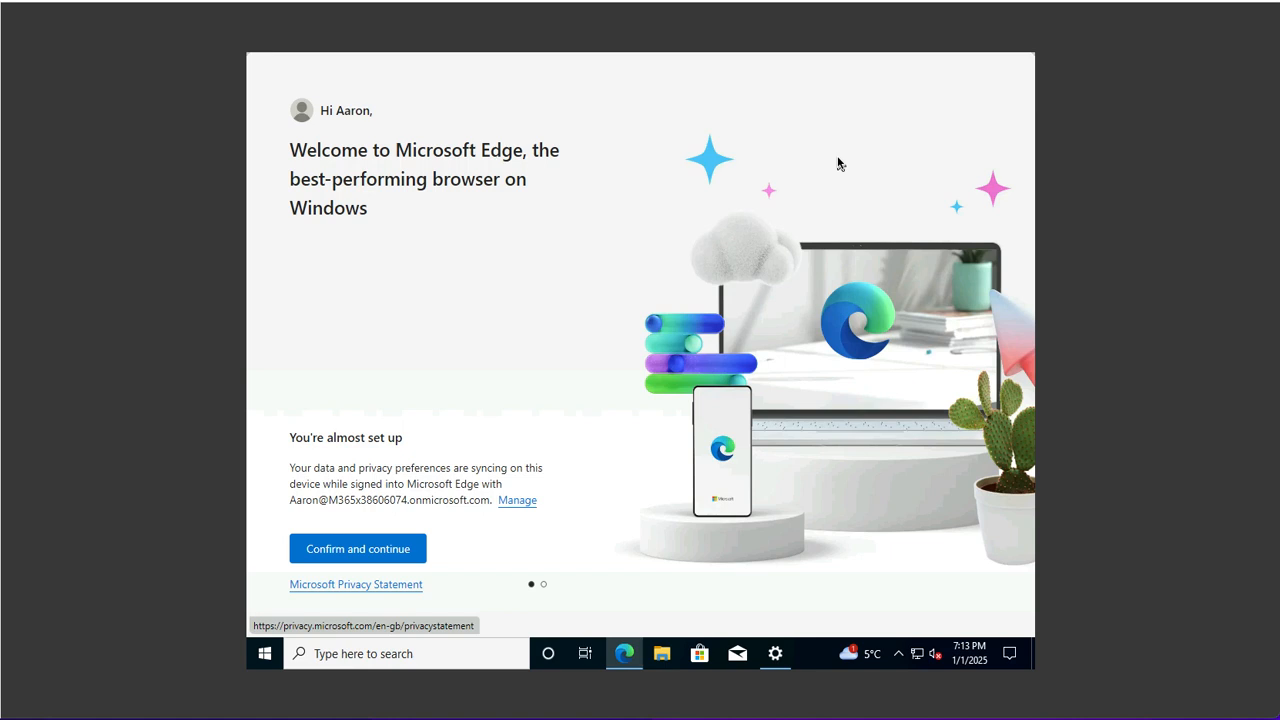
{"action": "mouse_move", "coordinate": [490, 462]}
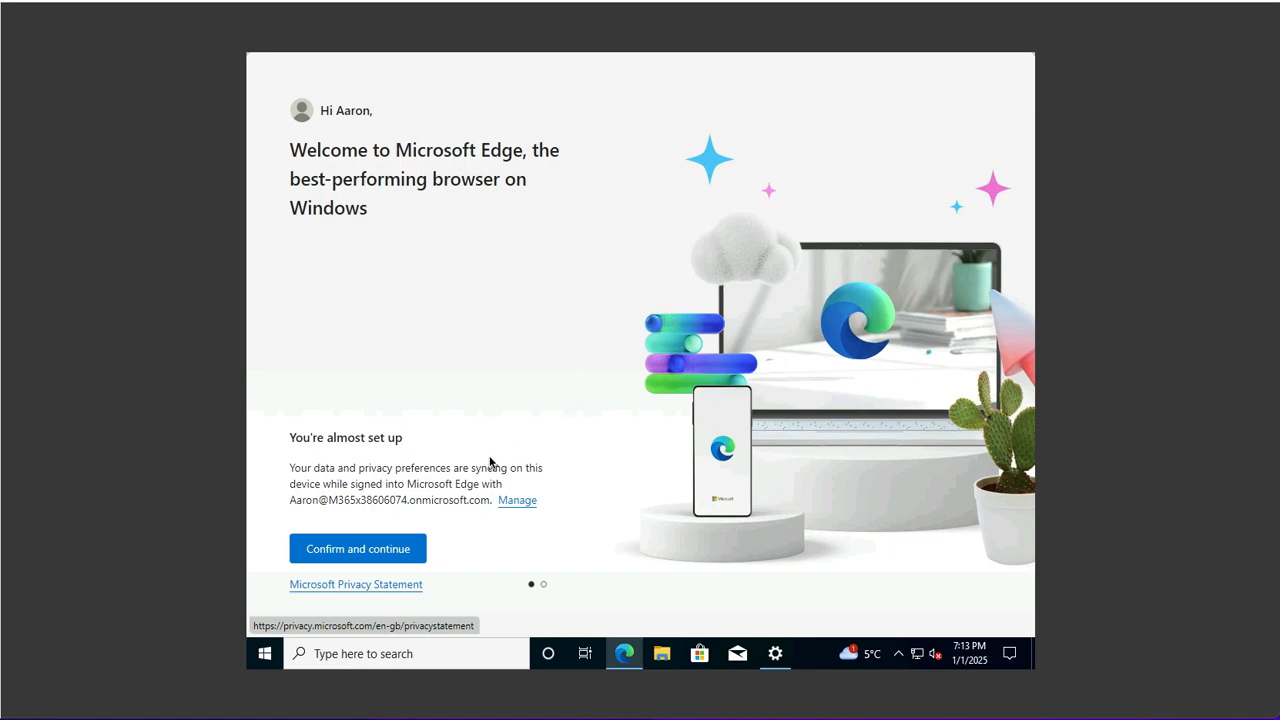
{"action": "mouse_move", "coordinate": [264, 654]}
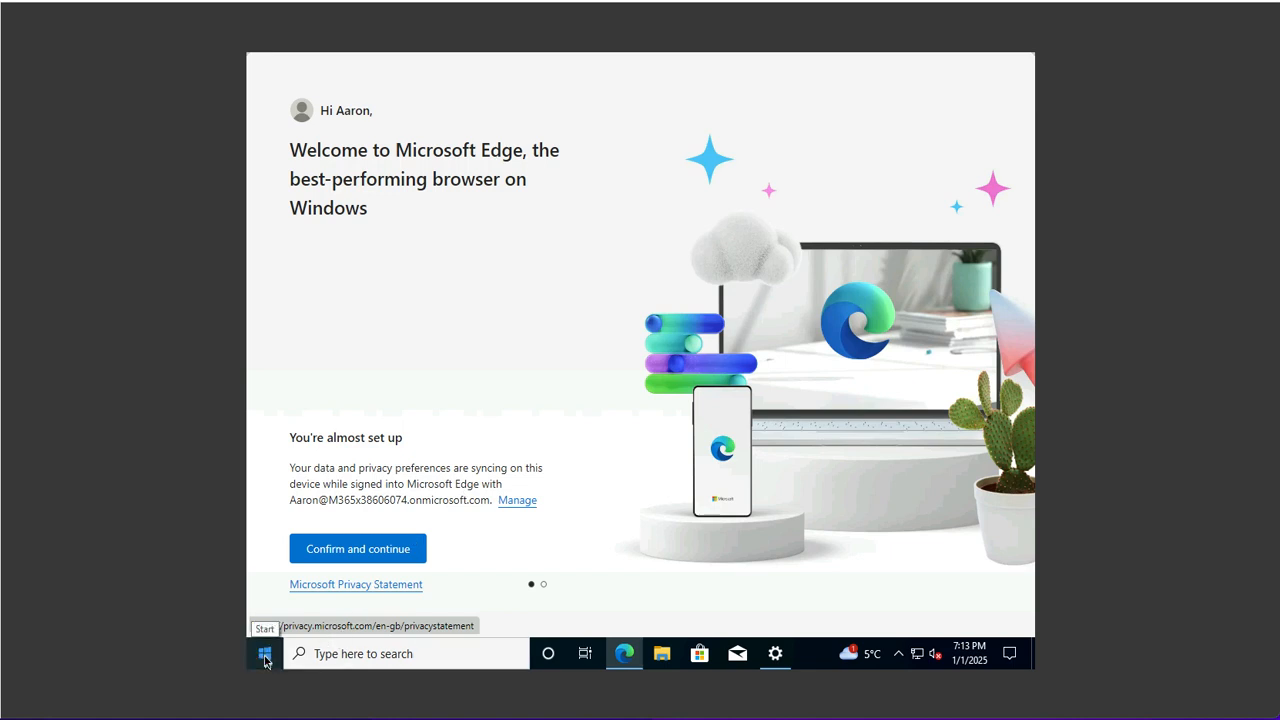
{"action": "right_click", "coordinate": [264, 652]}
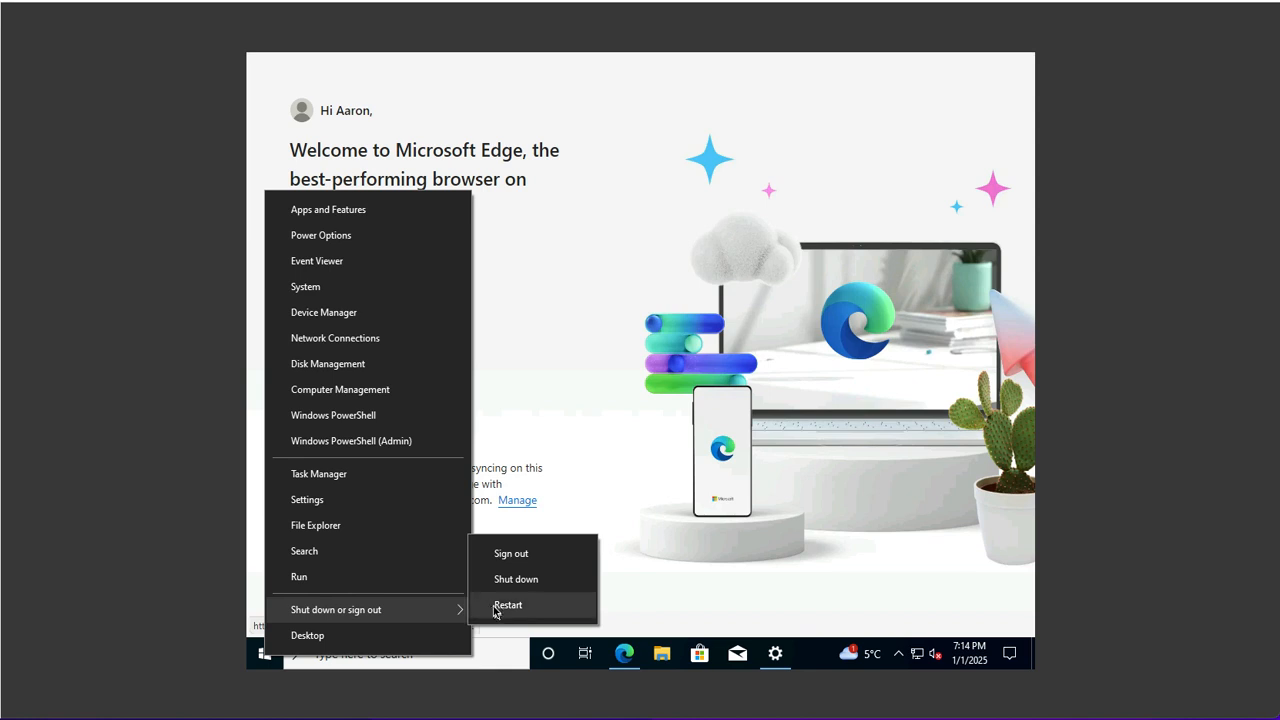
{"action": "left_click", "coordinate": [508, 604]}
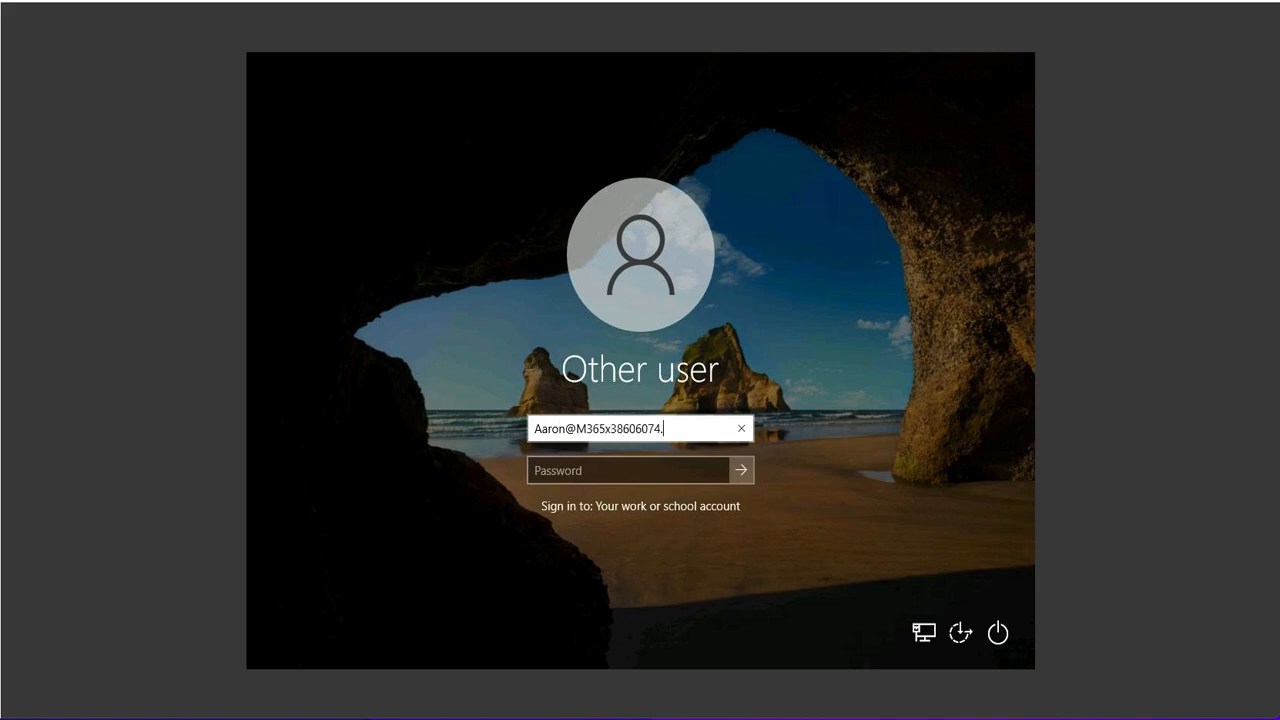
Sign in with the .onmicrosoft.com work account and accept Windows Hello to reach PIN setup
{"action": "type", "text": ".onmicrosoft.com"}
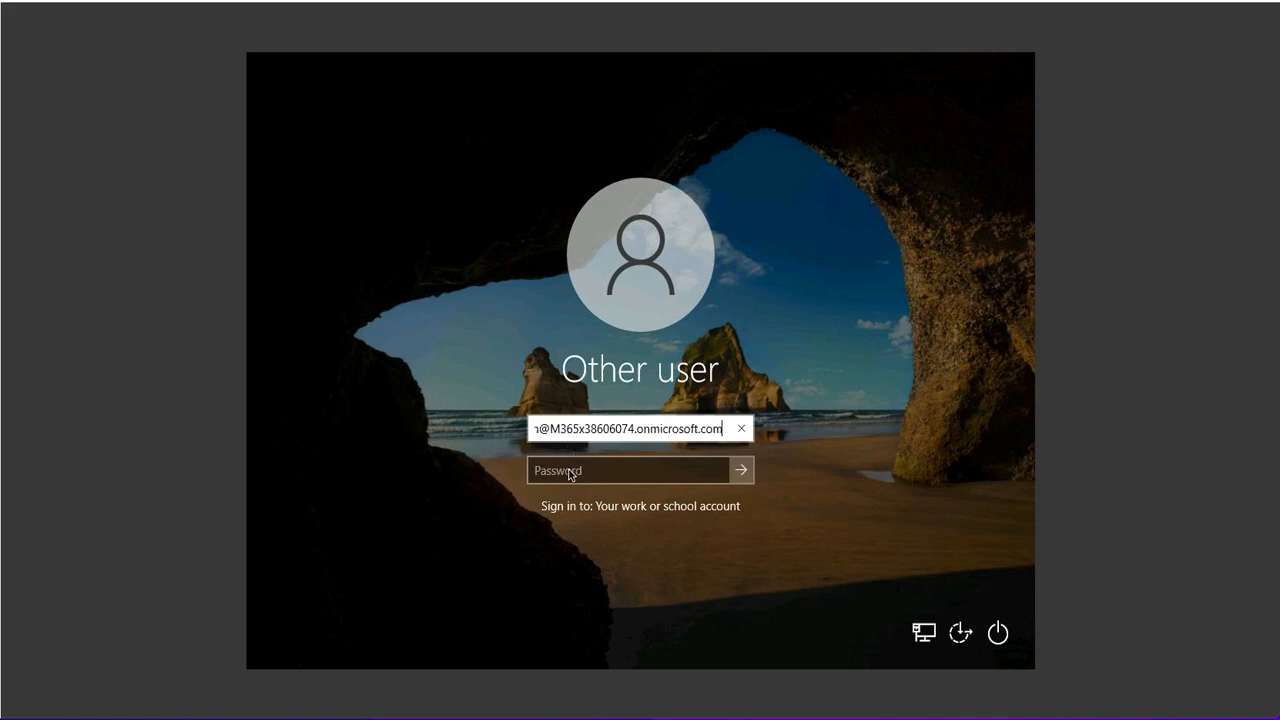
{"action": "left_click", "coordinate": [630, 470]}
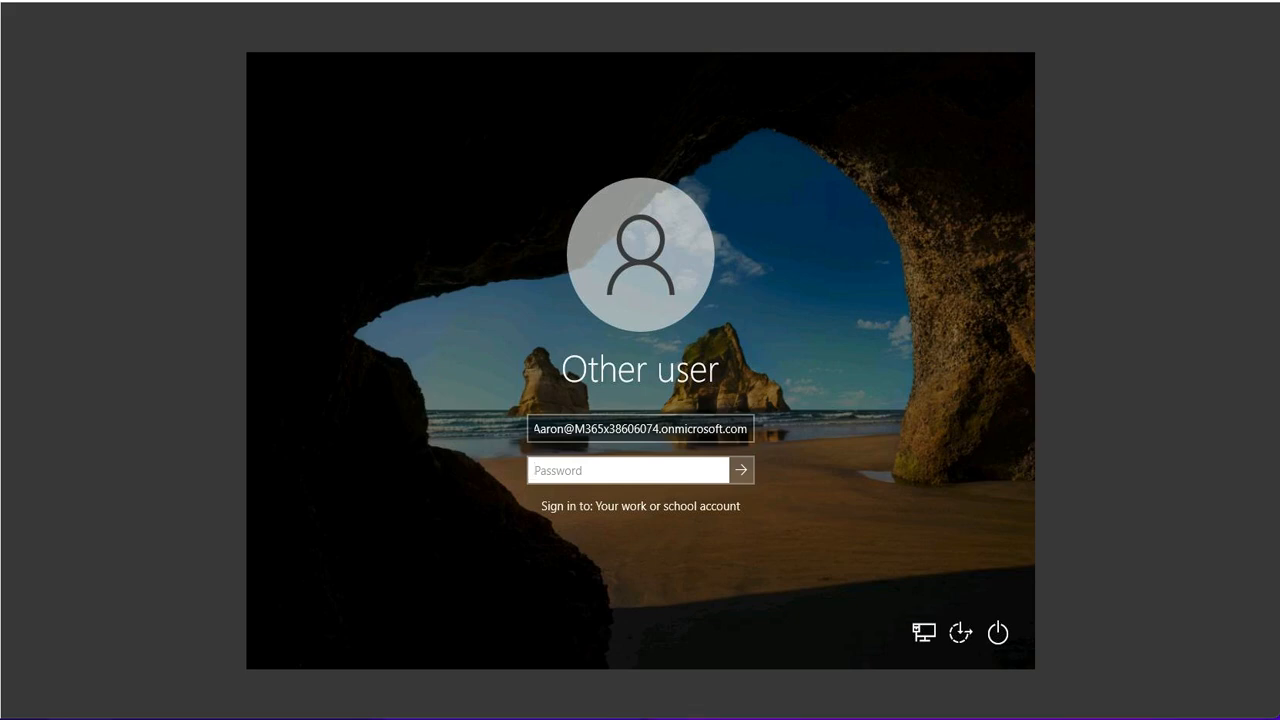
{"action": "left_click", "coordinate": [628, 470]}
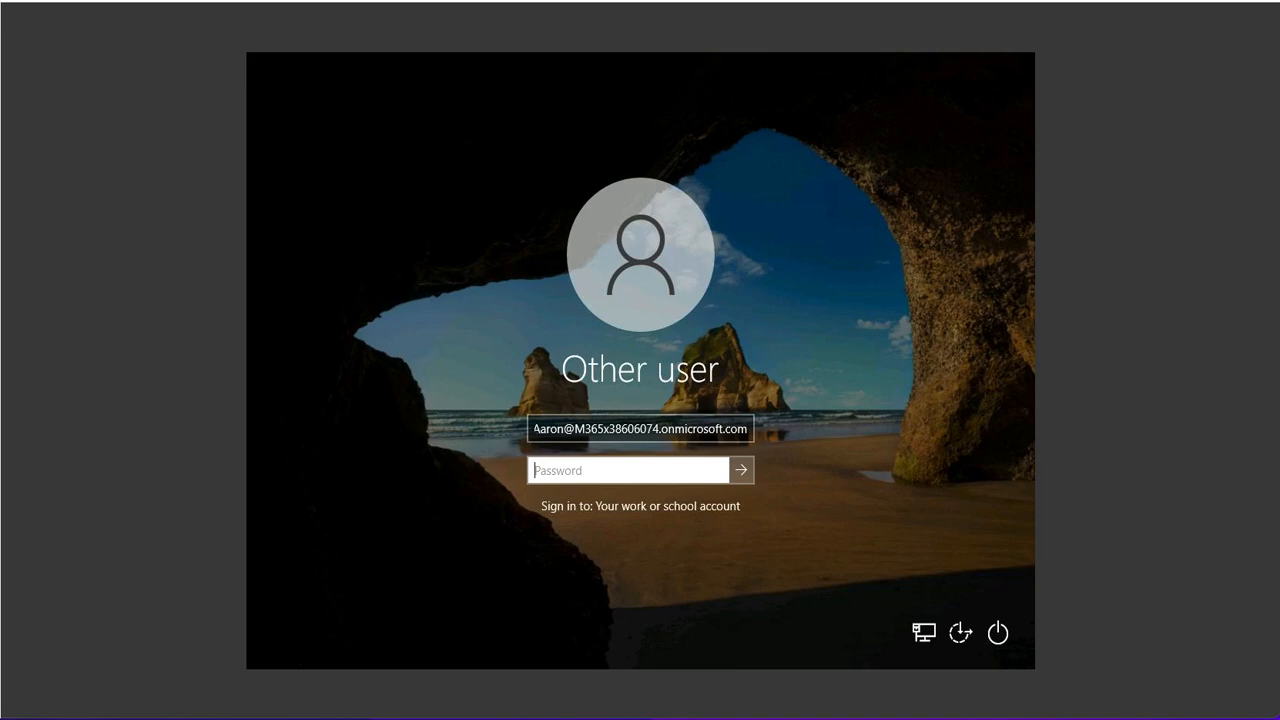
{"action": "left_click", "coordinate": [740, 470]}
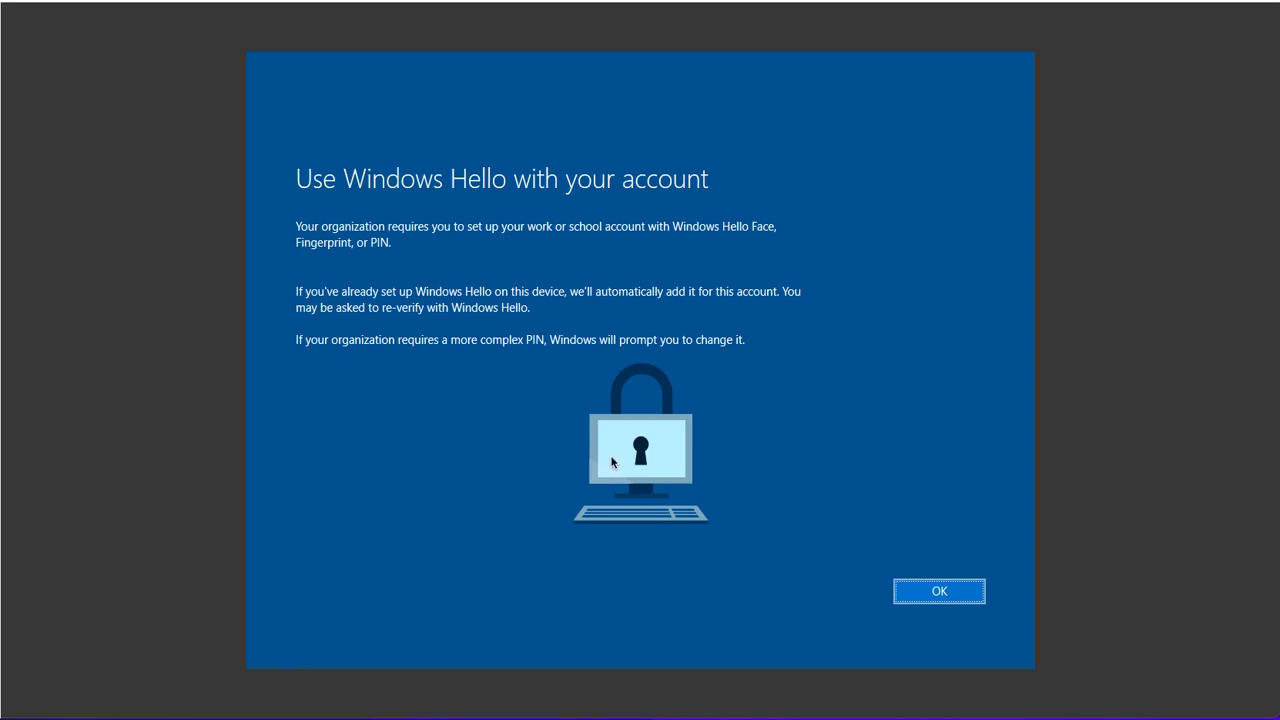
{"action": "left_click", "coordinate": [938, 590]}
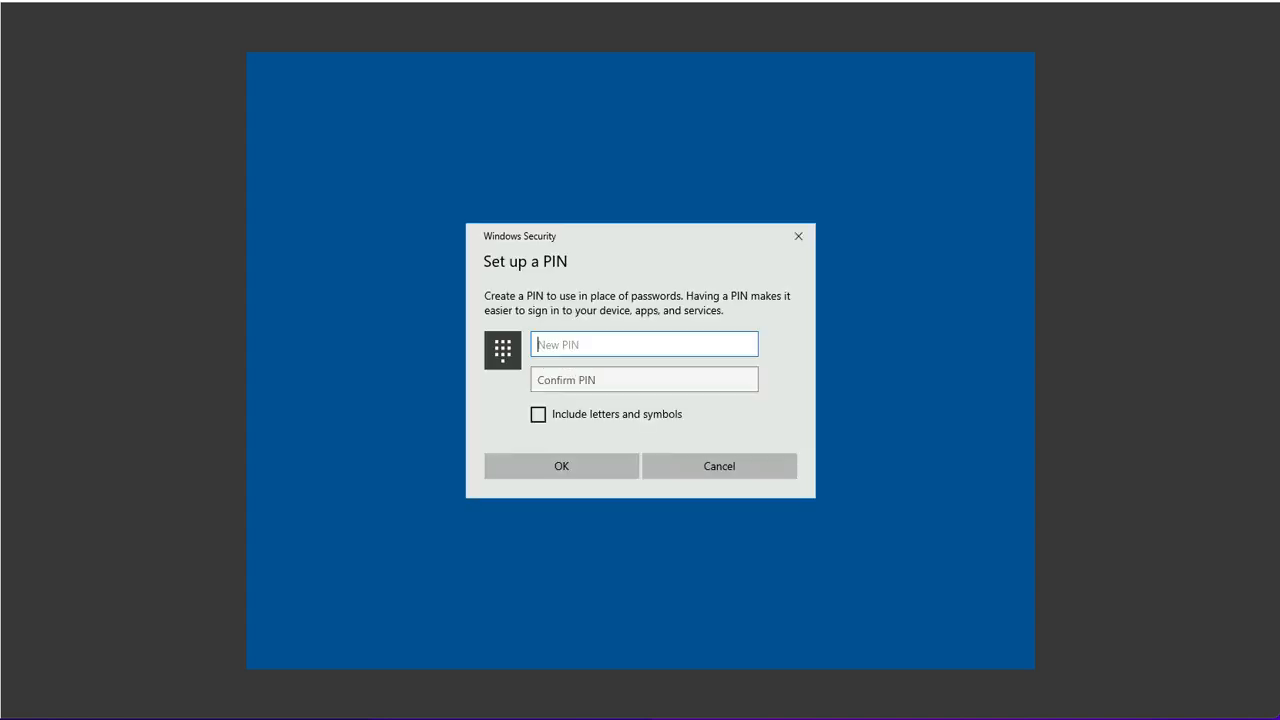
{"action": "mouse_move", "coordinate": [48, 232]}
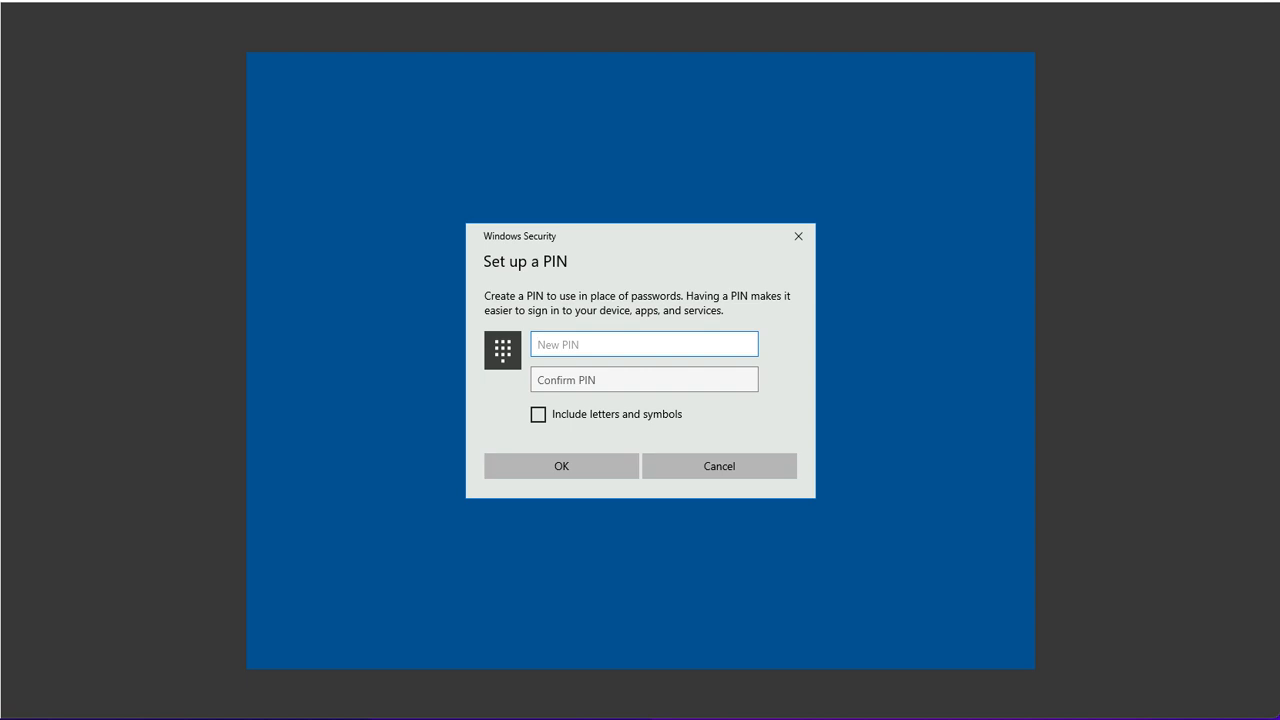
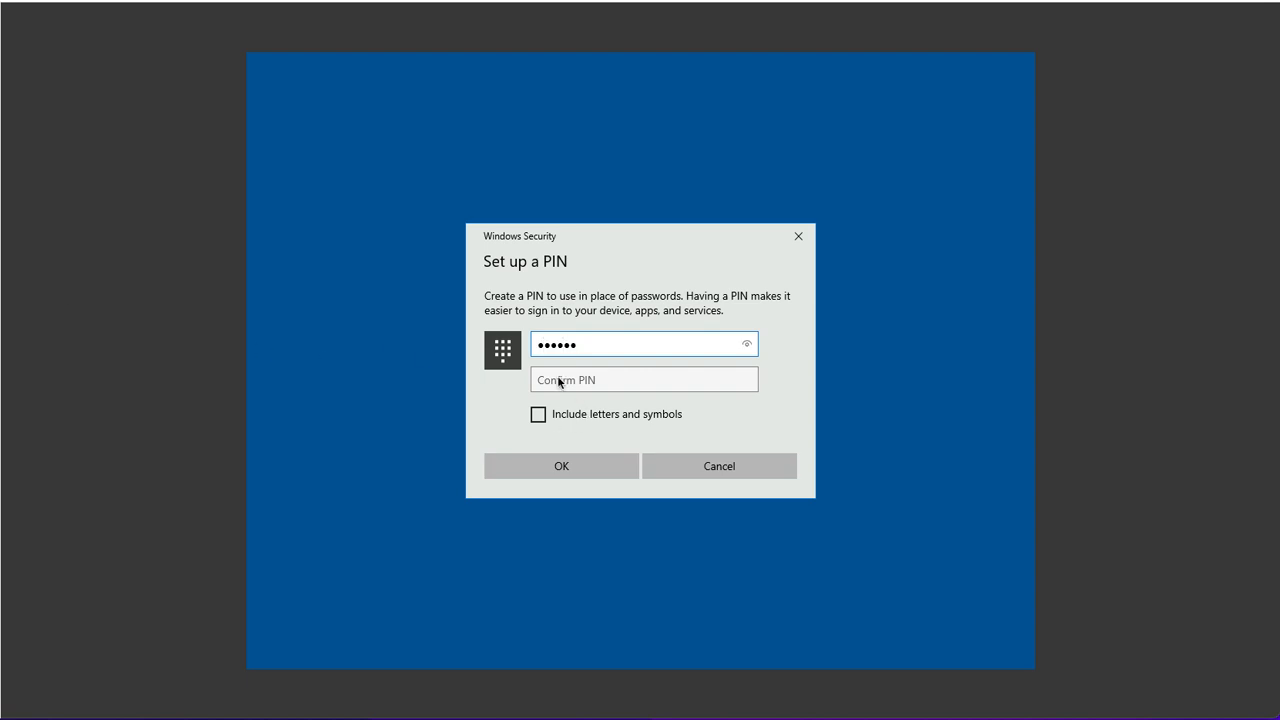
{"action": "left_click", "coordinate": [644, 380]}
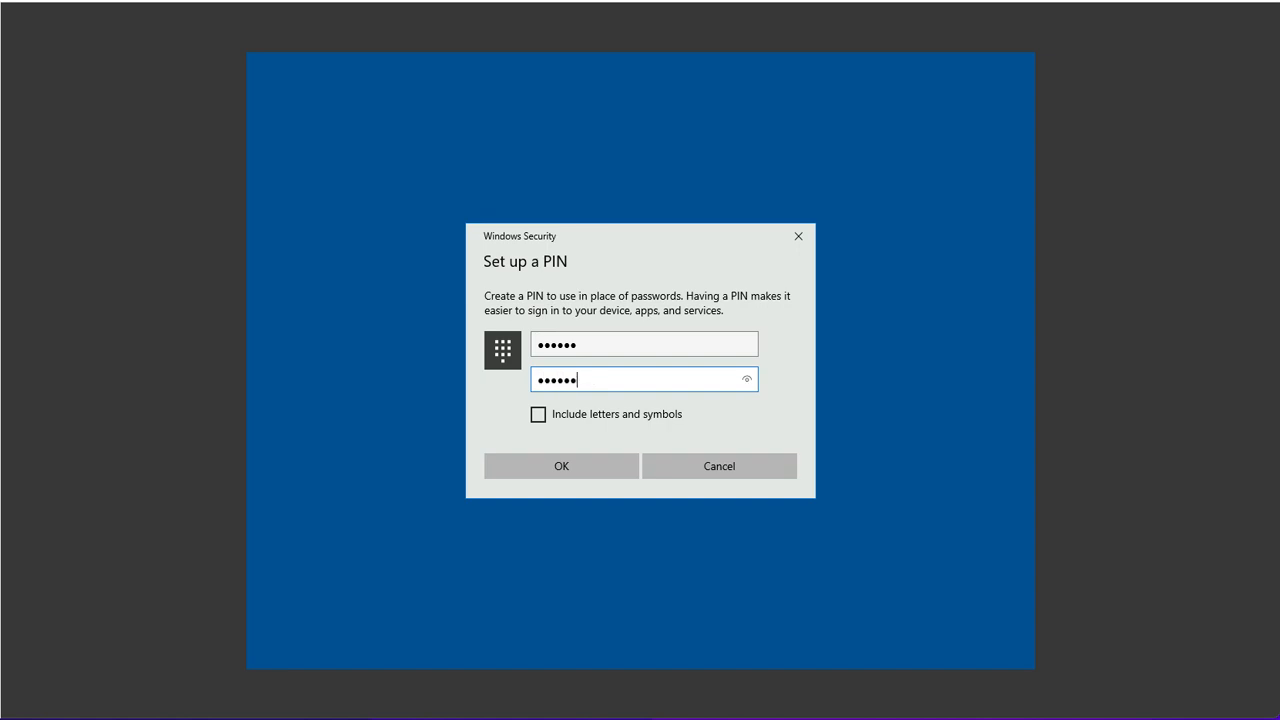
{"action": "left_click", "coordinate": [560, 466]}
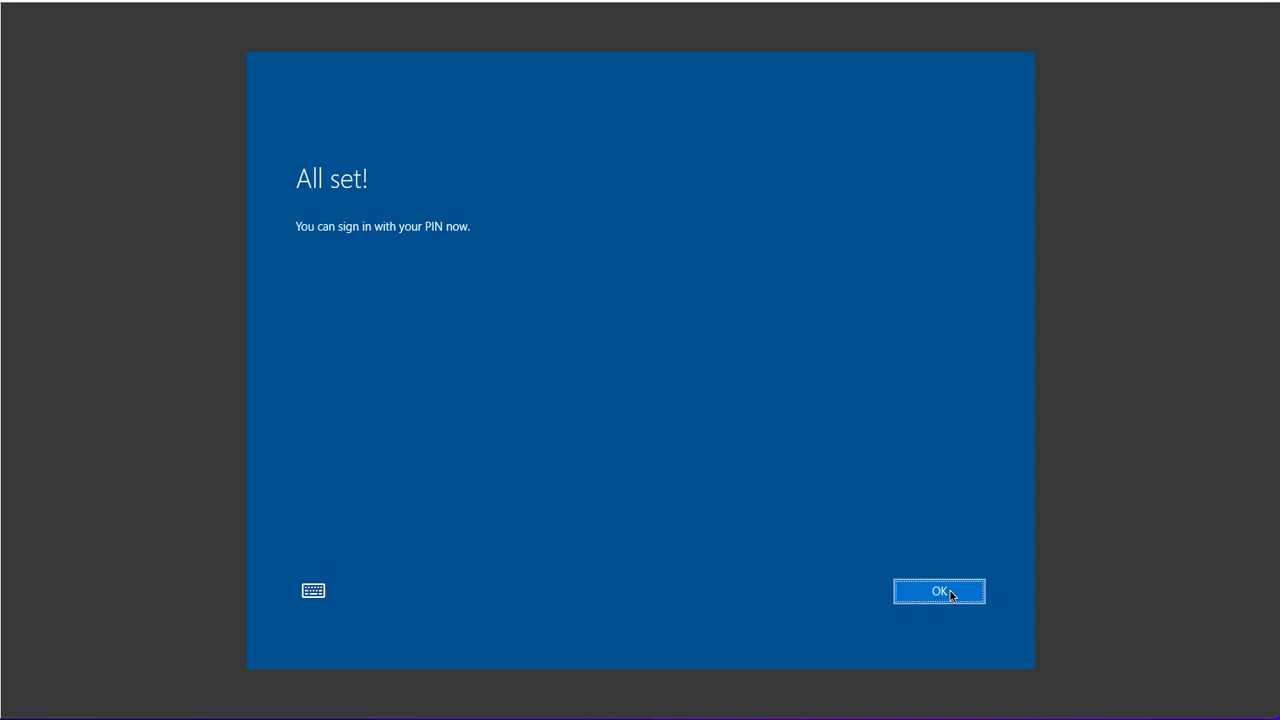
{"action": "left_click", "coordinate": [938, 592]}
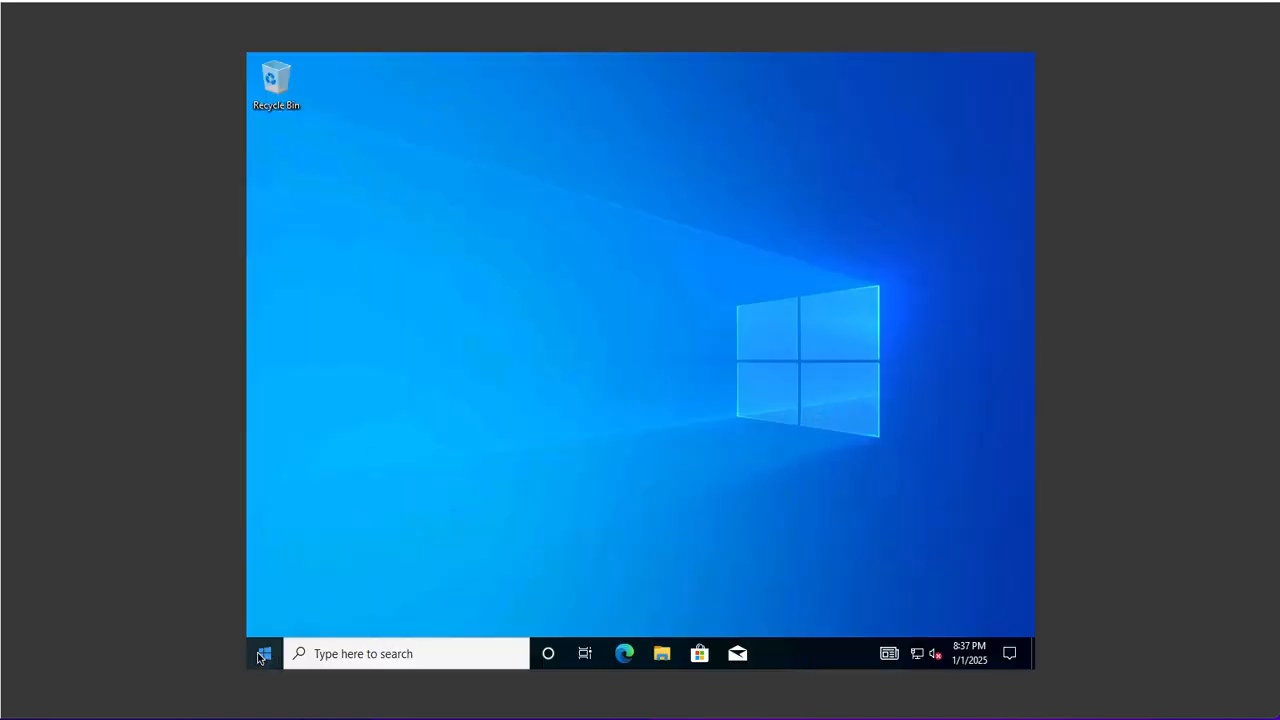
Navigate from Start into Settings > Accounts > Access work or school
{"action": "left_click", "coordinate": [264, 652]}
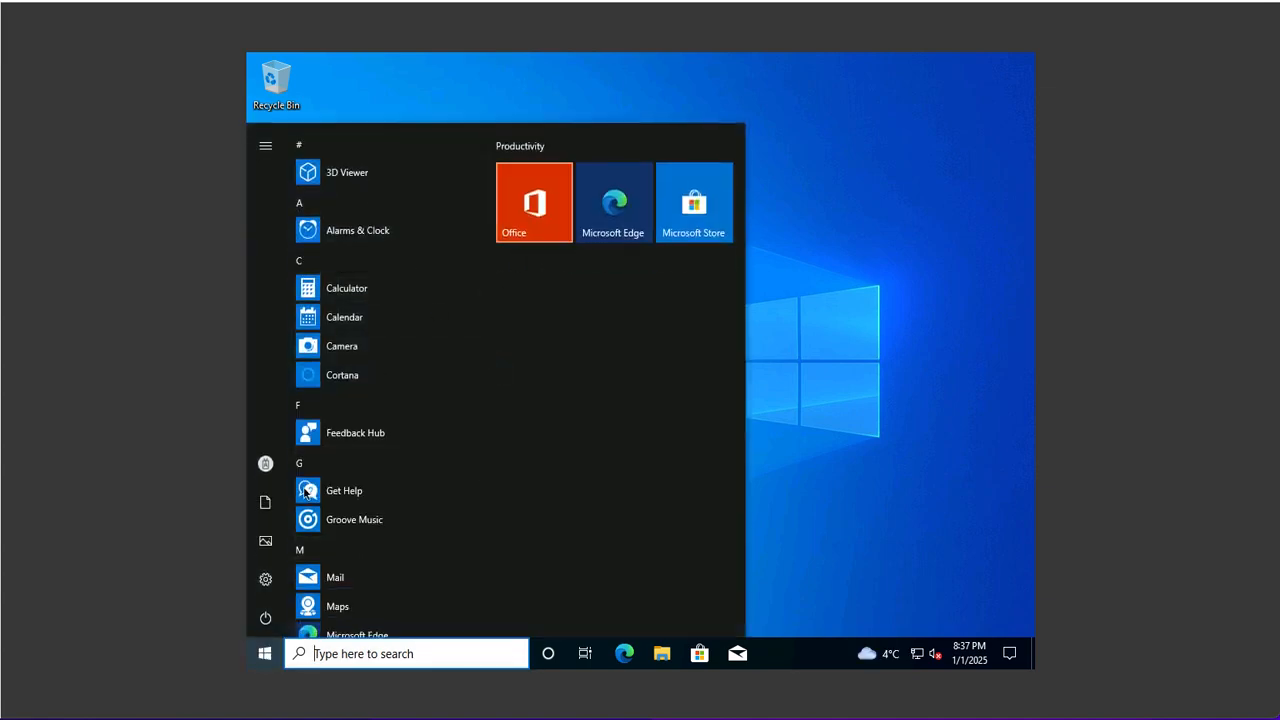
{"action": "left_click", "coordinate": [264, 578]}
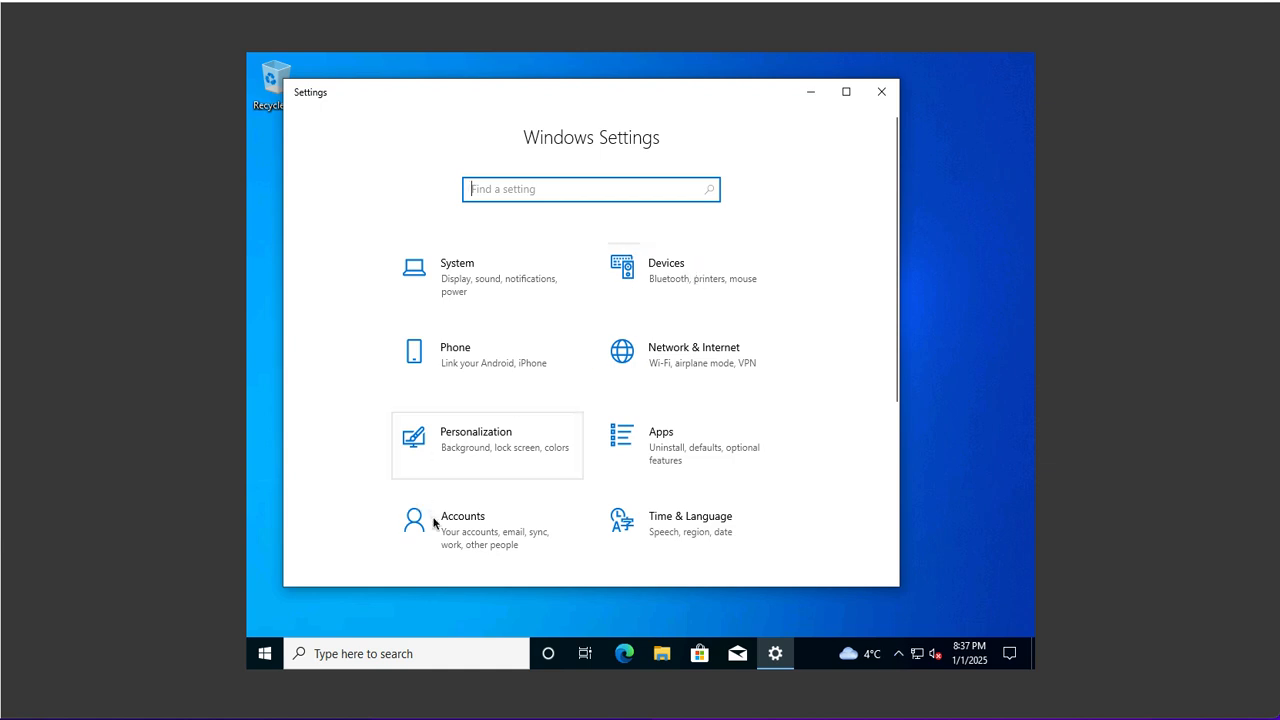
{"action": "left_click", "coordinate": [462, 516]}
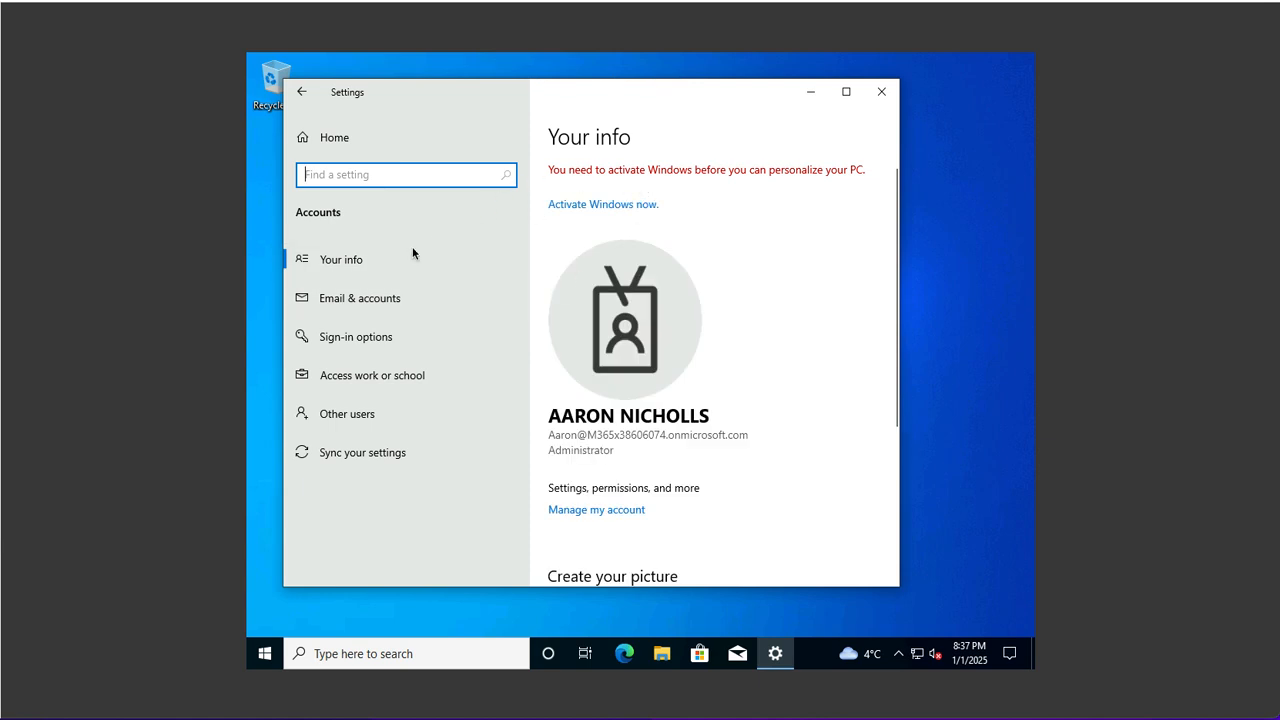
{"action": "left_click", "coordinate": [372, 376]}
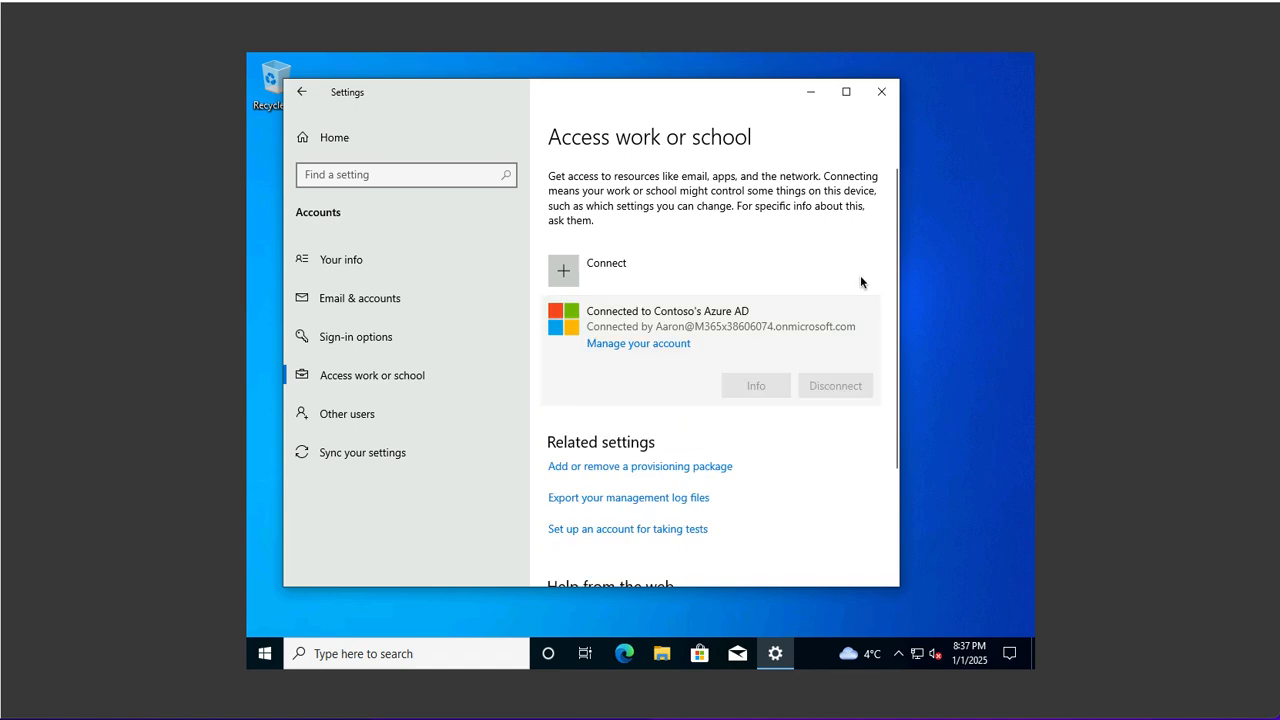
View the Contoso Azure AD connection info and start a device sync with Intune
{"action": "left_click", "coordinate": [756, 384]}
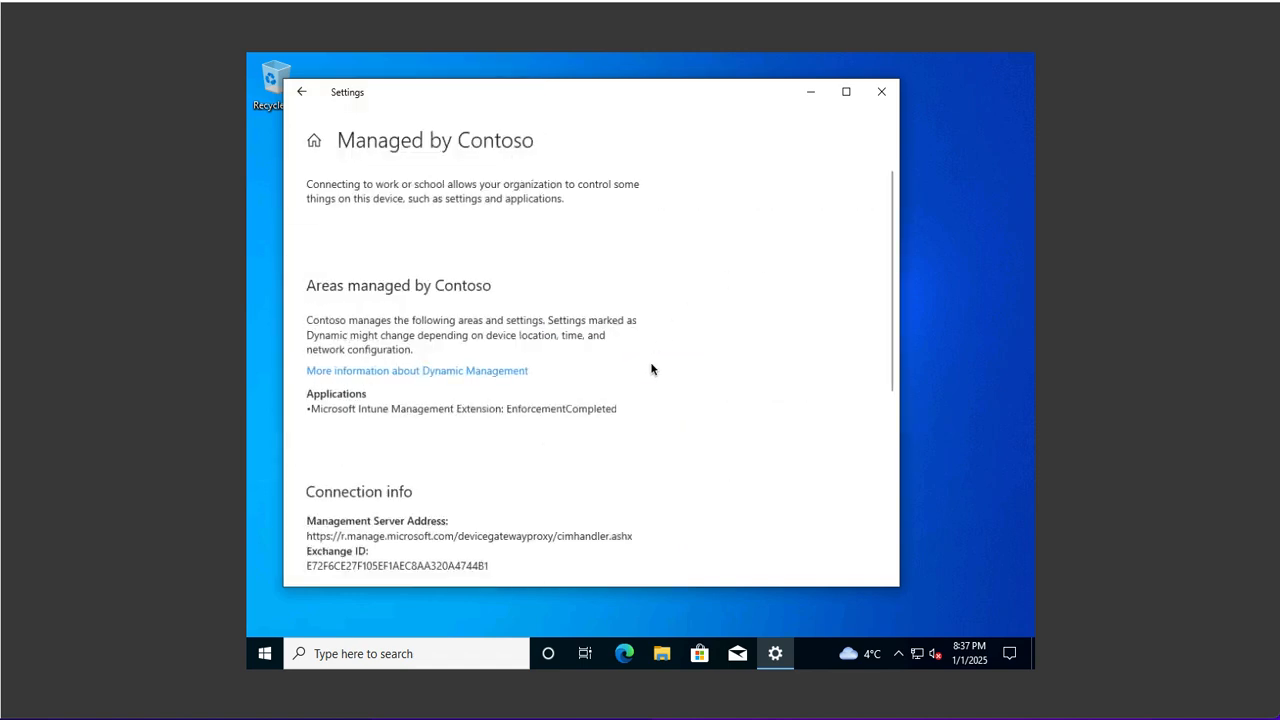
{"action": "scroll", "scroll_direction": "down", "scroll_amount": 3}
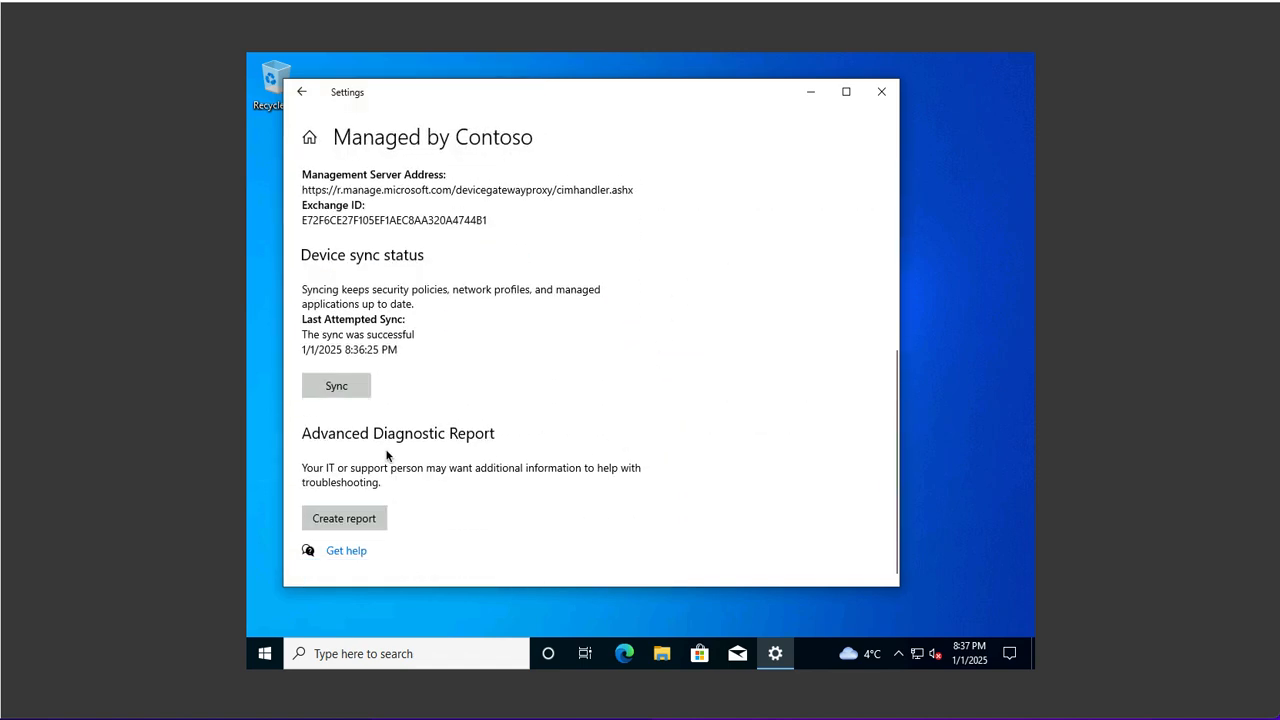
{"action": "left_click", "coordinate": [336, 384]}
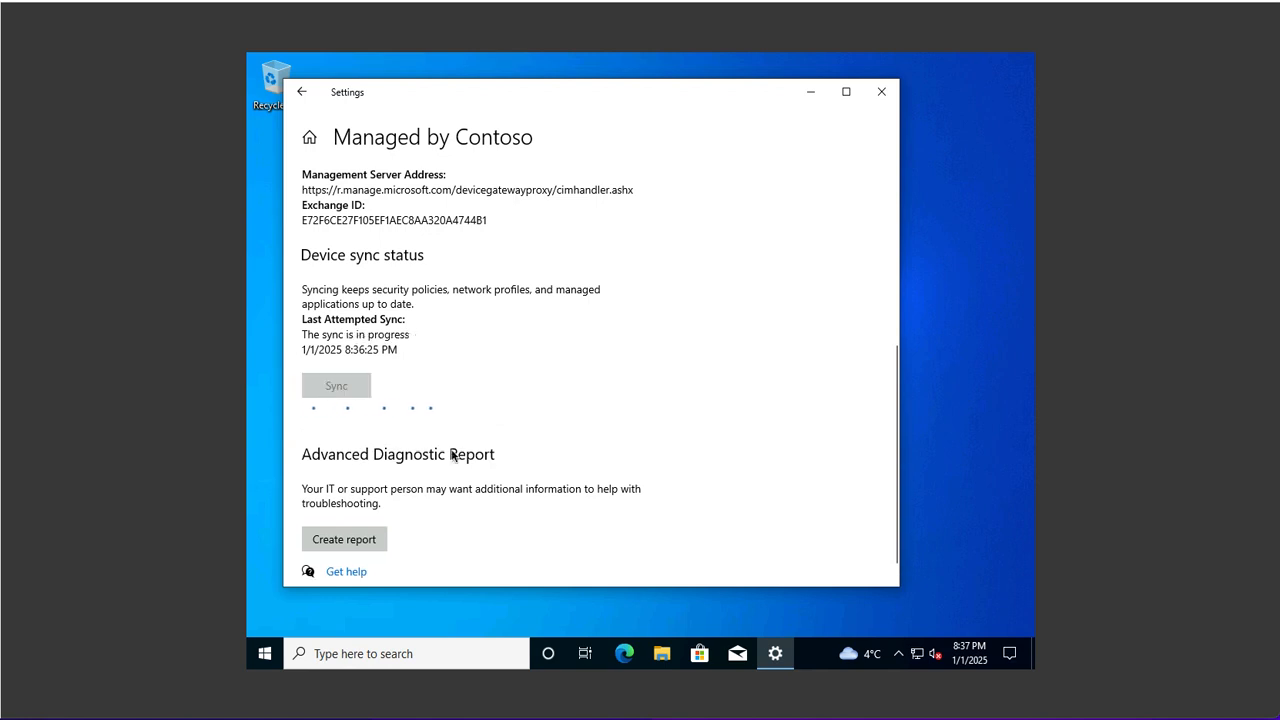
{"action": "mouse_move", "coordinate": [620, 392]}
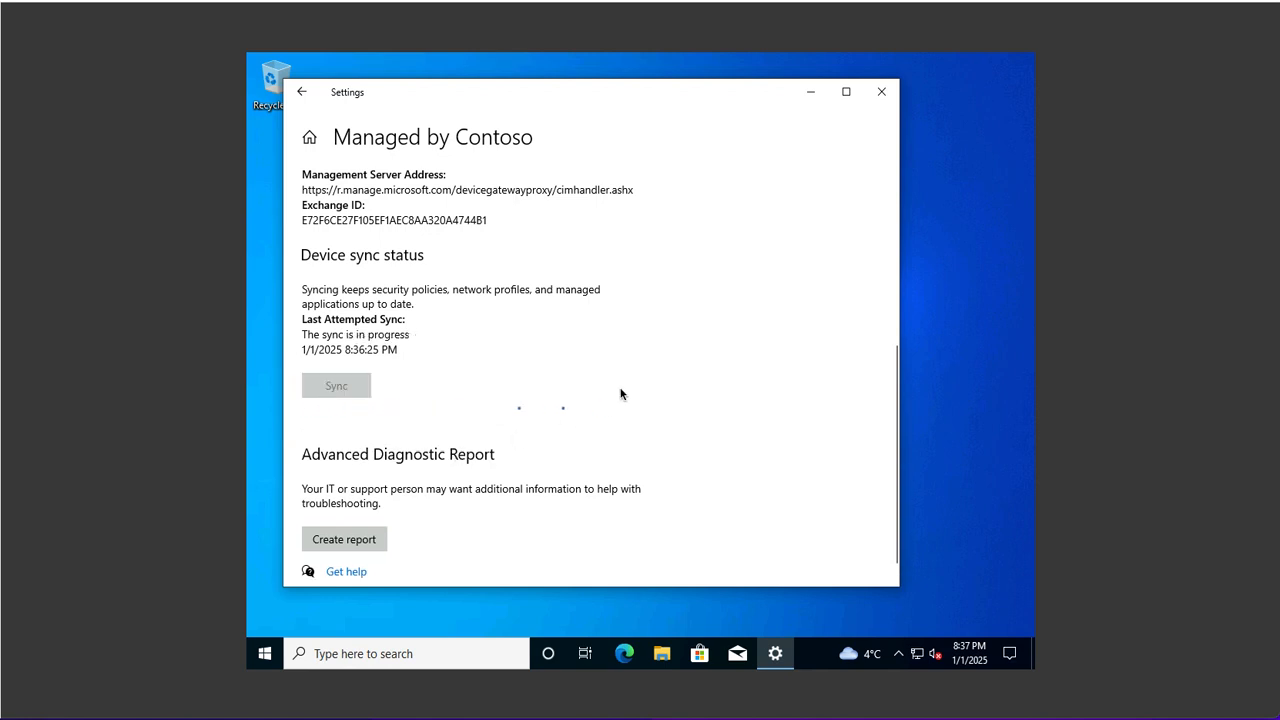